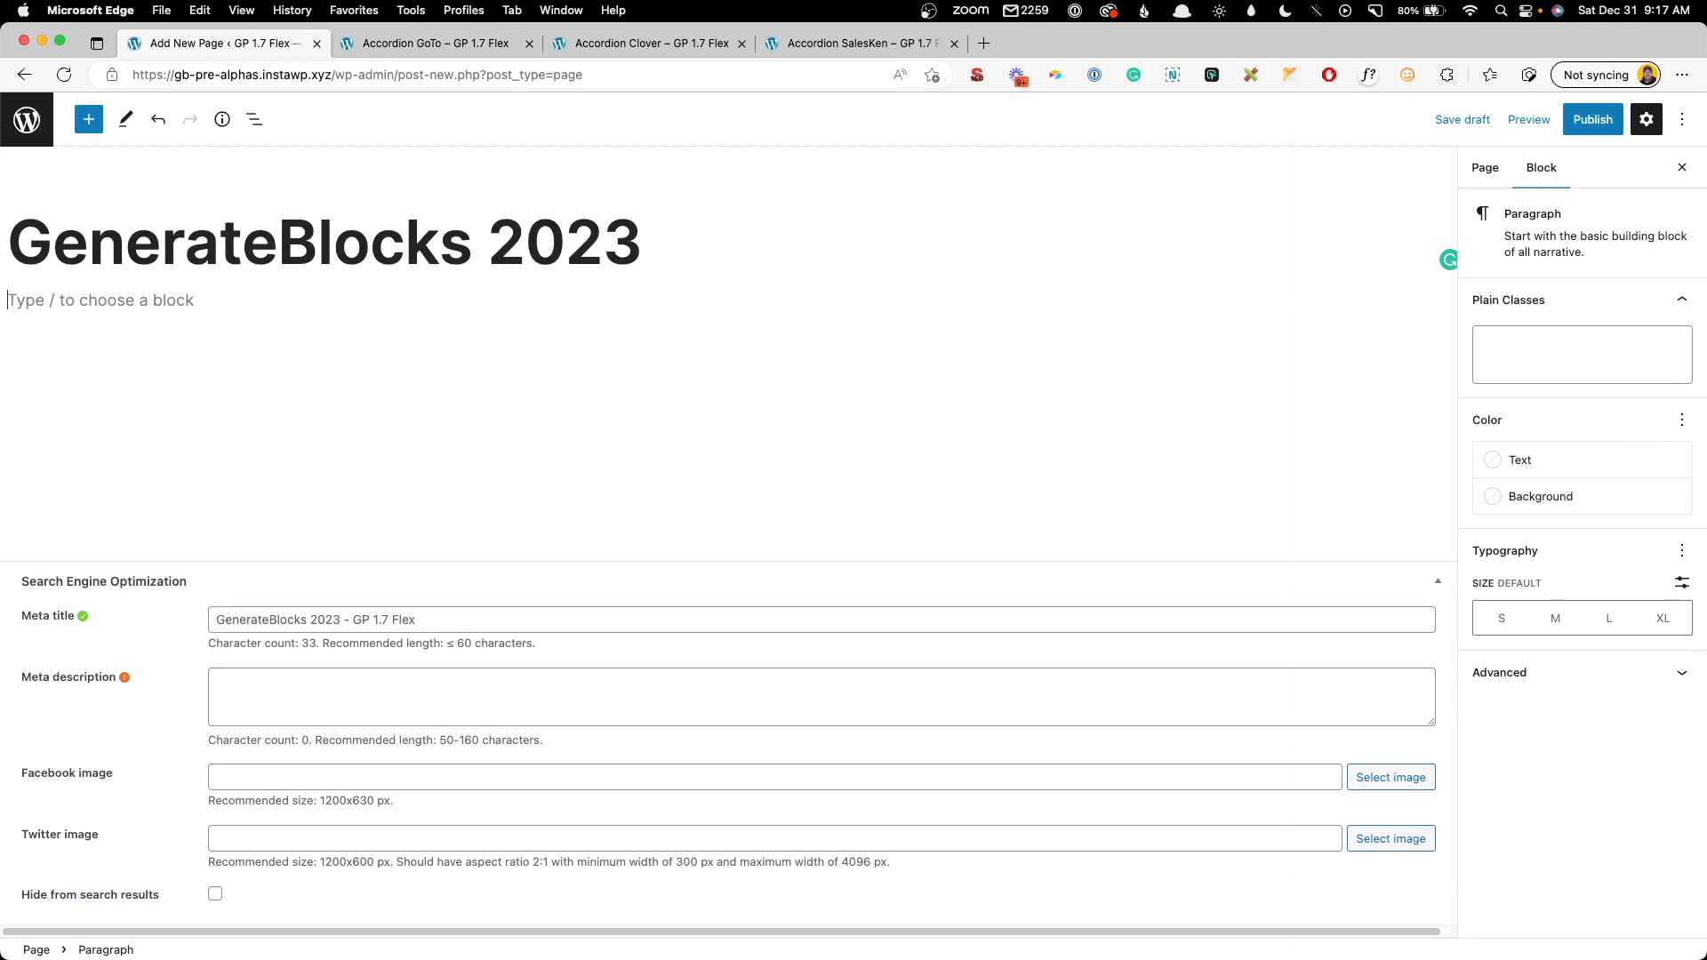
- Insert a GenerateBlocks Container block via /con under the title and save the draft
text(/con)
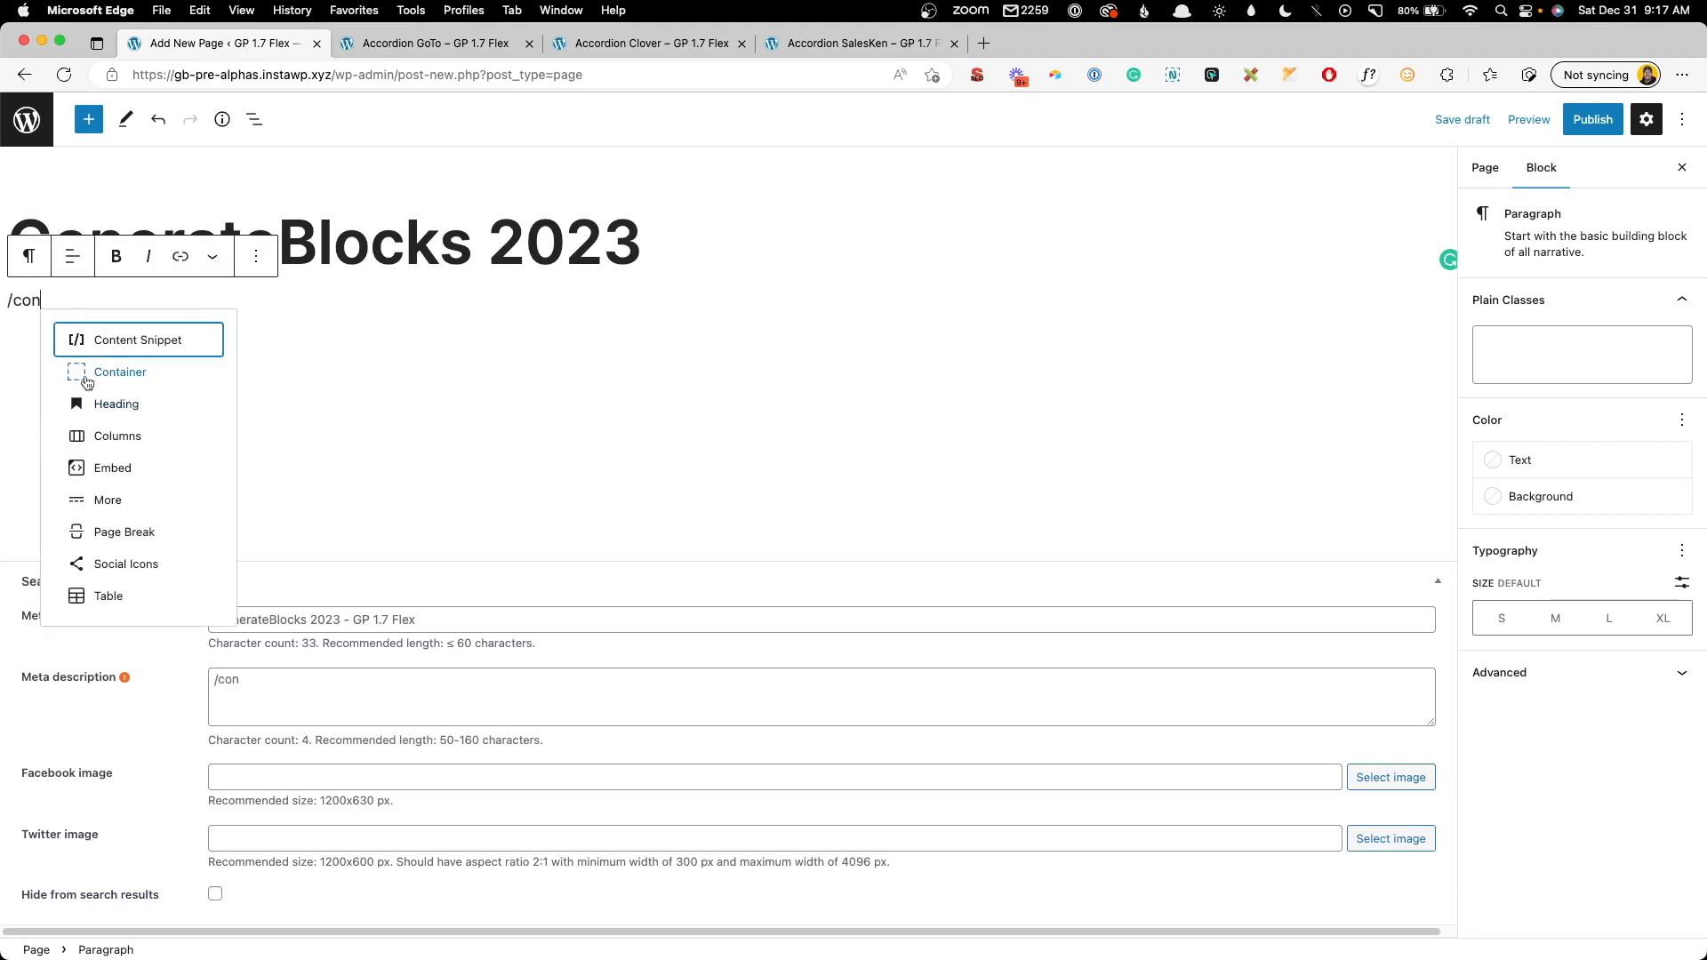
click(121, 372)
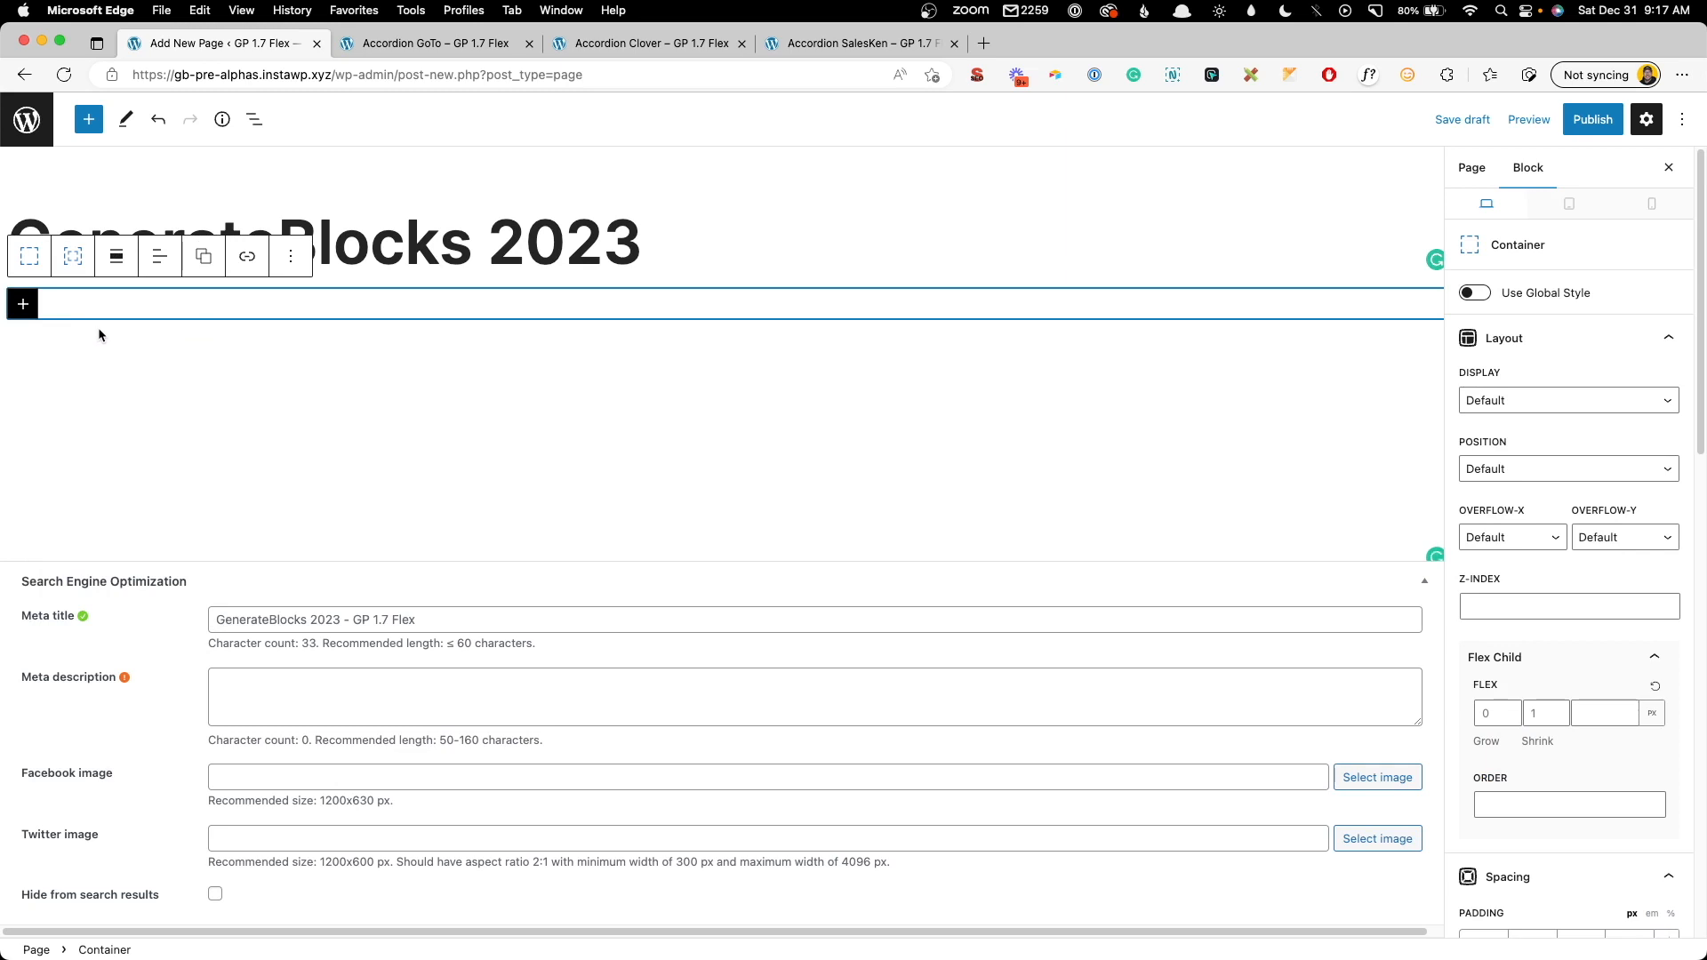
mouse_move(86, 310)
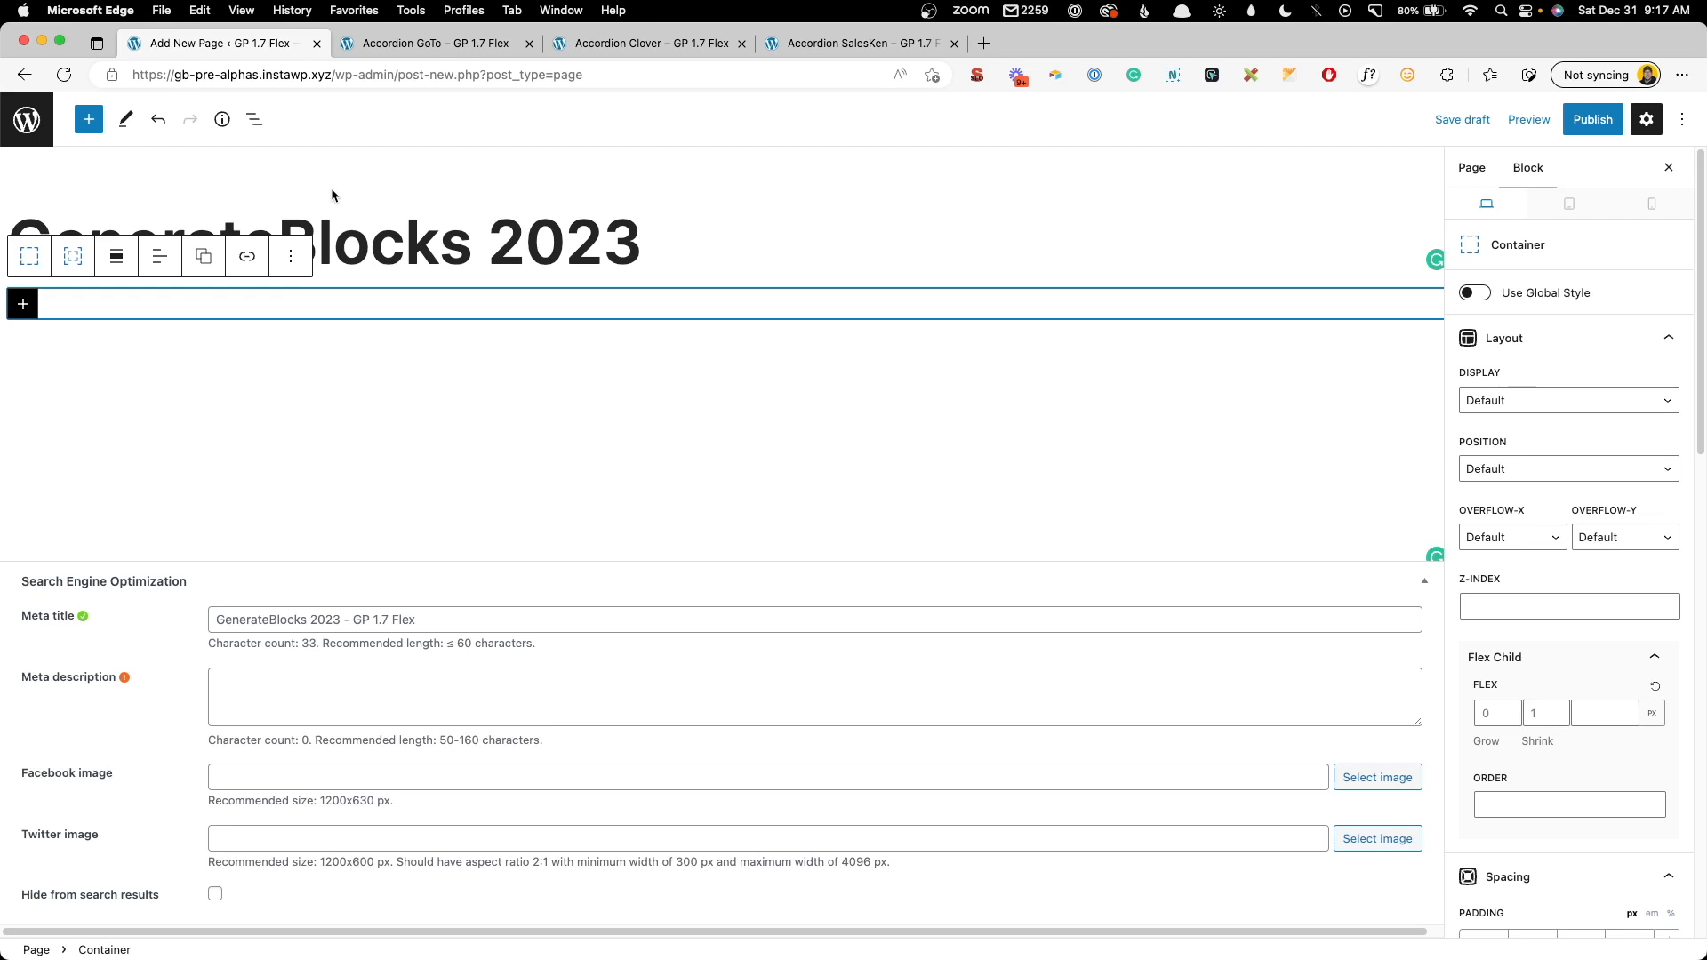
click(1462, 119)
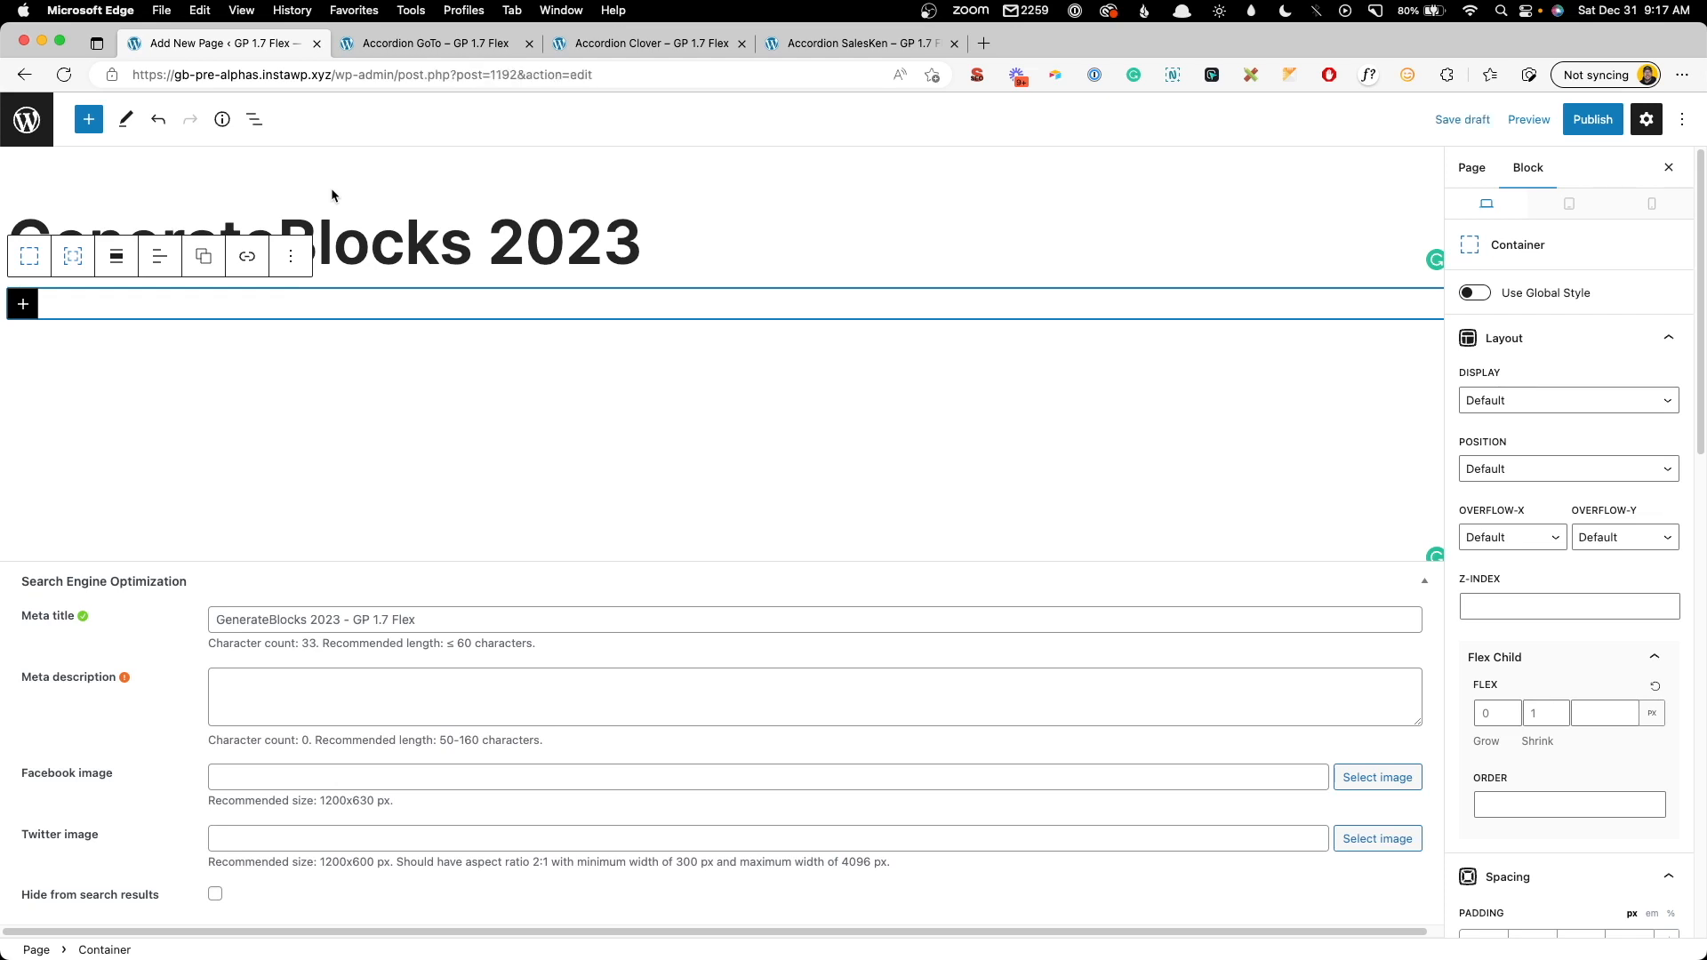
mouse_move(324, 194)
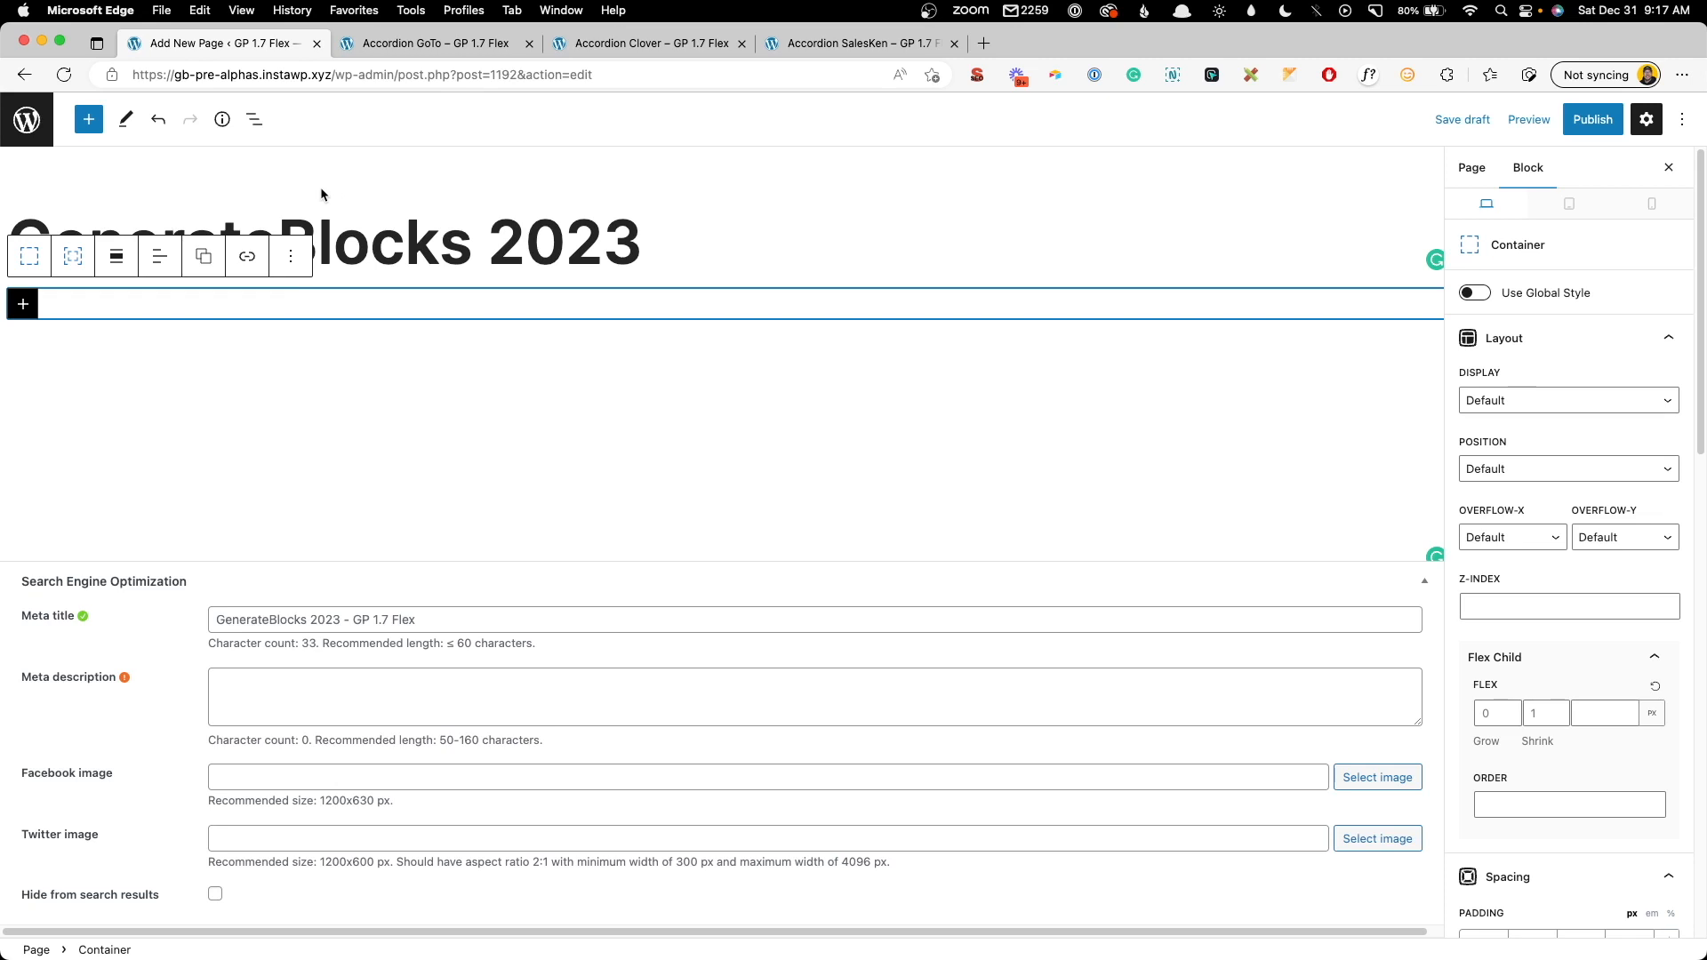
- Show the List View and nest an inner Container inside the first container
click(255, 119)
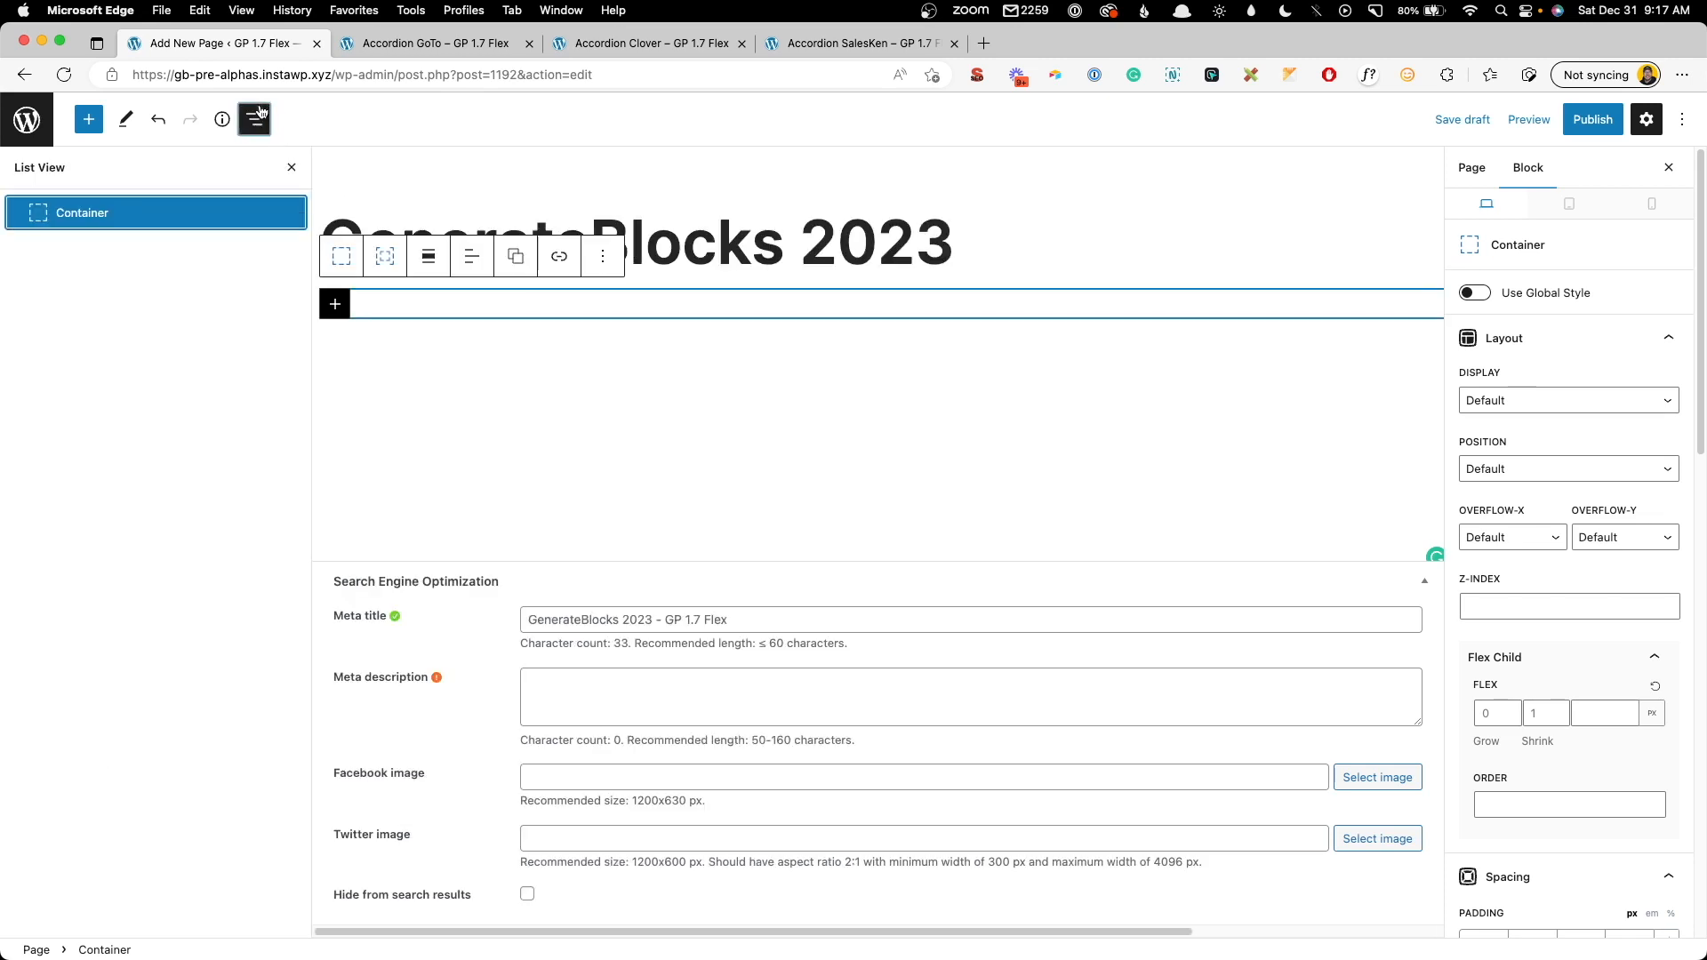
mouse_move(384, 256)
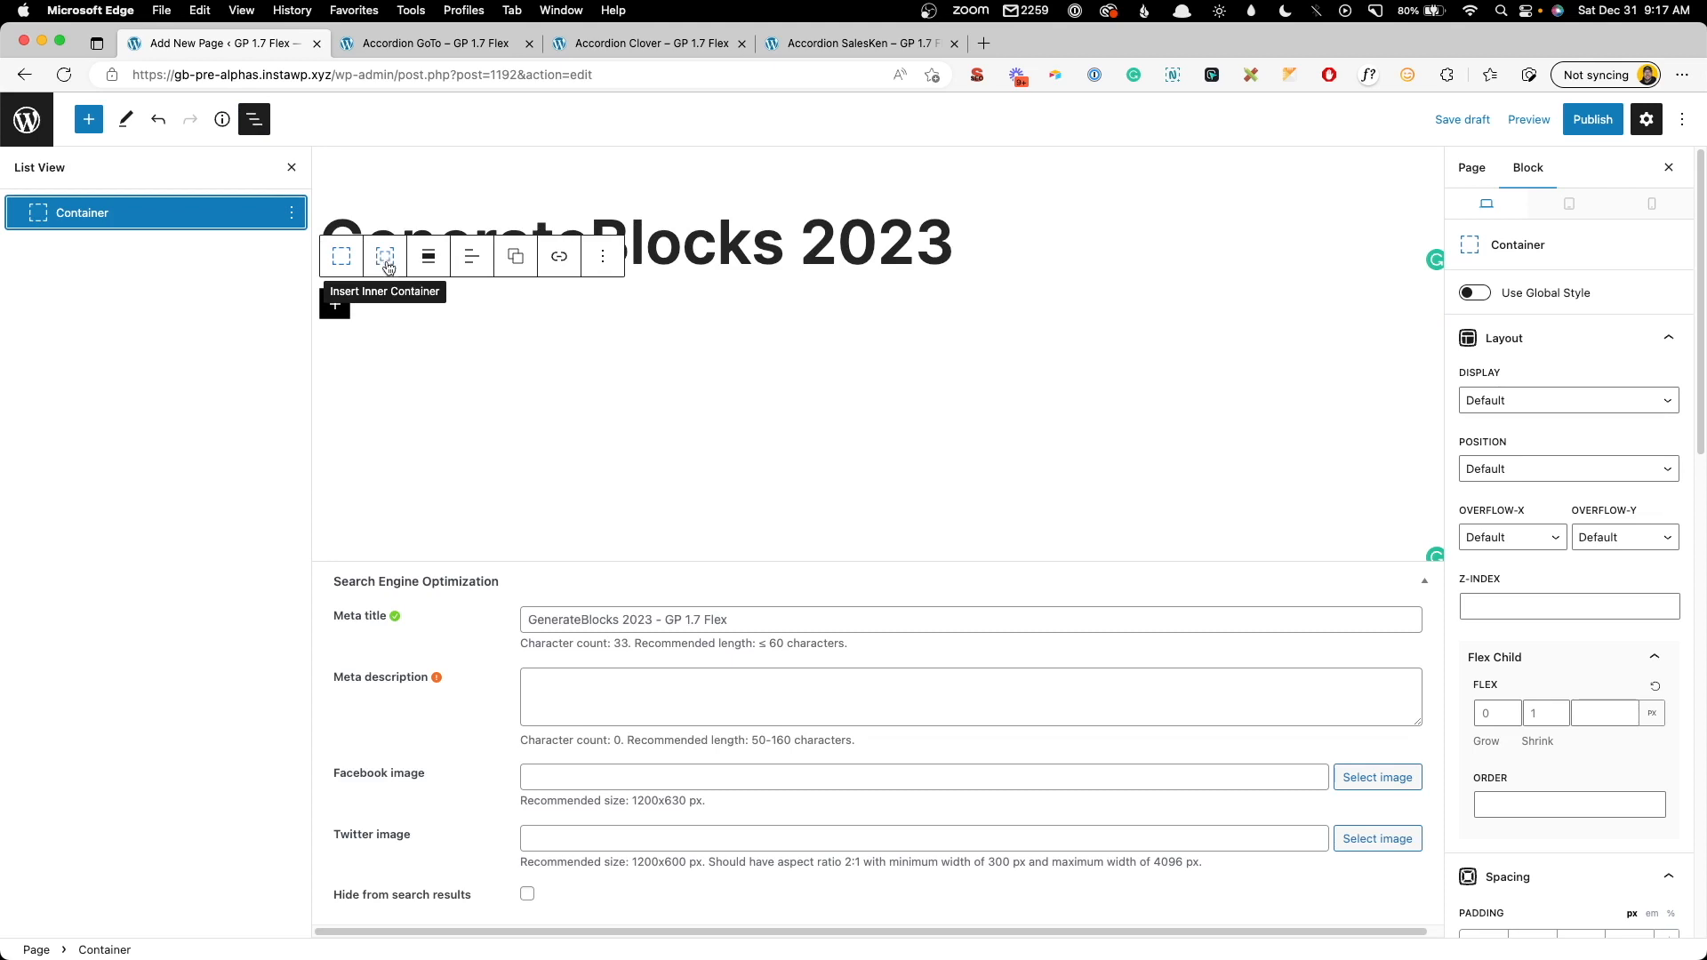
click(384, 256)
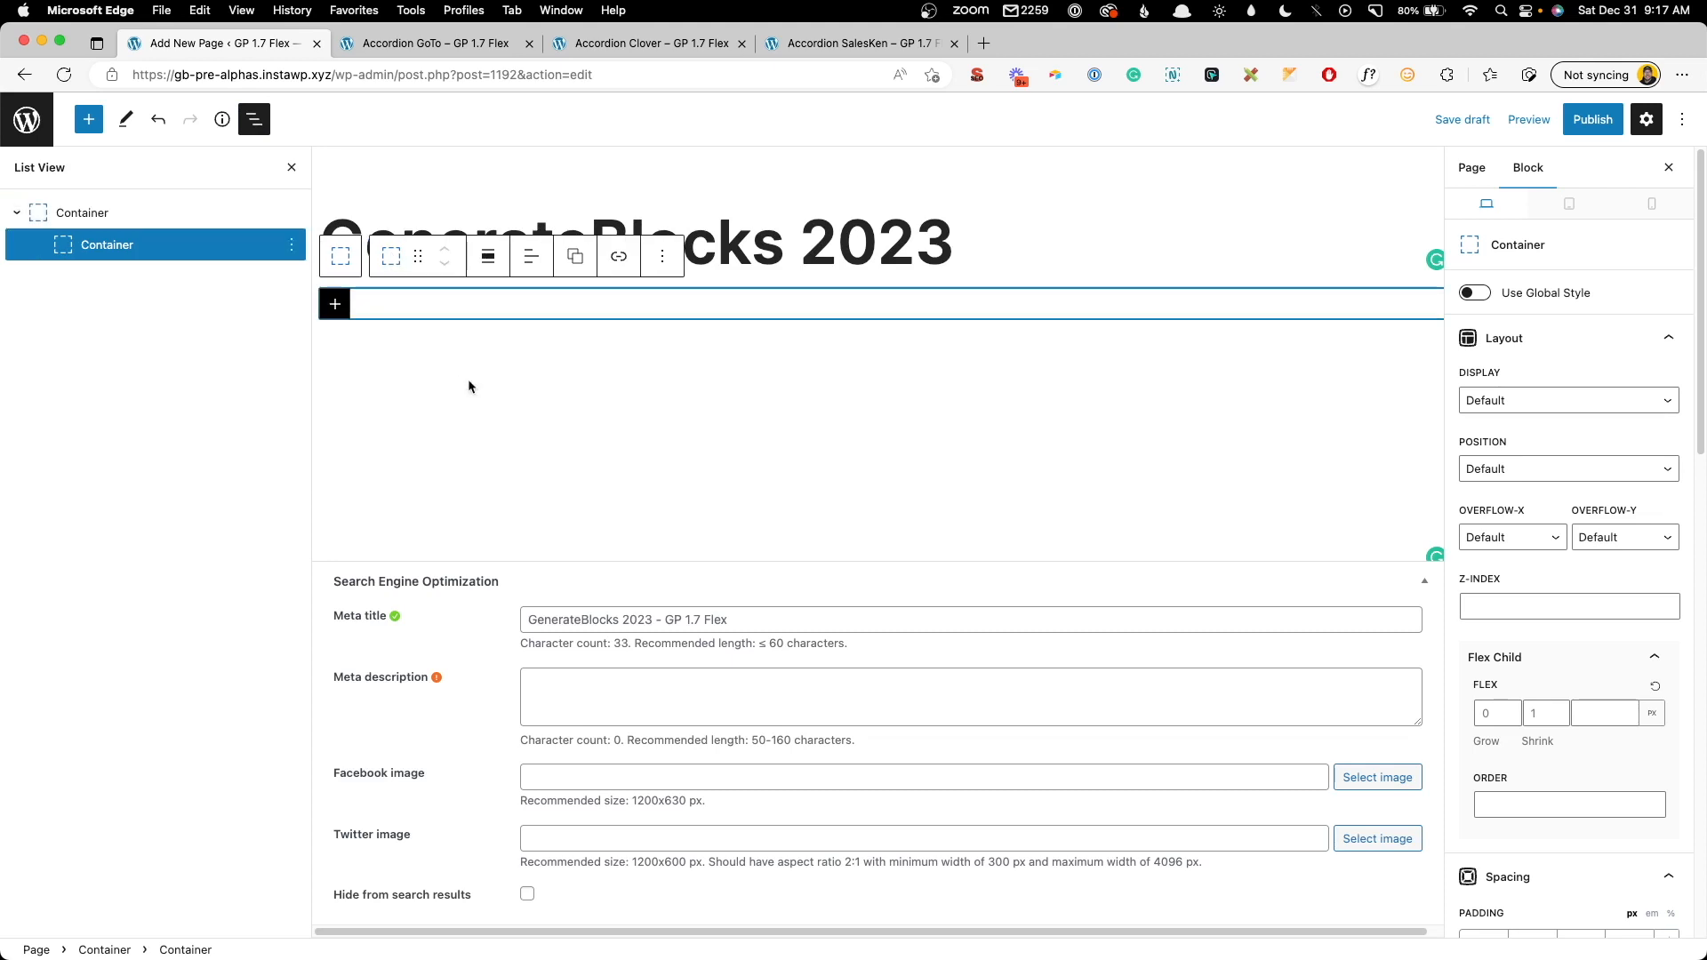
mouse_move(640, 310)
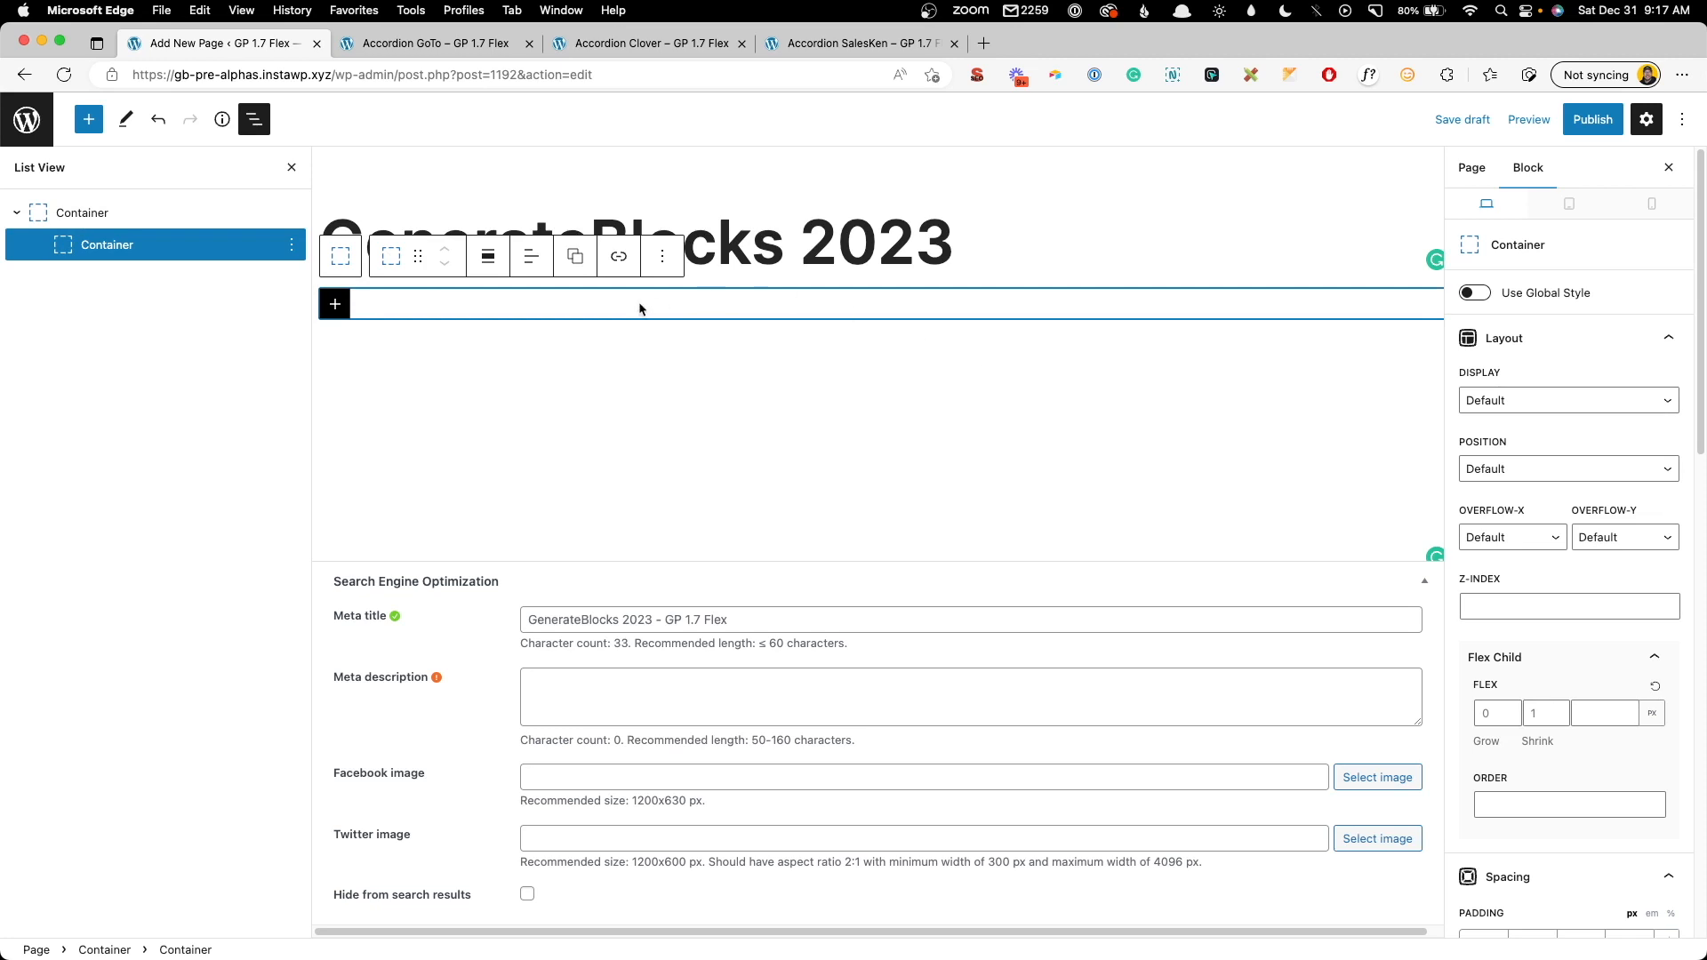
mouse_move(775, 320)
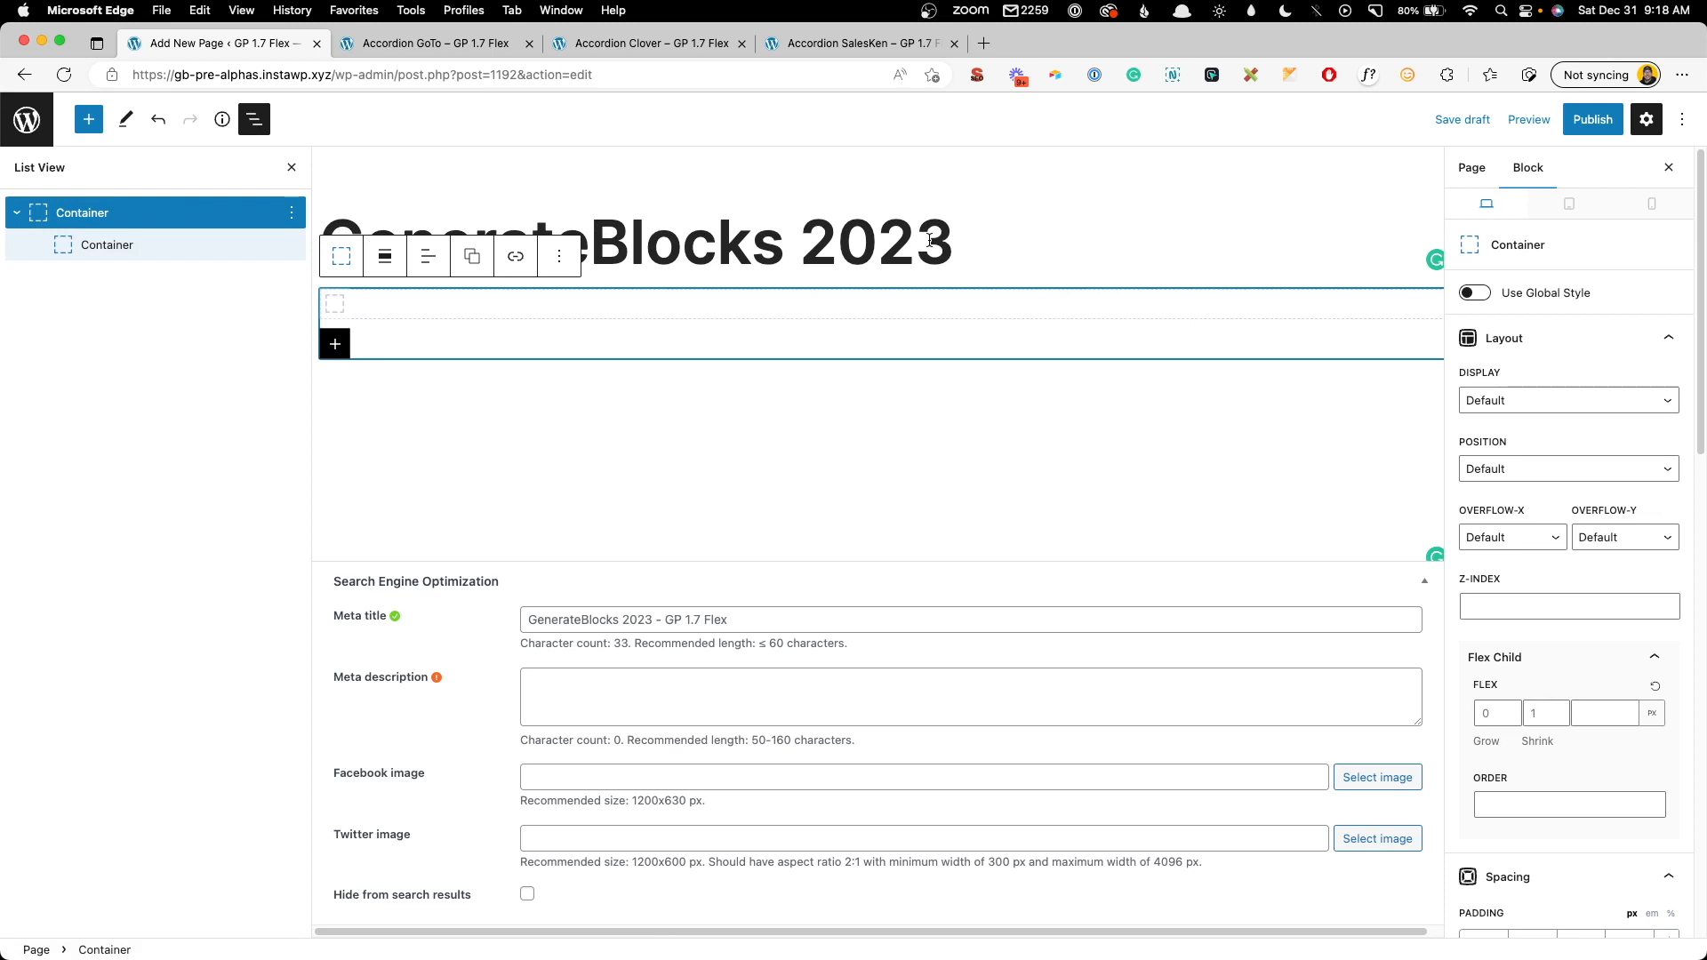
mouse_move(1493, 388)
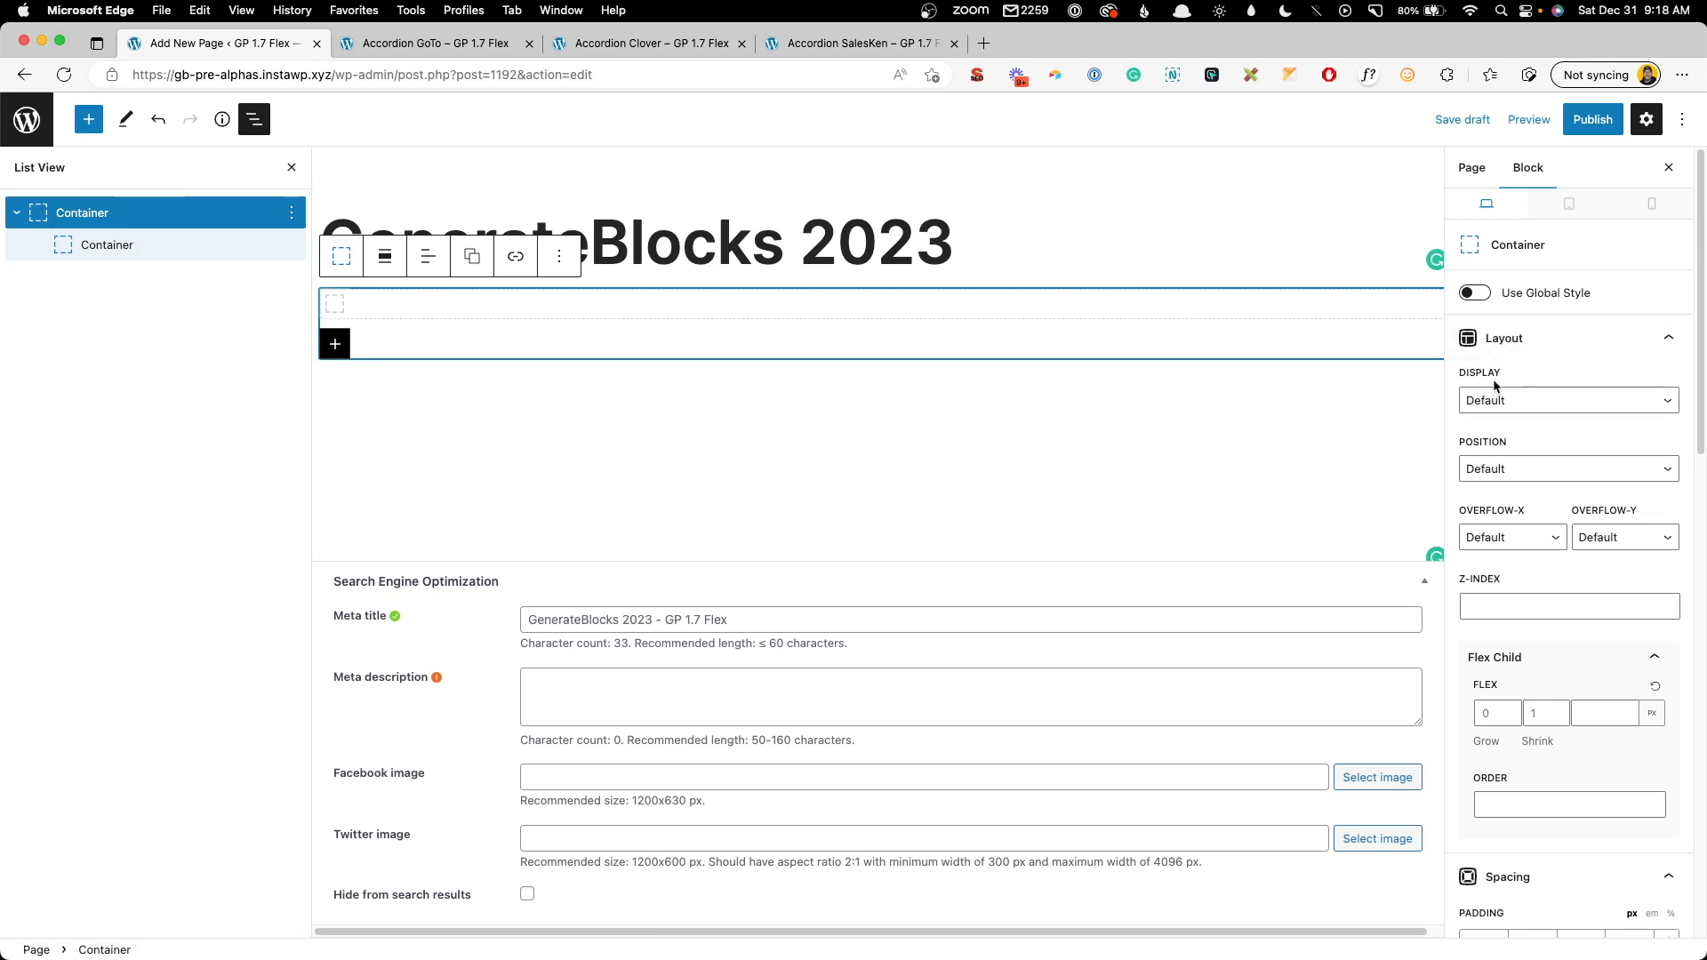
- Reveal the Display options (Block, Inline Block, Flex, Inline Flex, Inline) for the outer container
click(1568, 400)
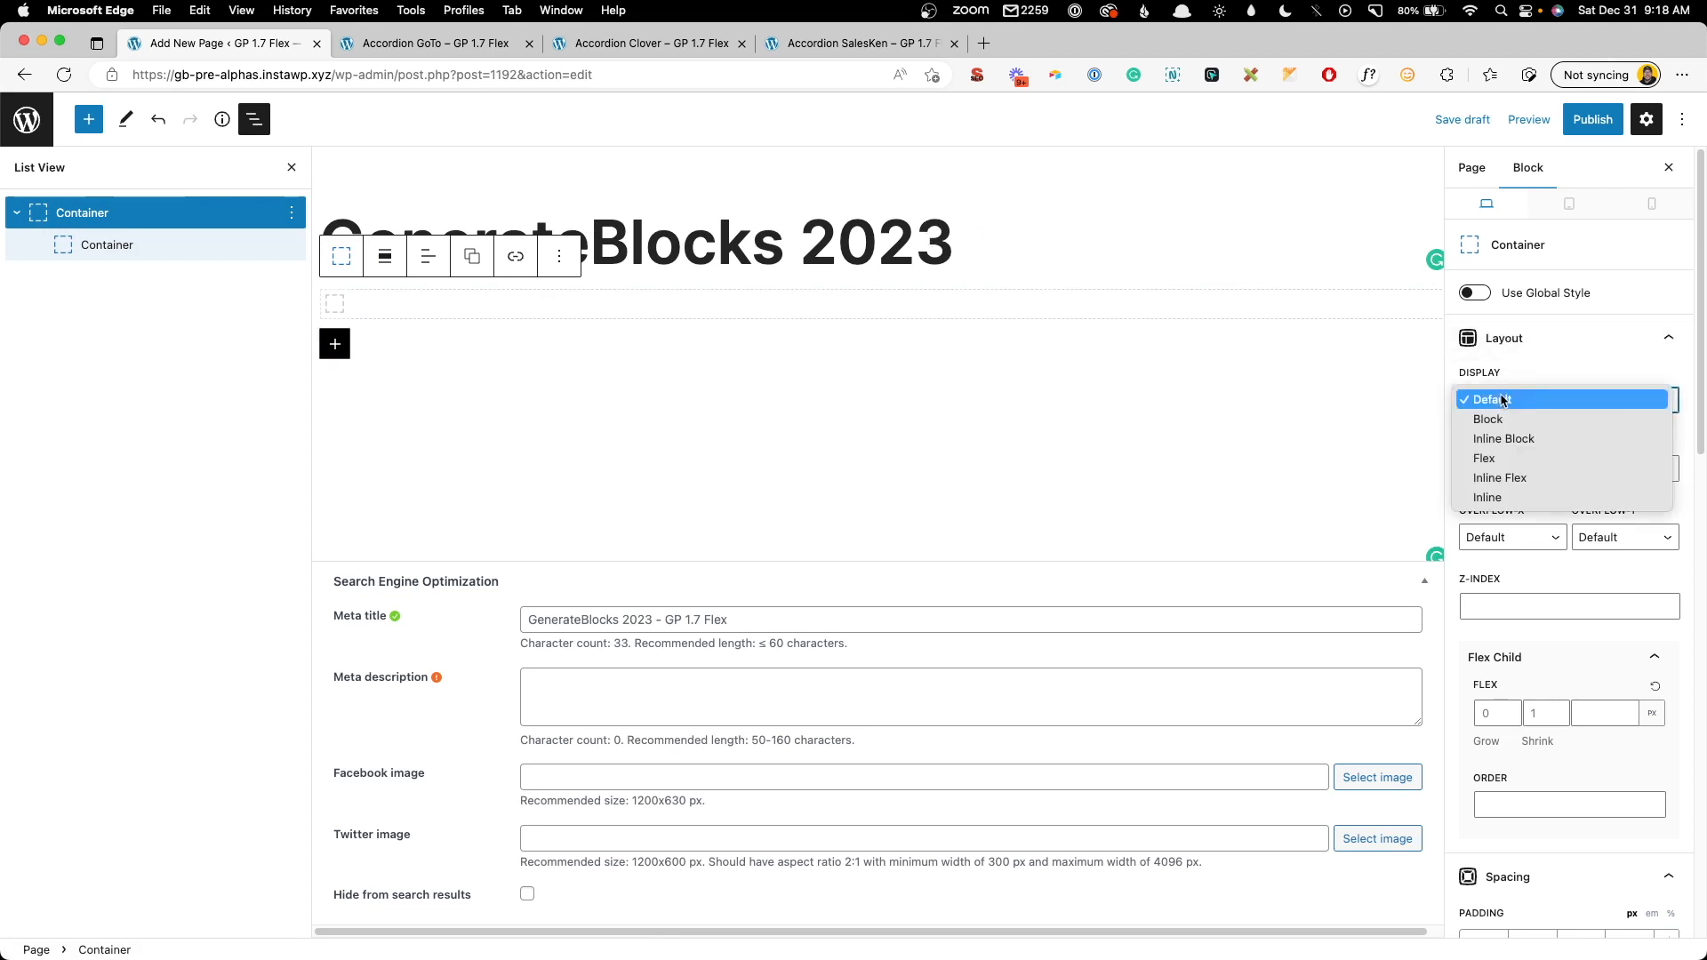
mouse_move(1502, 458)
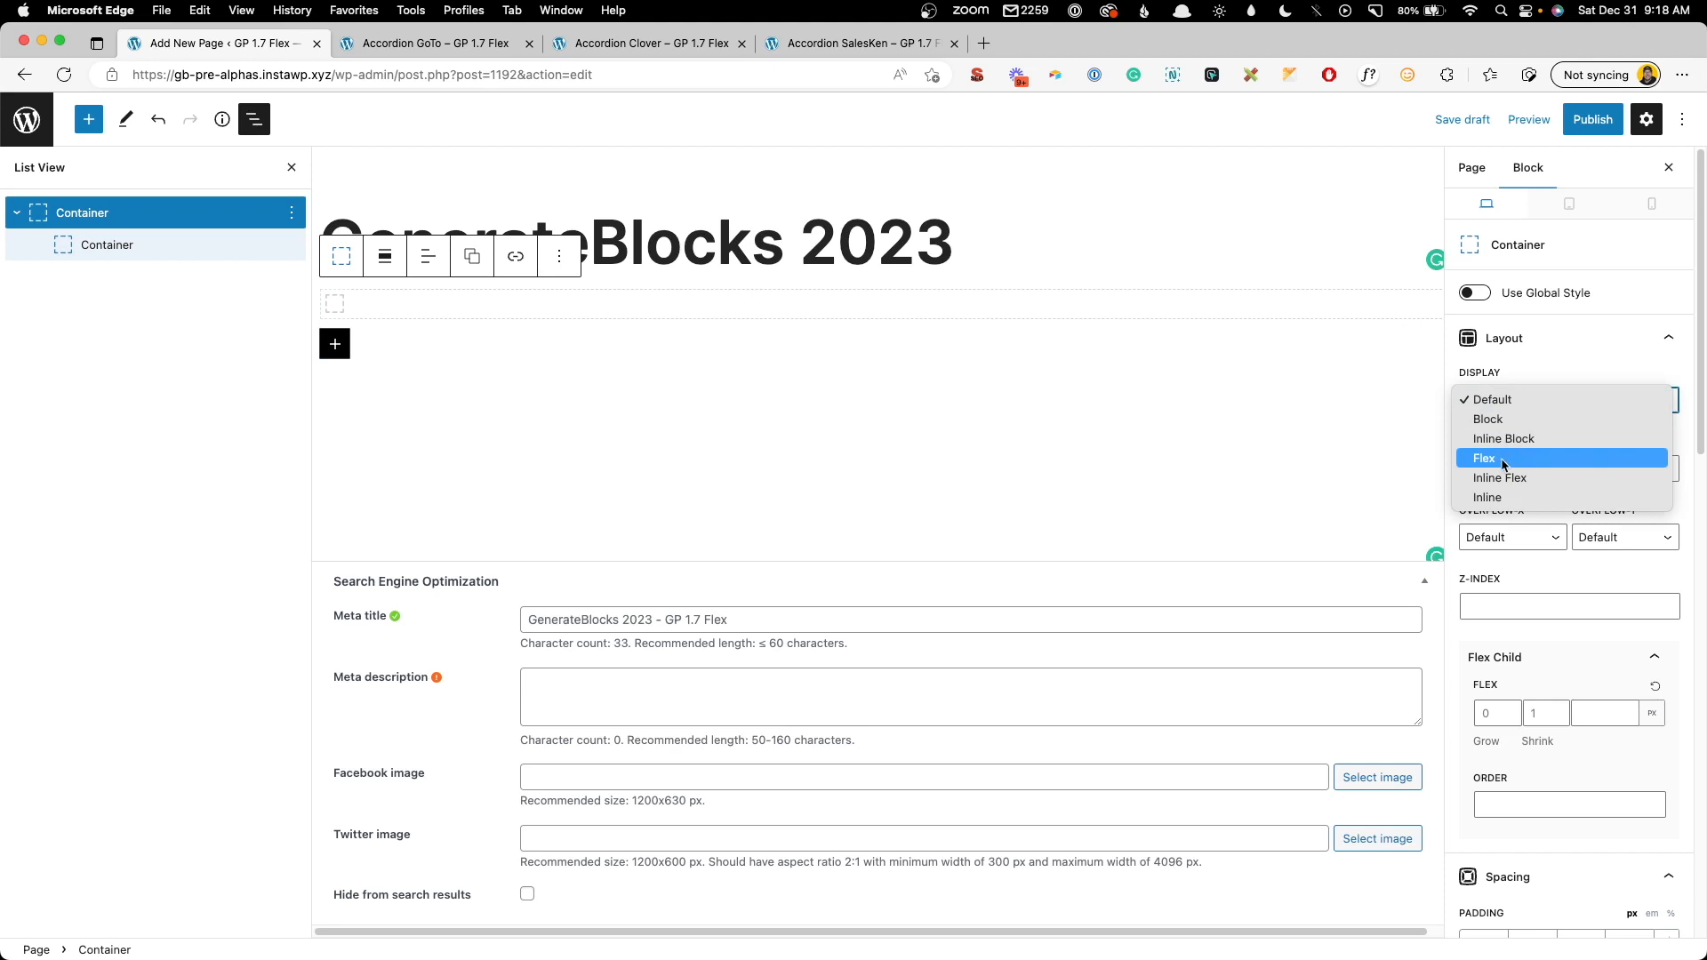
mouse_move(1504, 438)
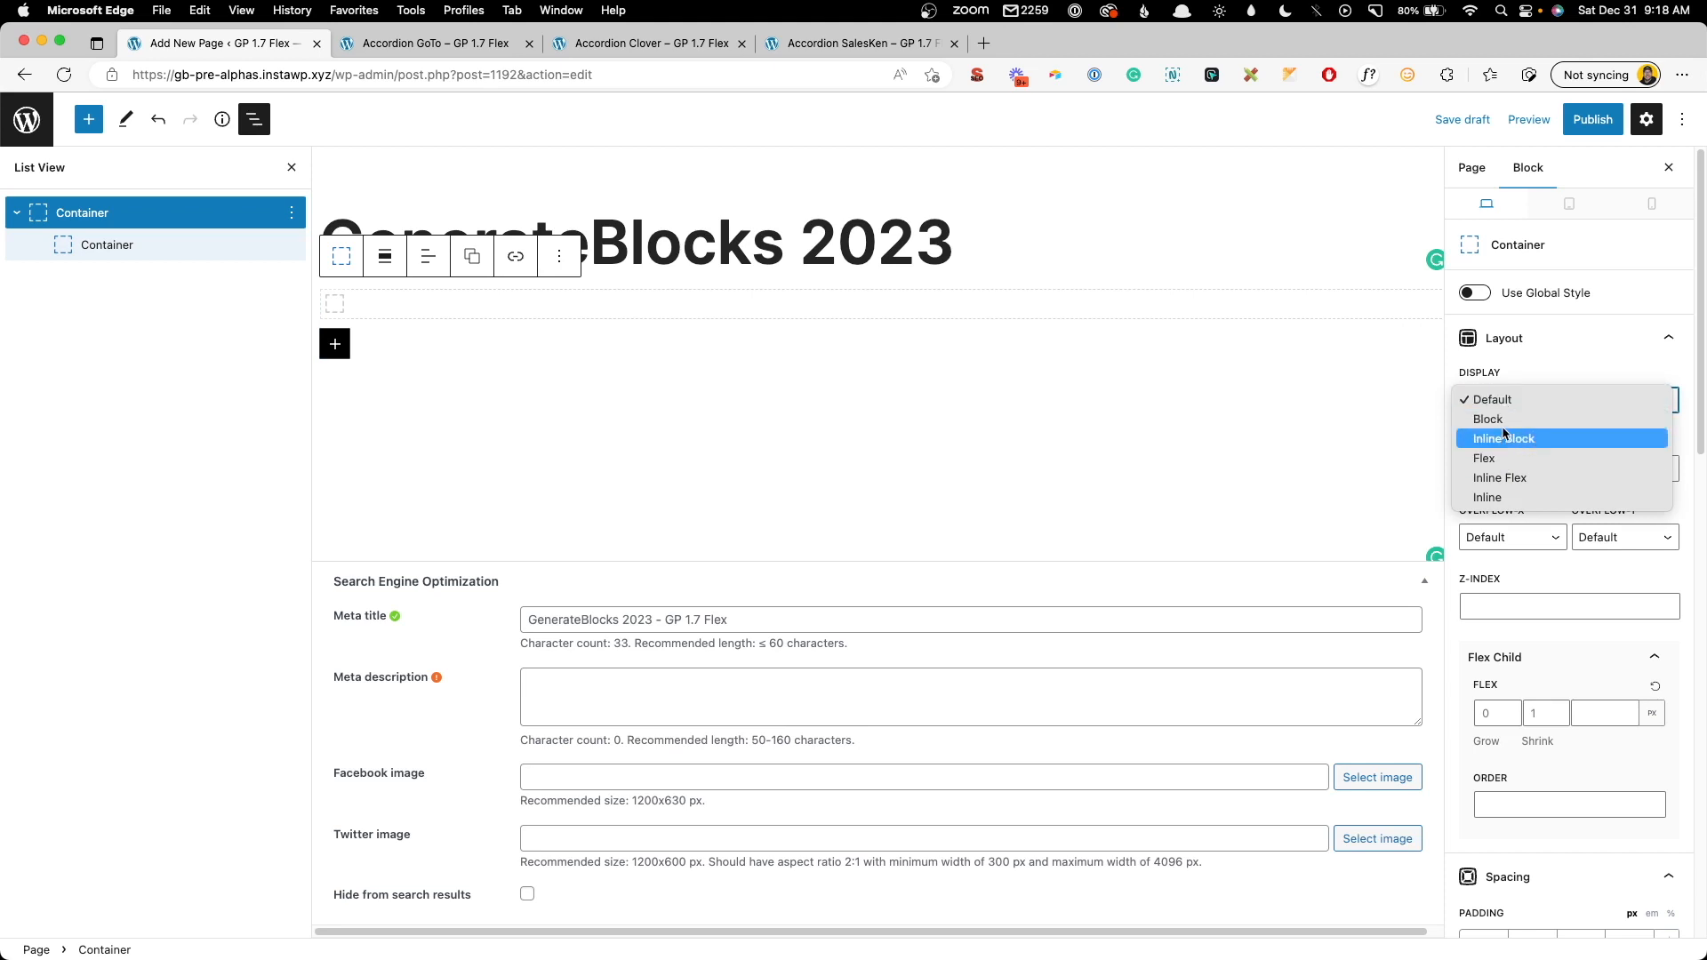
mouse_move(1500, 477)
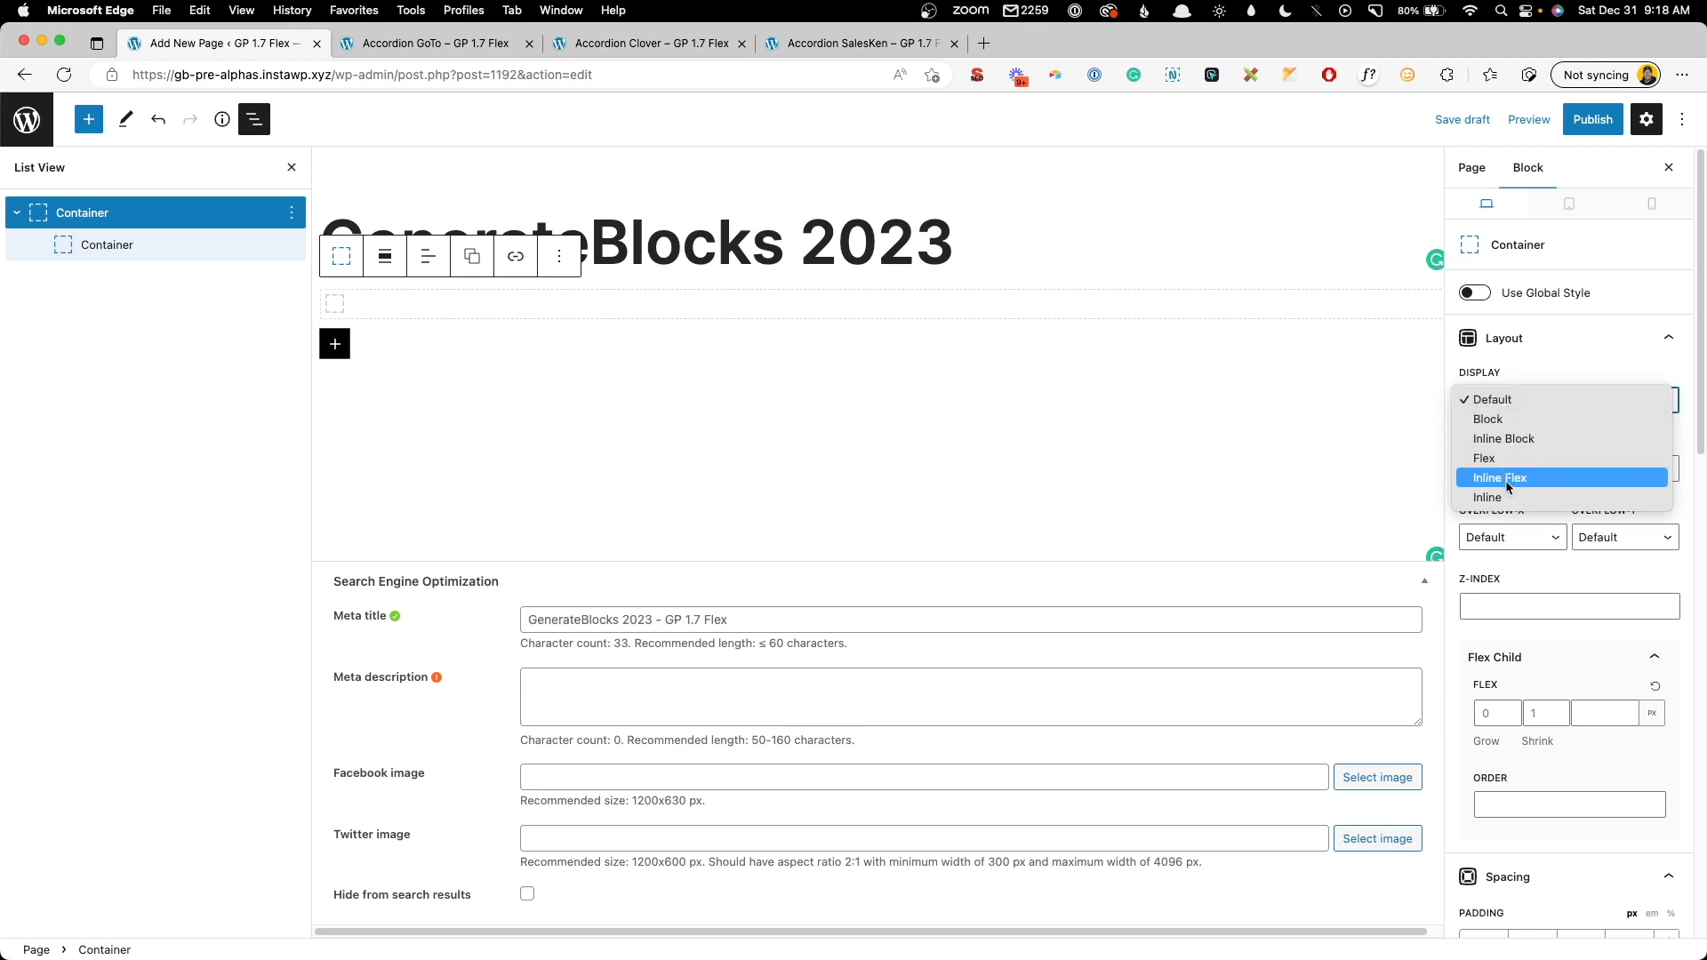
mouse_move(1482, 459)
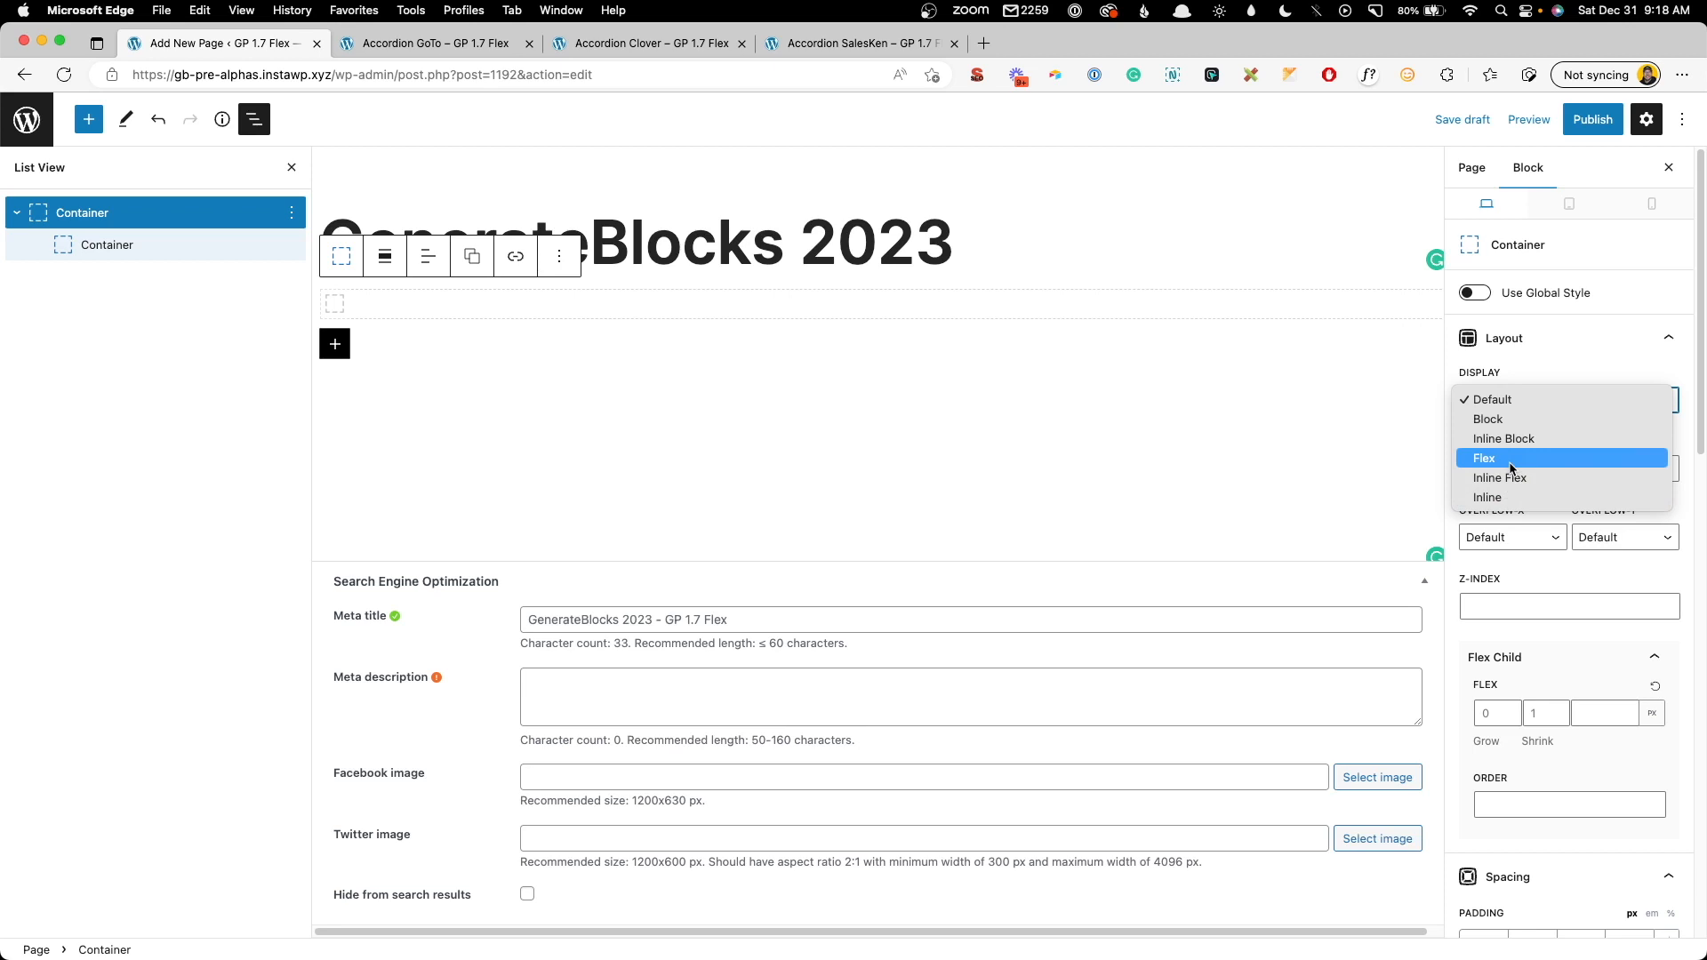
mouse_move(1067, 302)
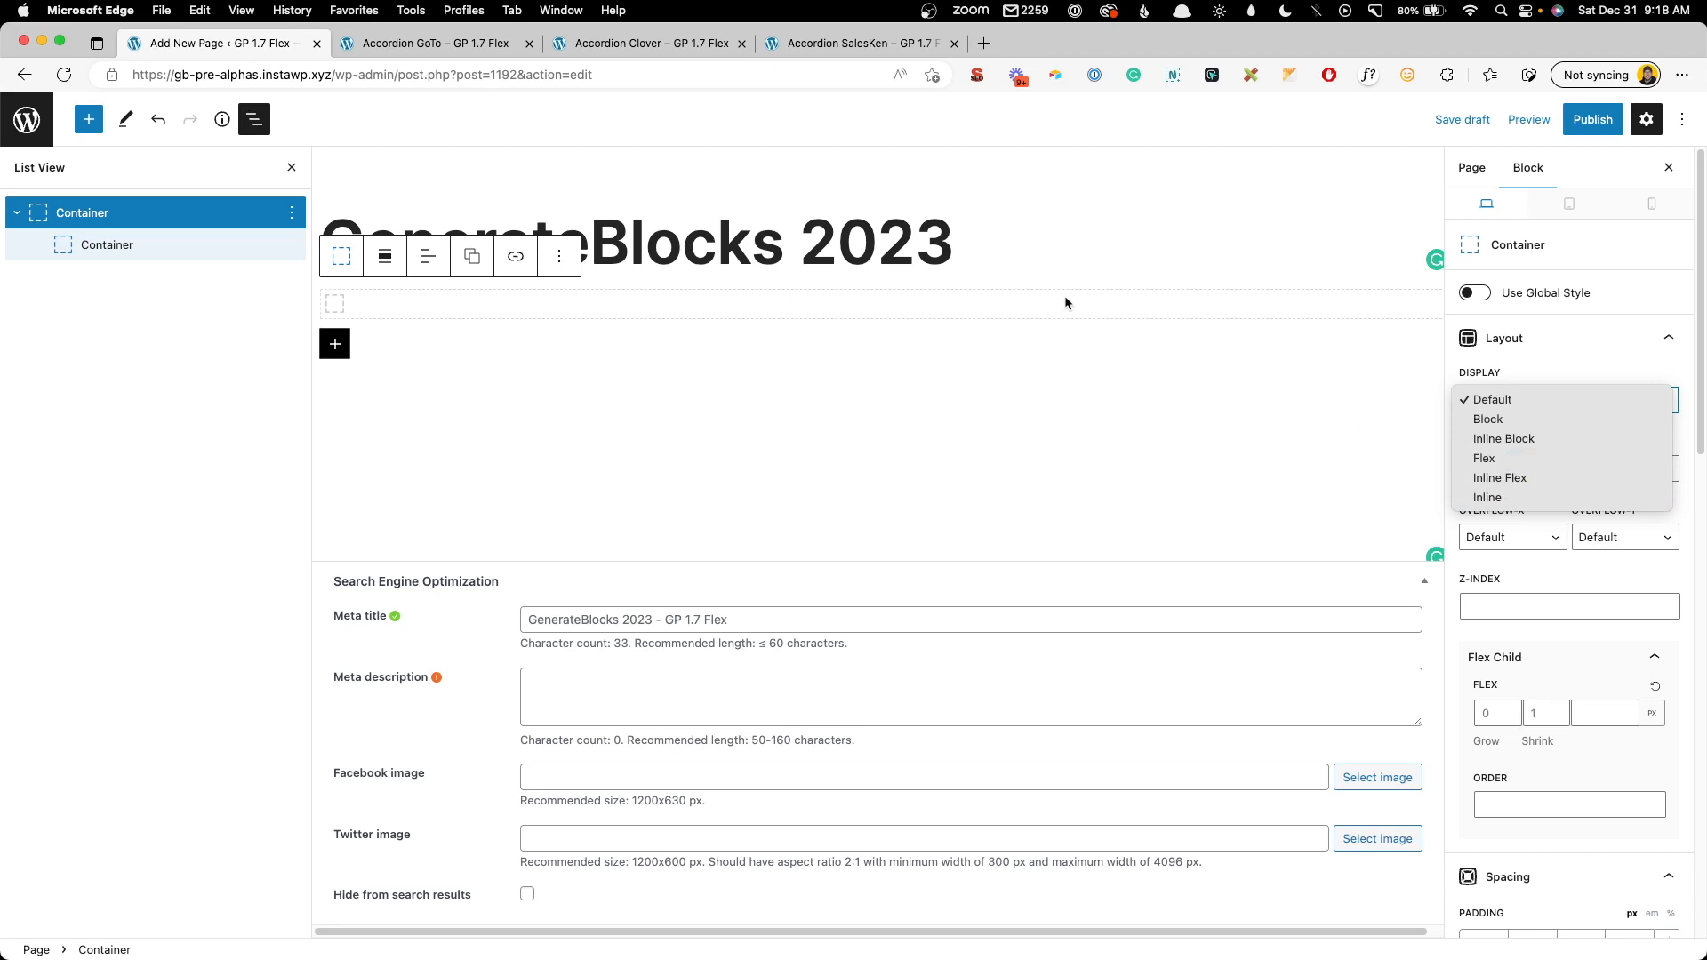
- Make the two inner containers dark navy and red, each with 80 px padding
click(106, 243)
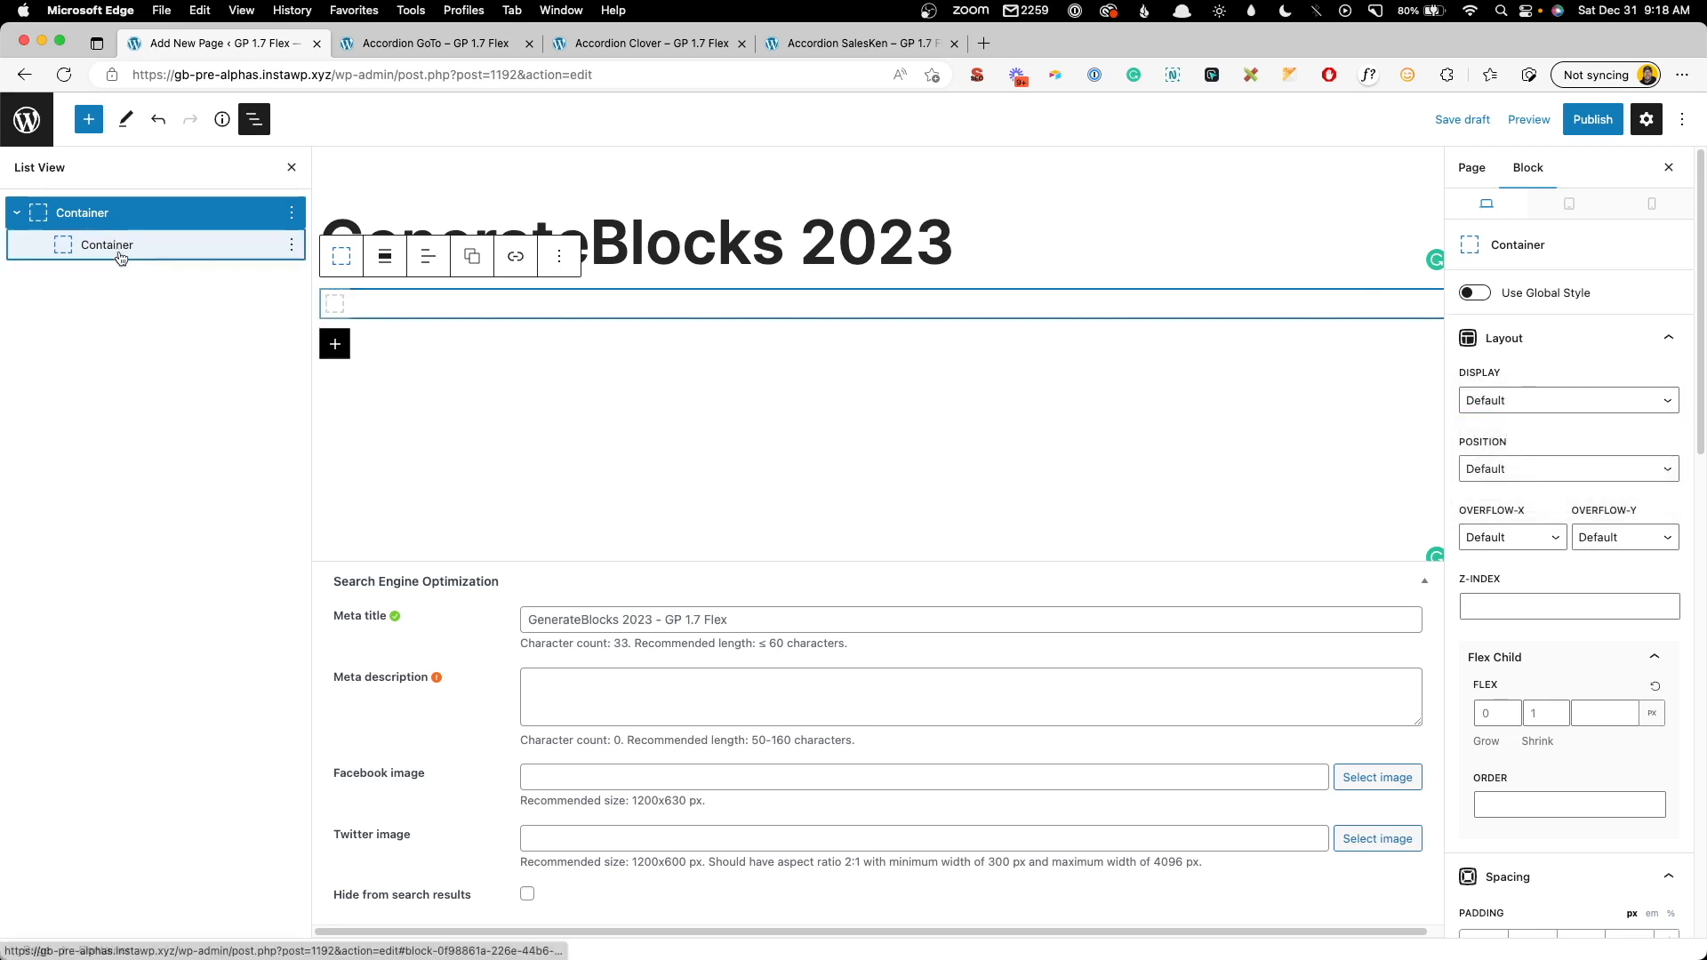
click(106, 244)
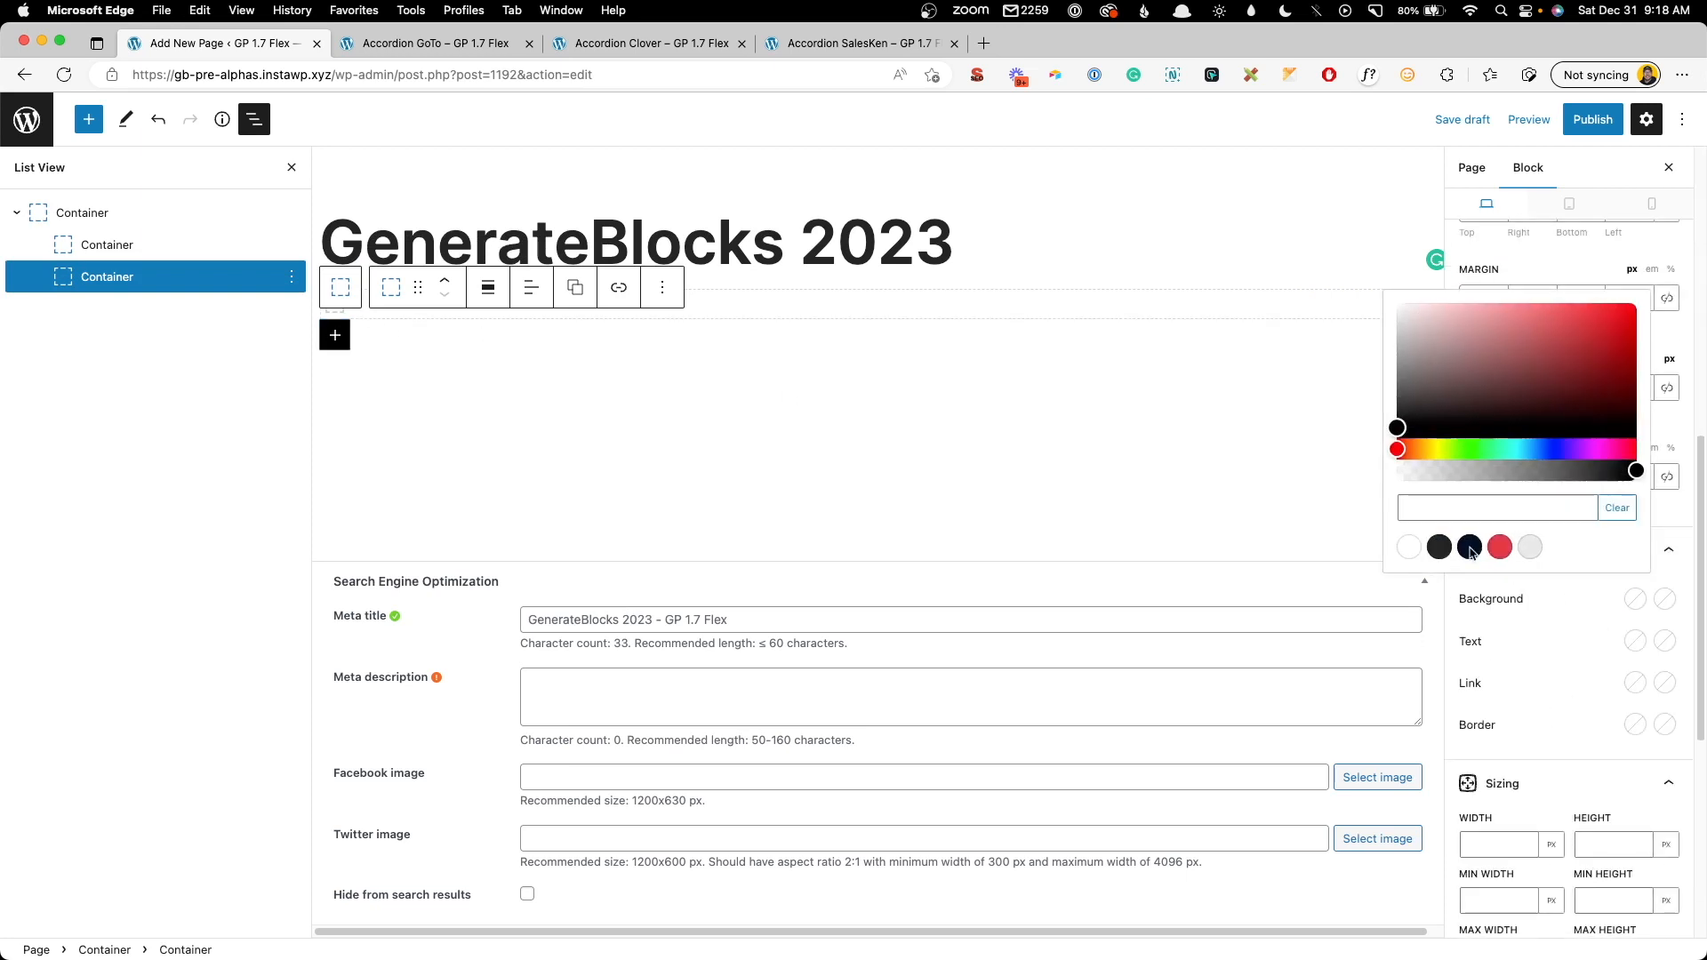
click(1499, 548)
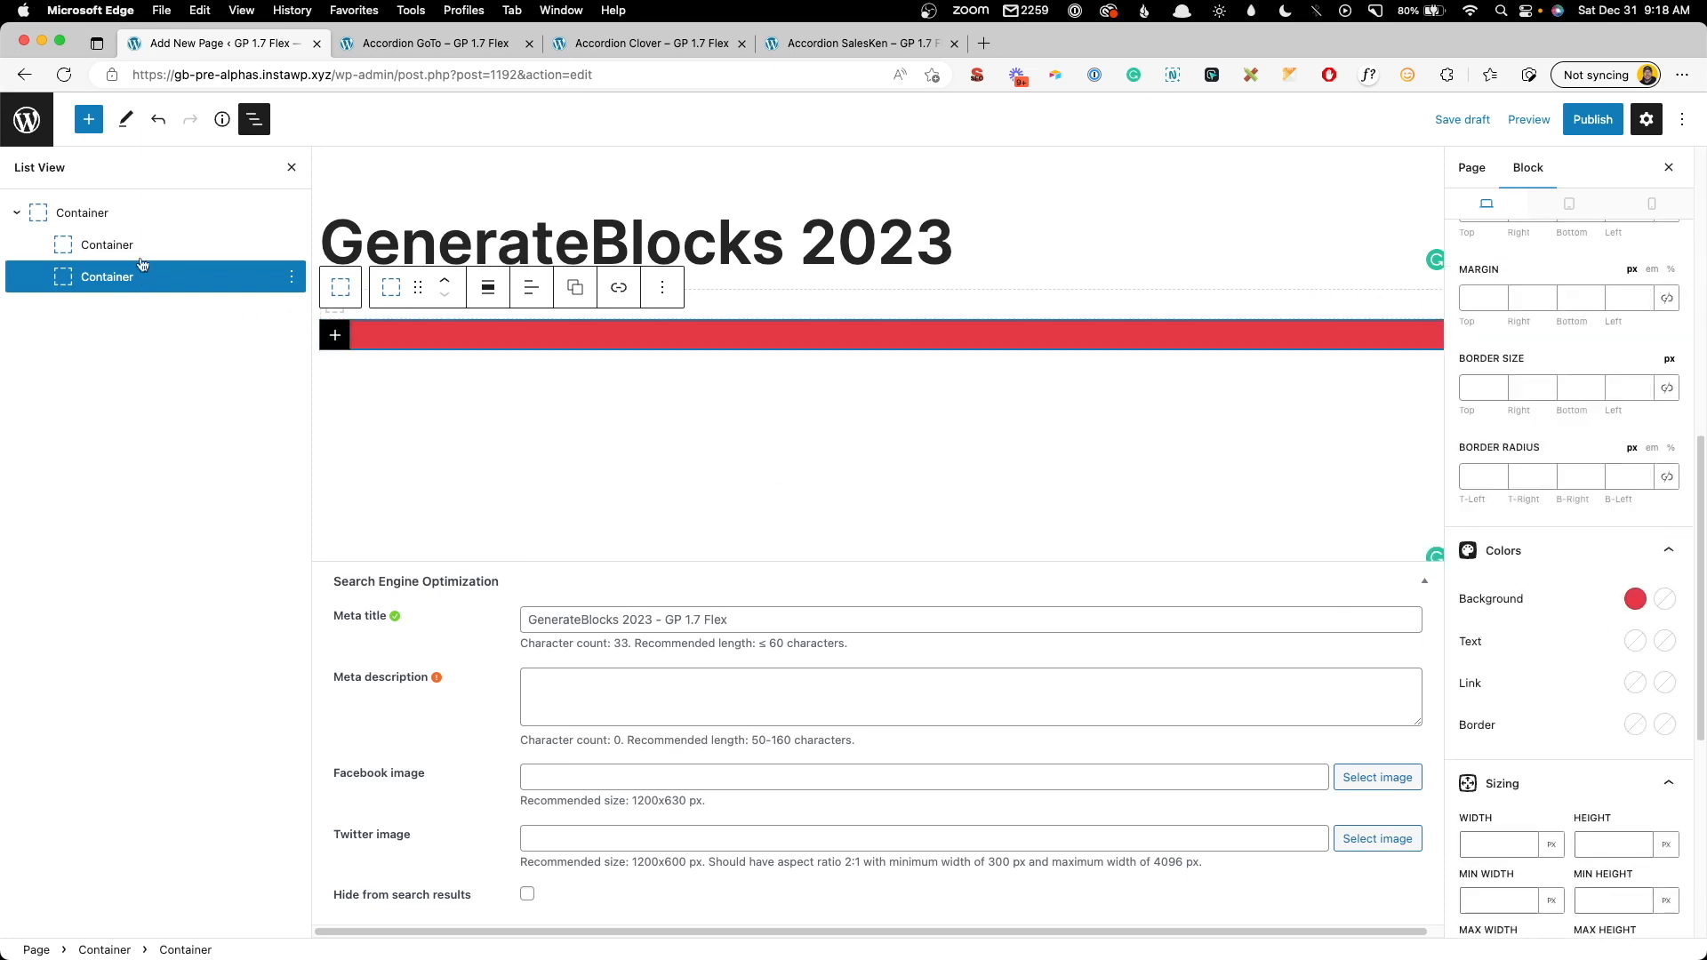
click(1634, 597)
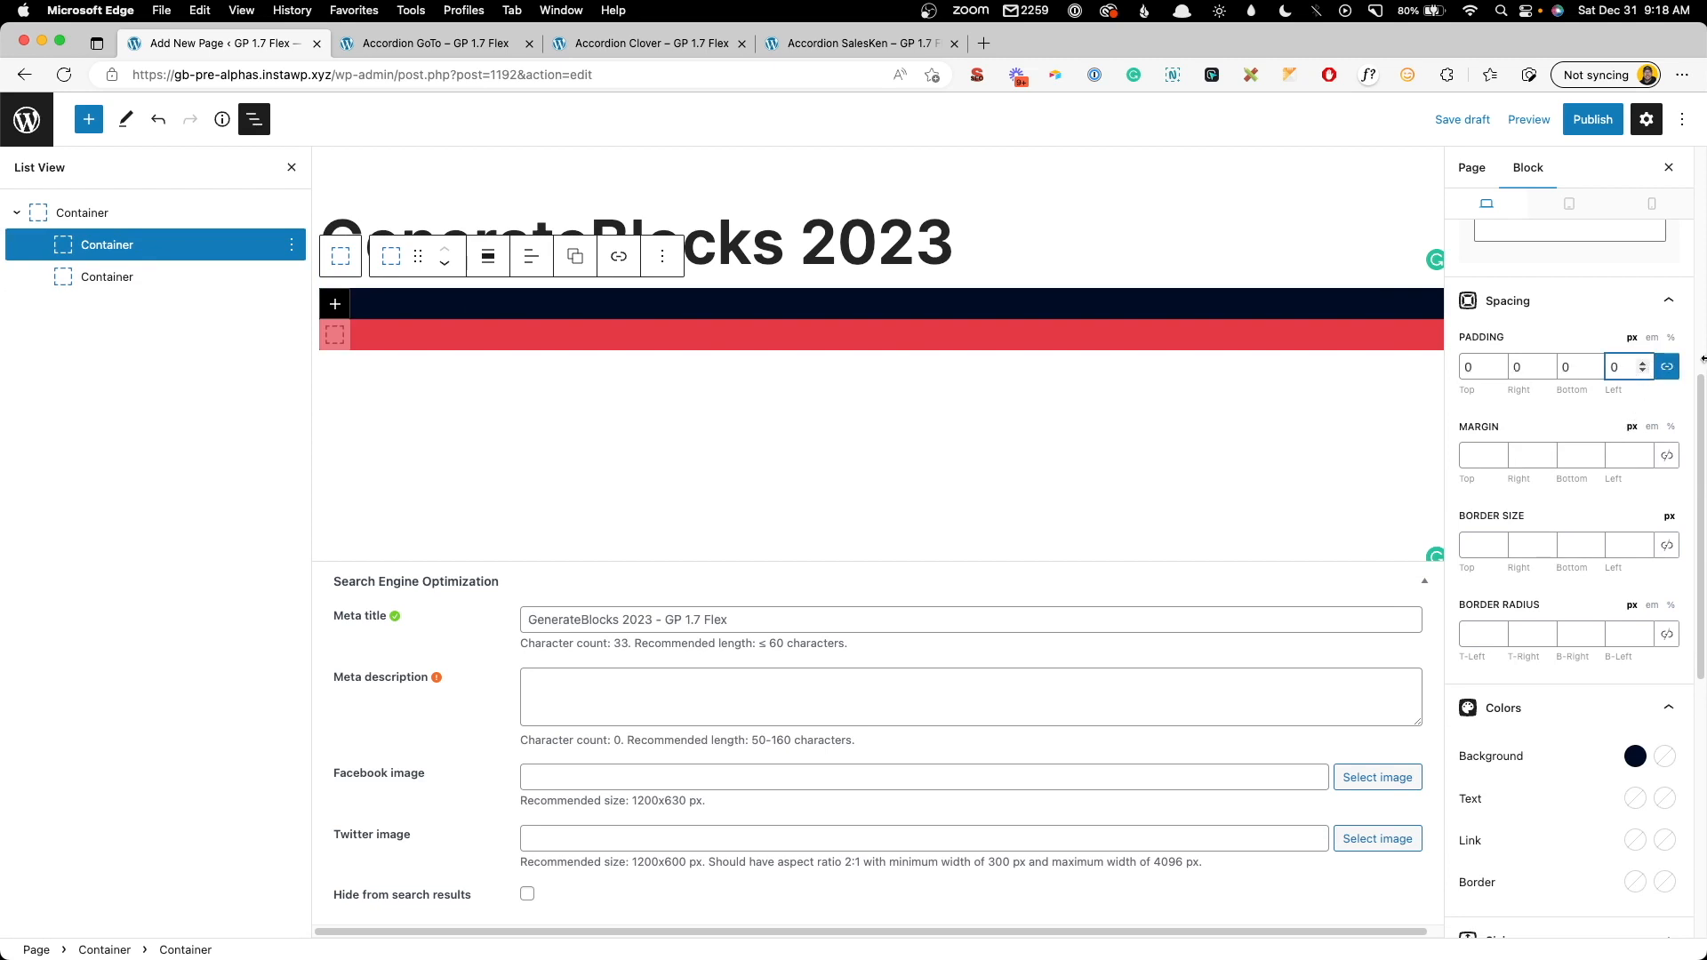
text(80)
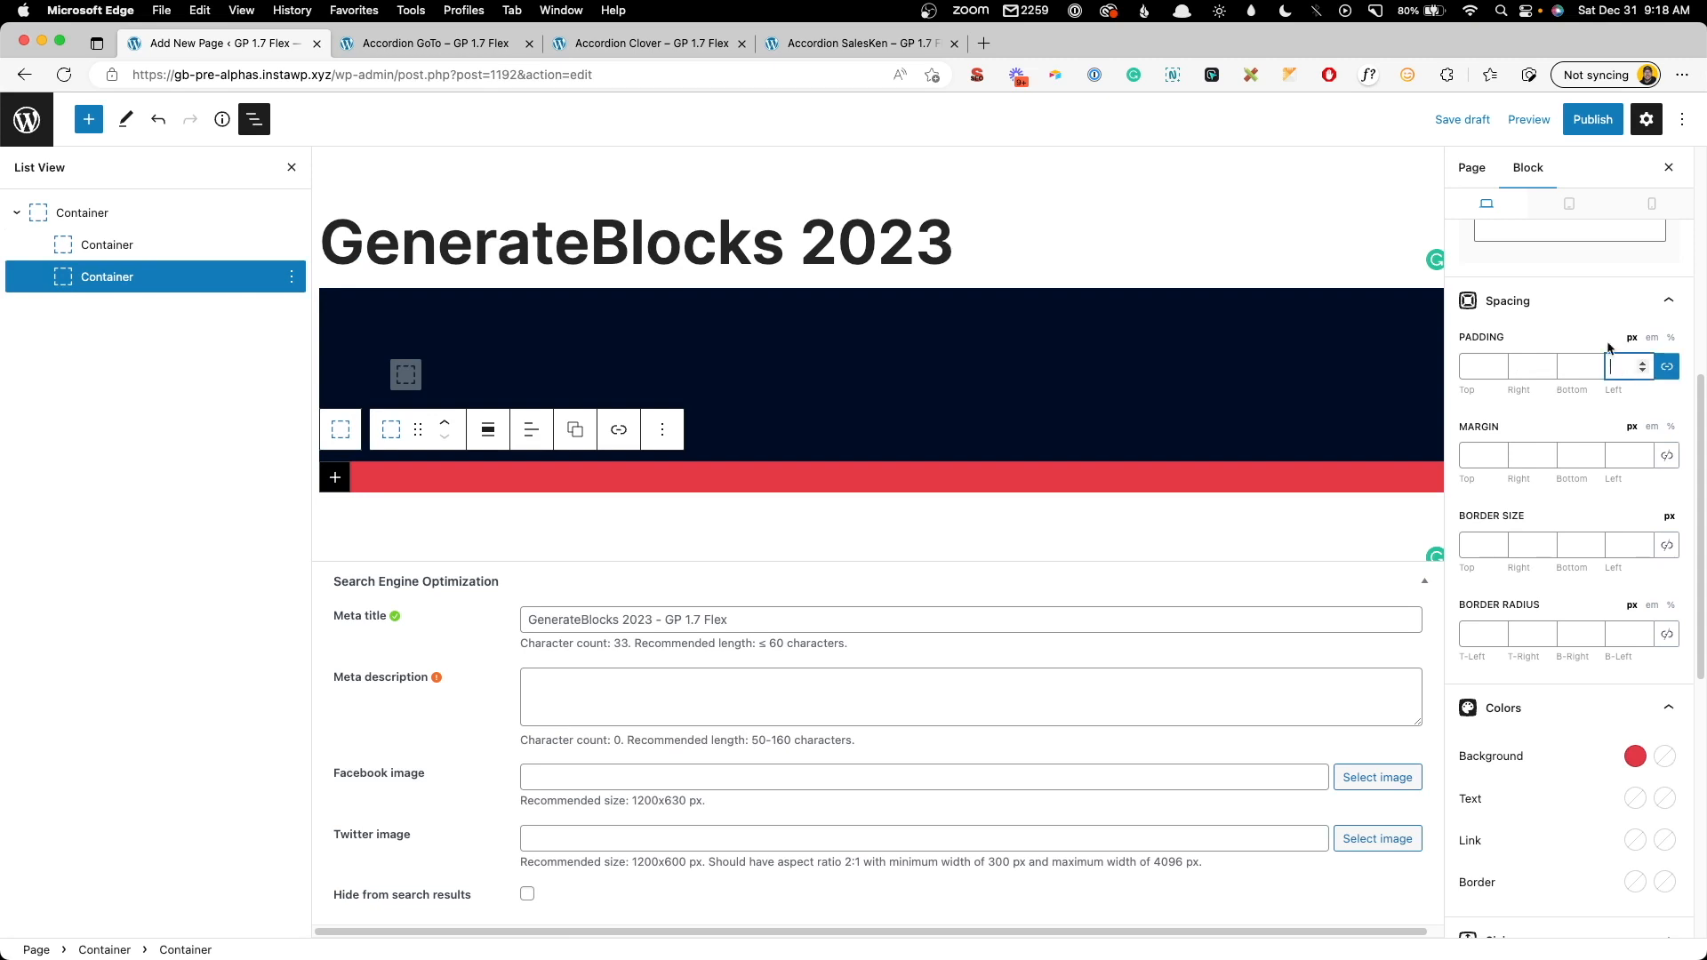
text(80)
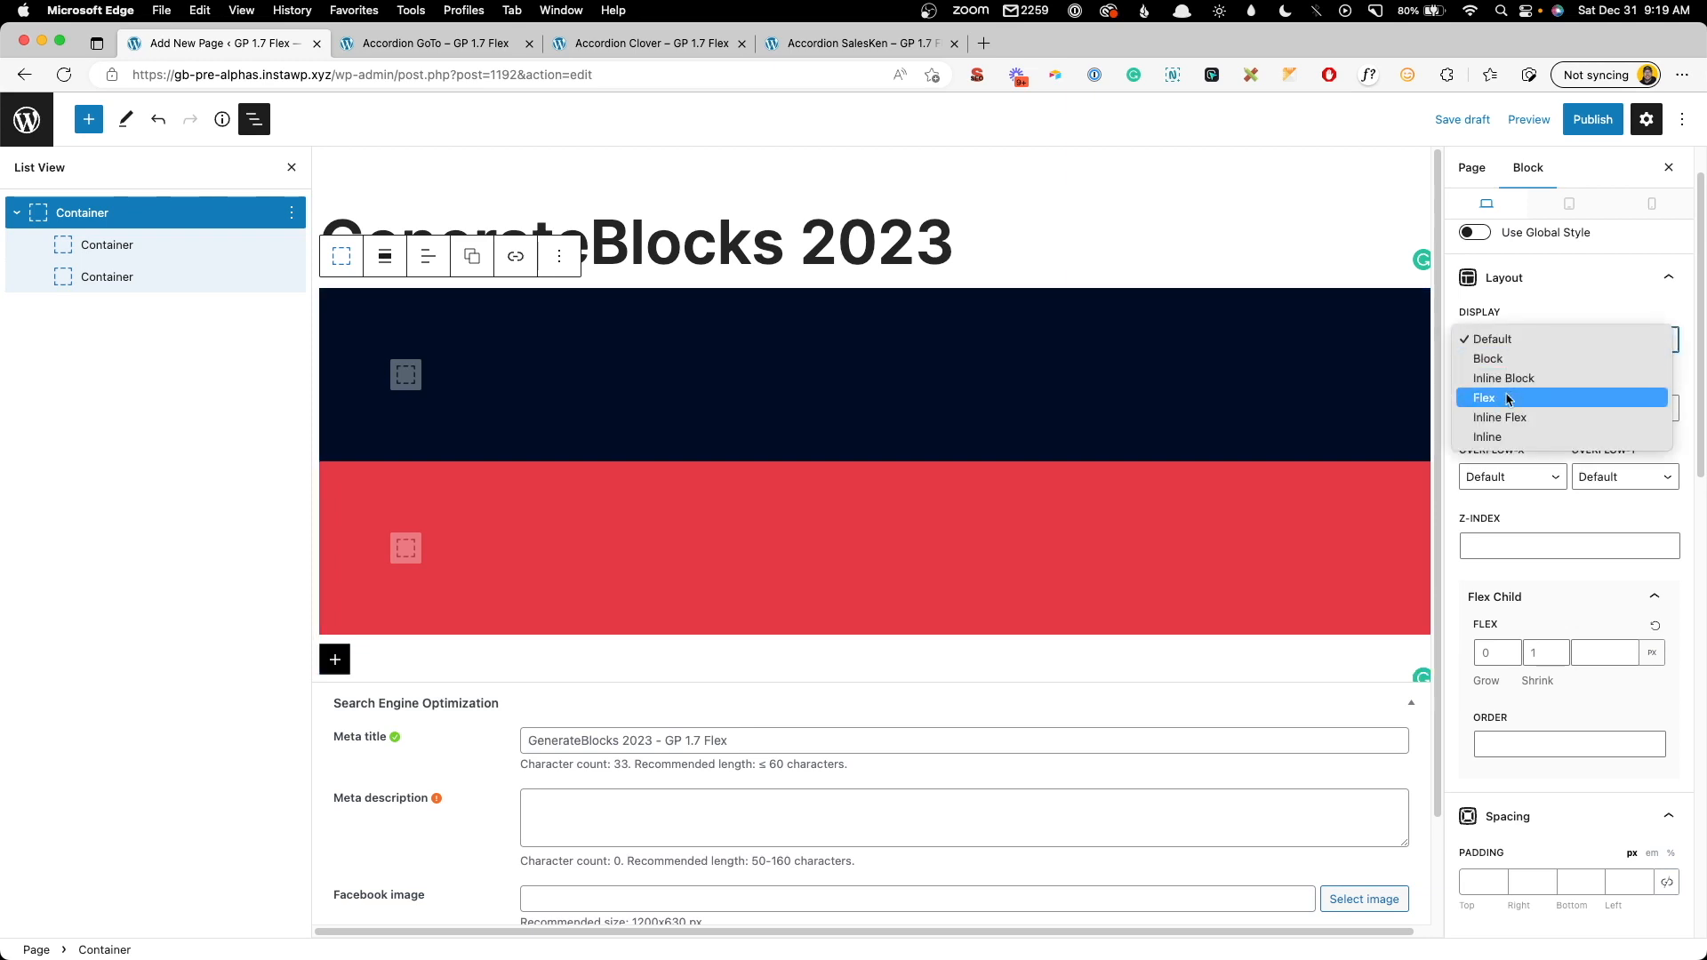
- Switch the outer container to flex, trying column and row direction and row alignment
click(1483, 398)
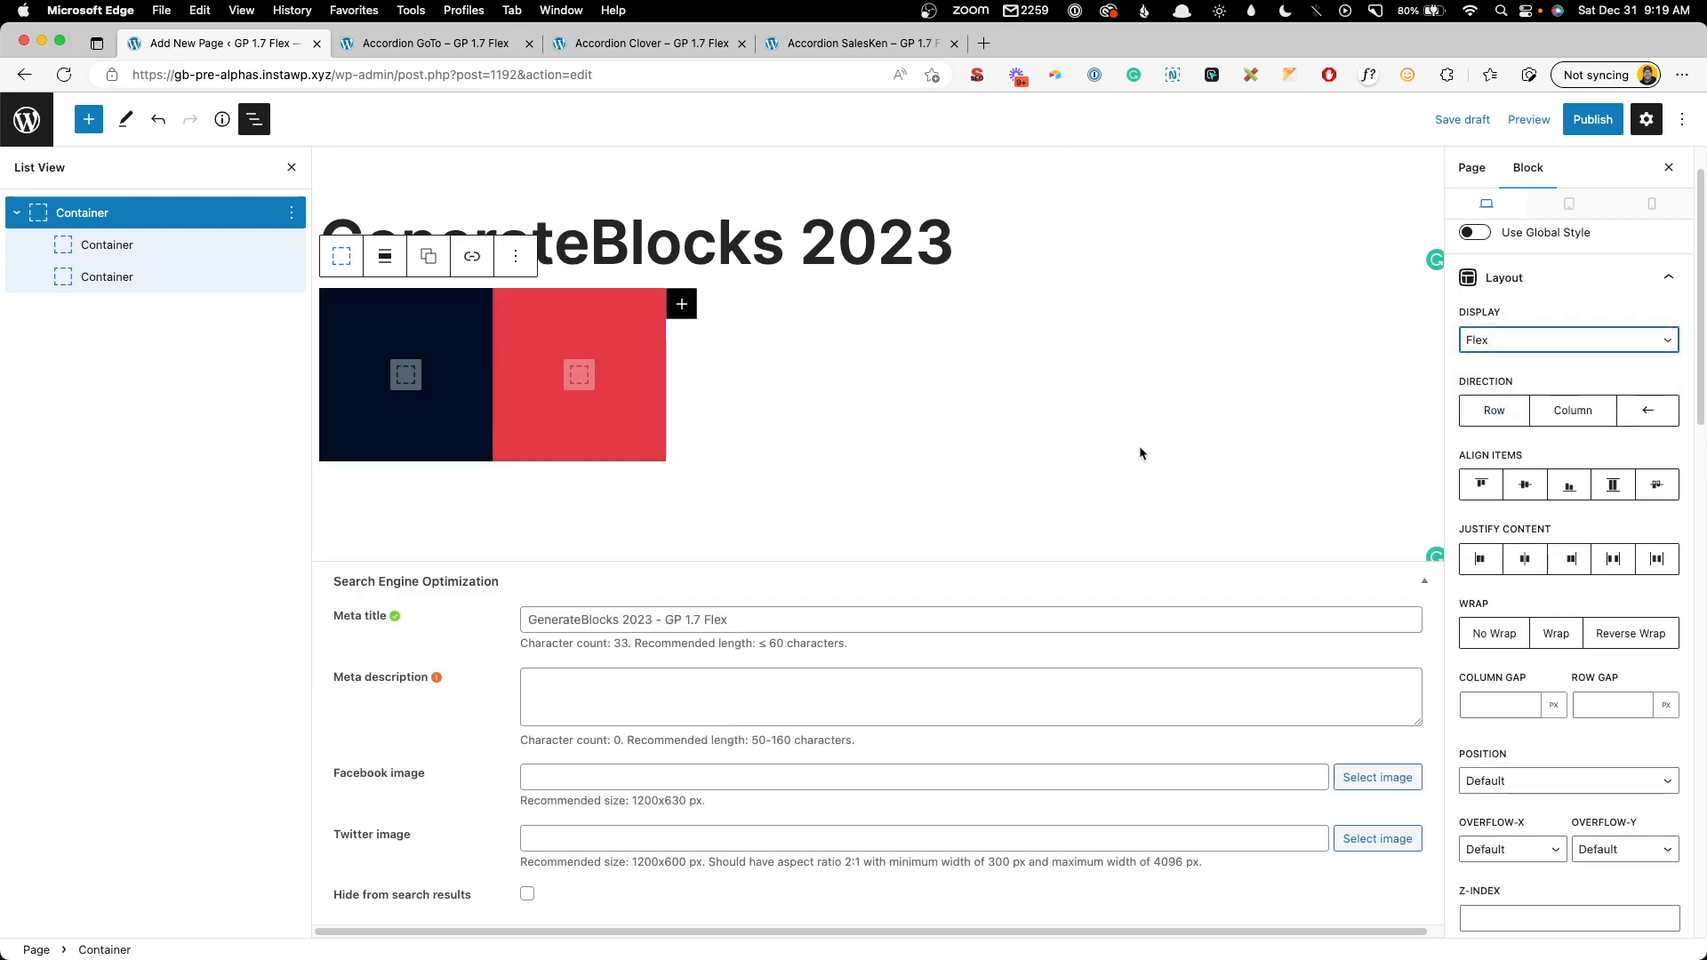
mouse_move(1095, 444)
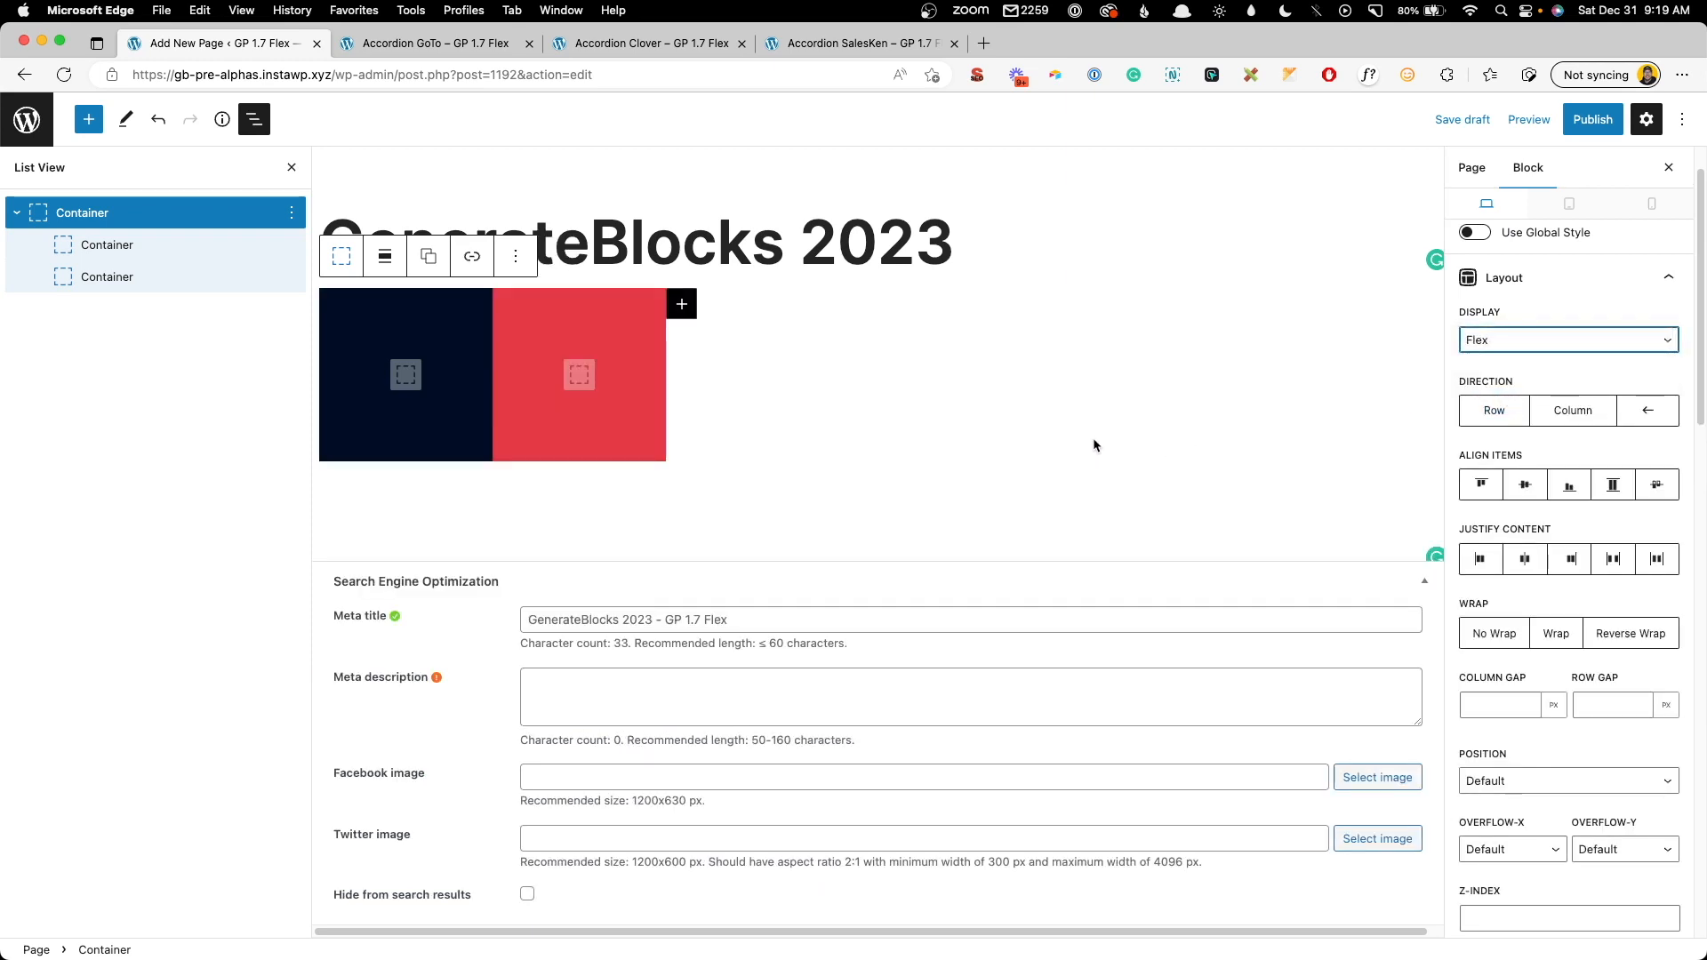
mouse_move(1518, 352)
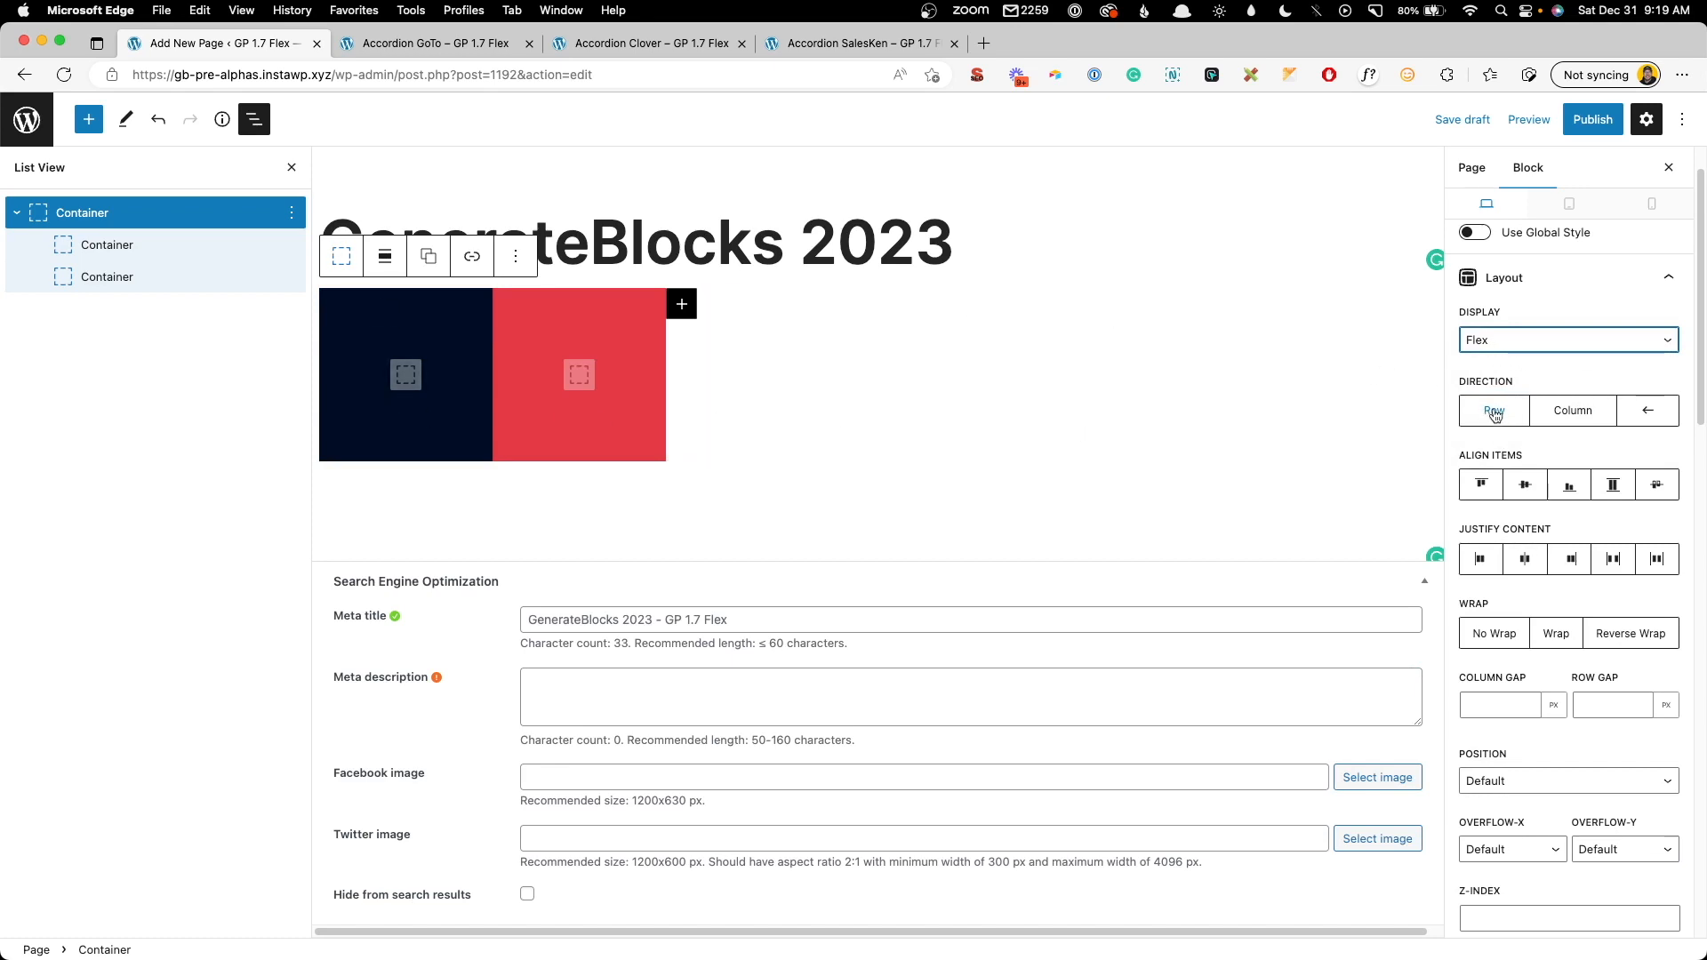
click(1572, 411)
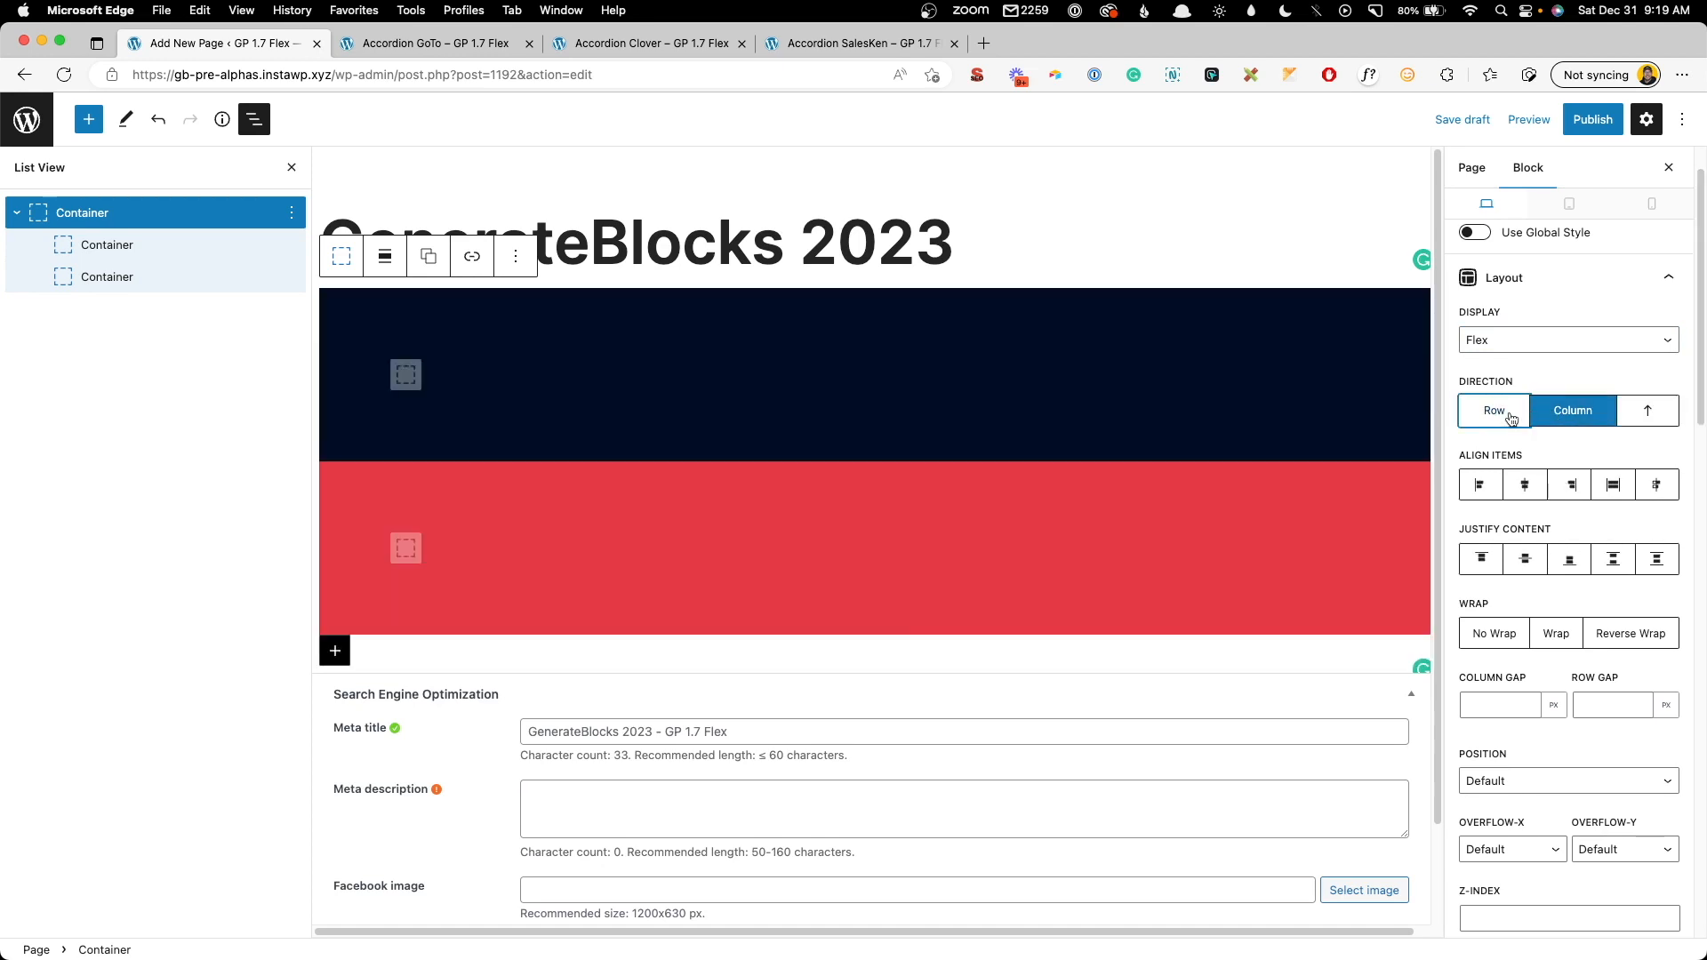
click(1493, 410)
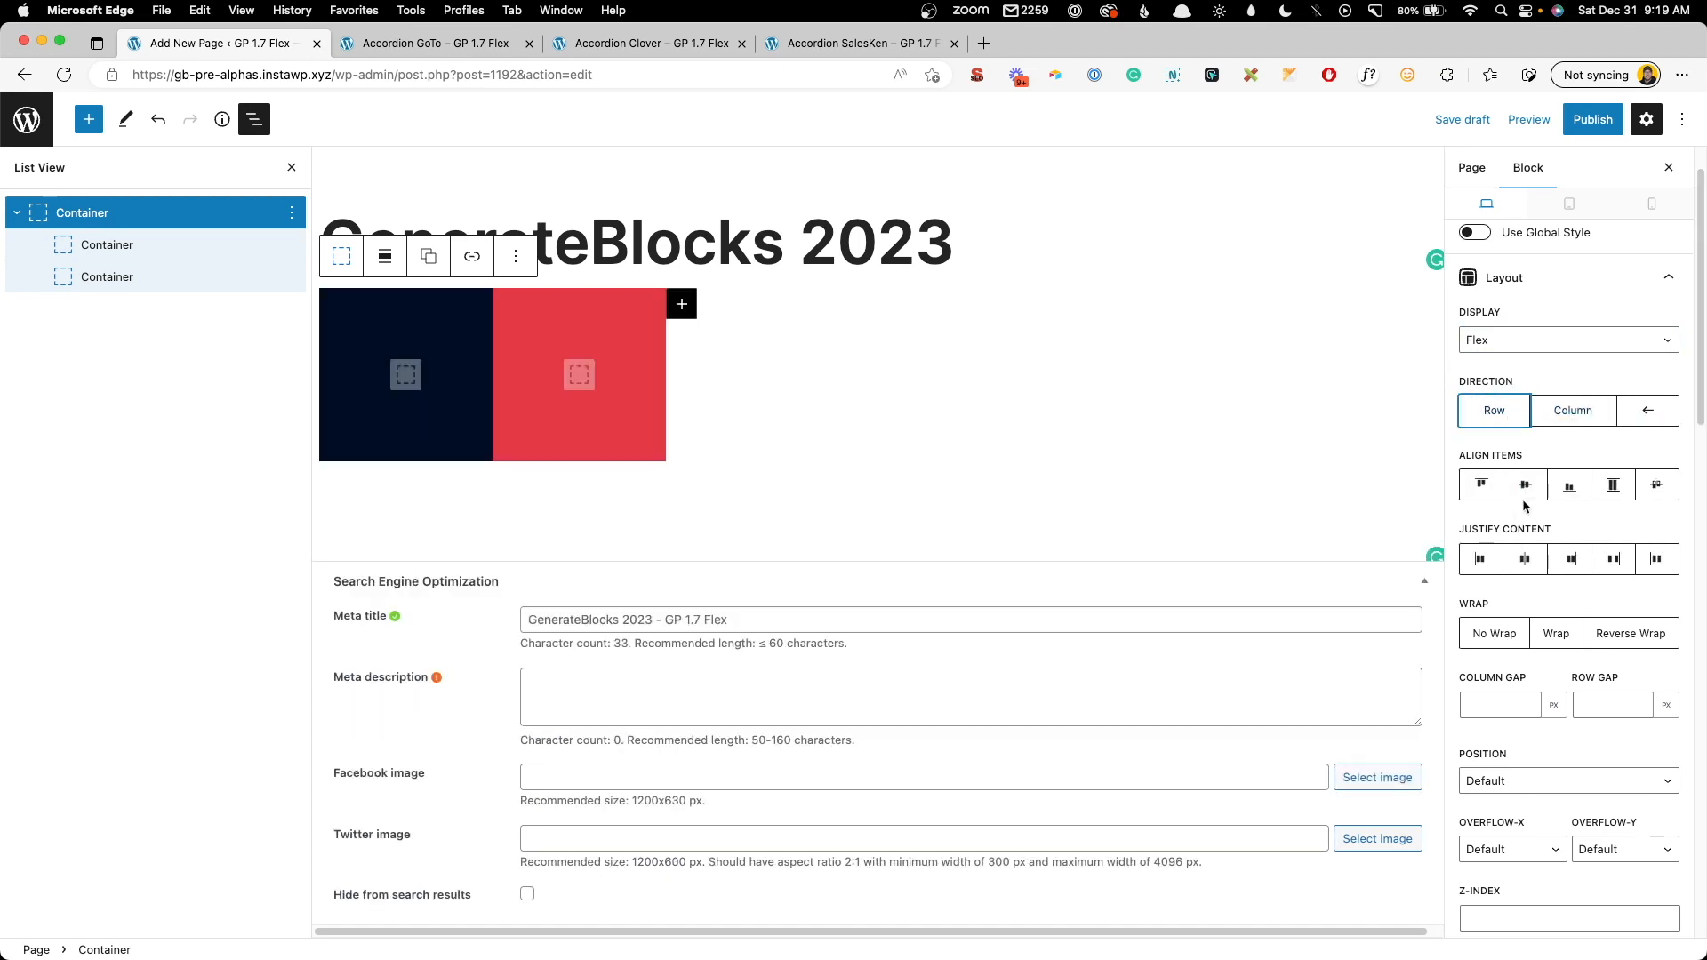
click(1657, 483)
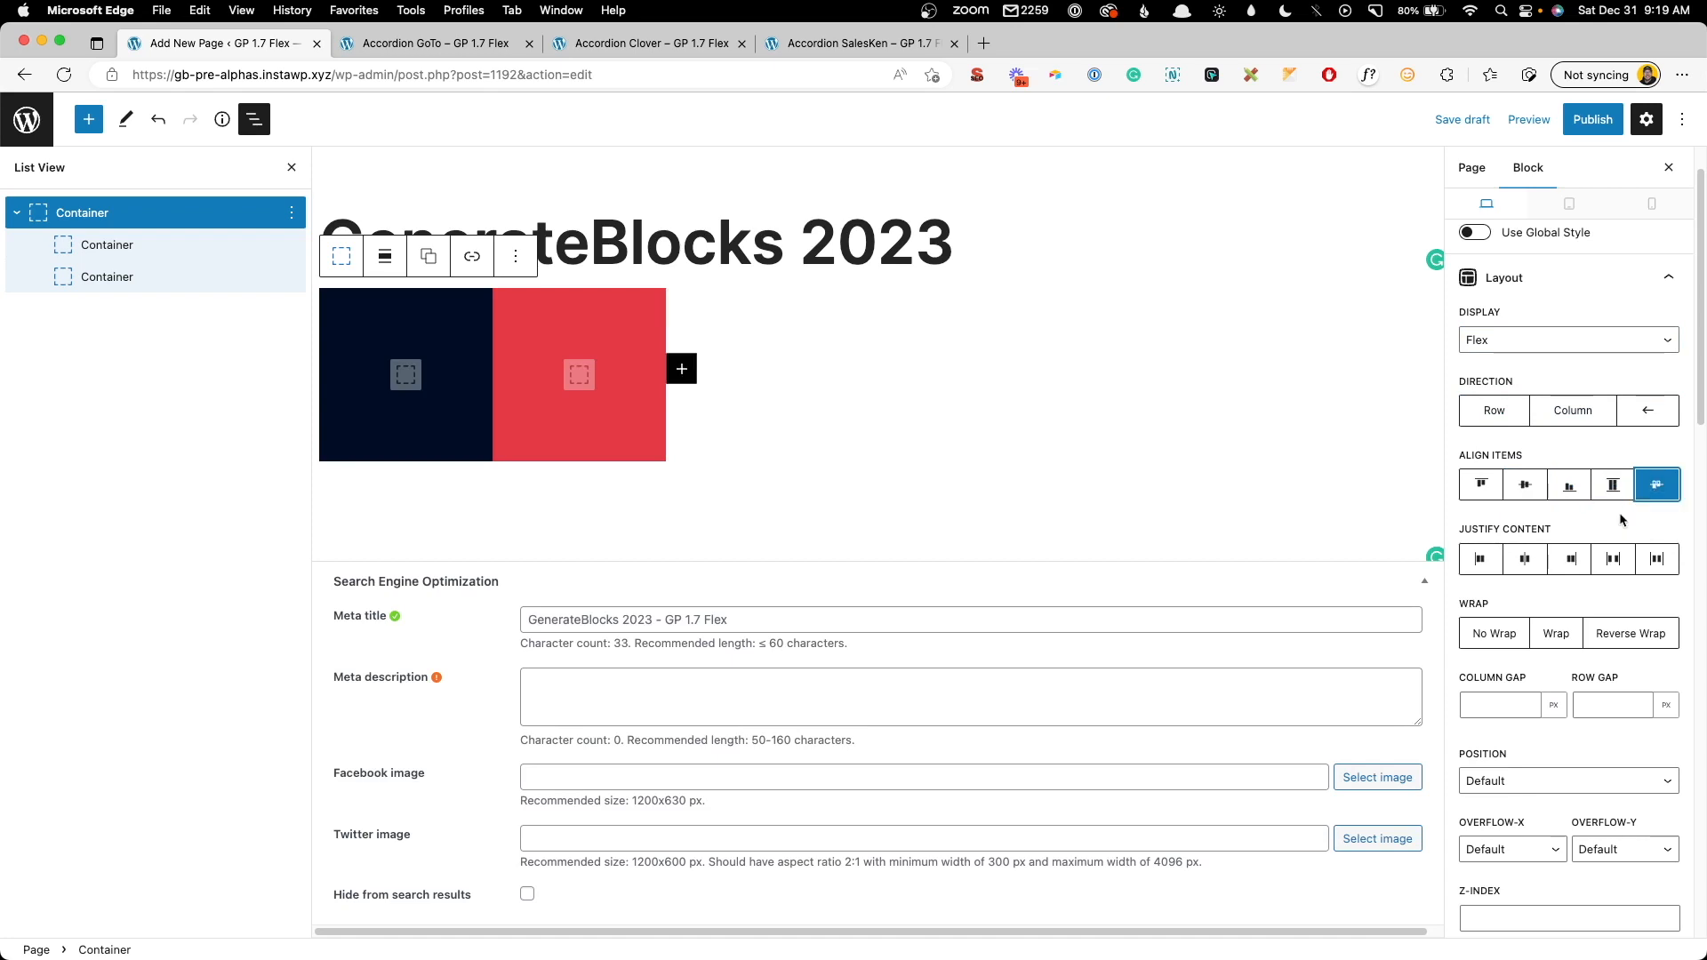
- Try centered and space-between justification and reverse wrap, then delete the container
click(1525, 558)
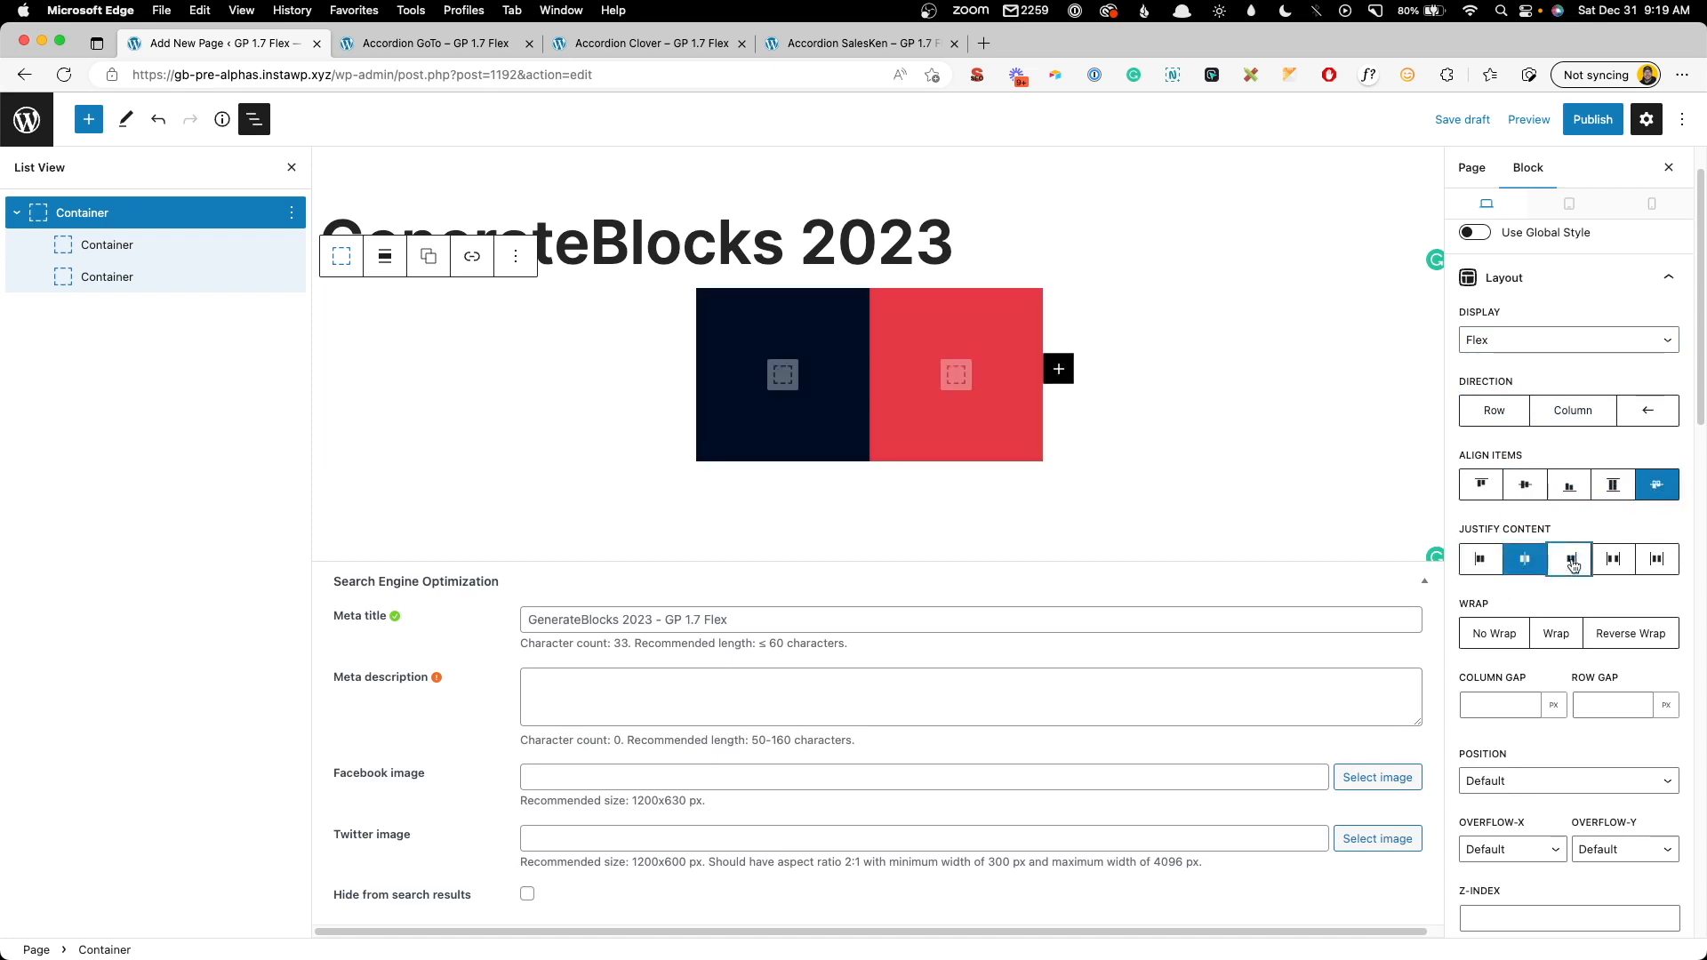
click(1657, 558)
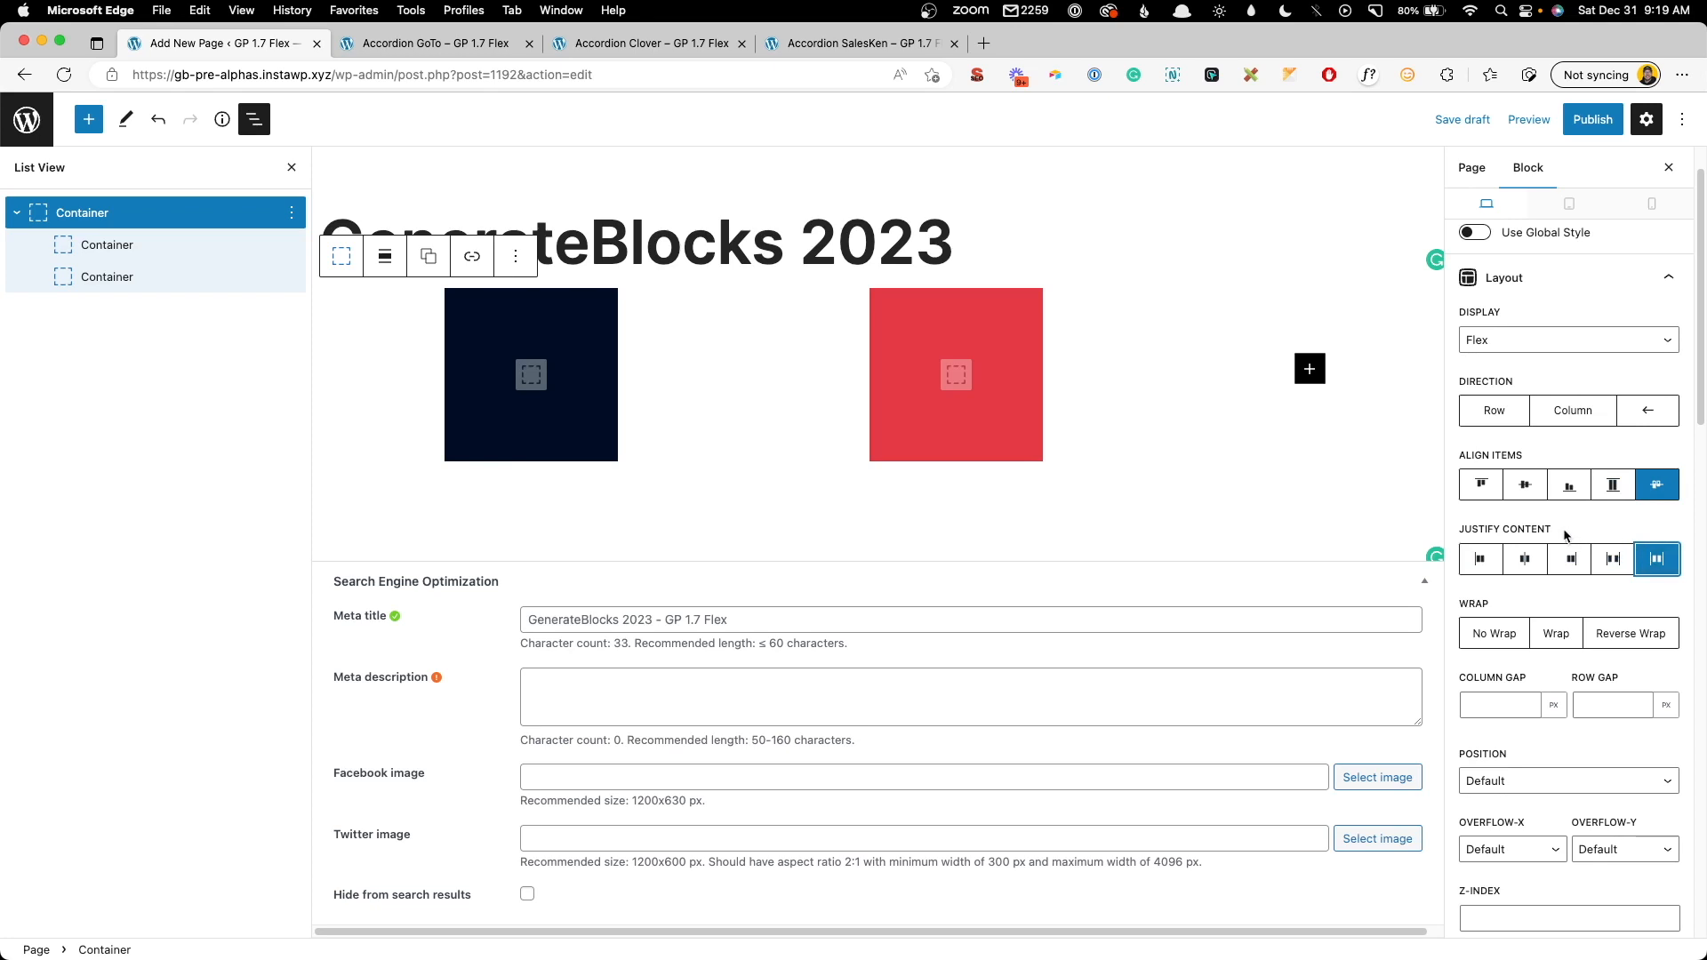
mouse_move(1593, 541)
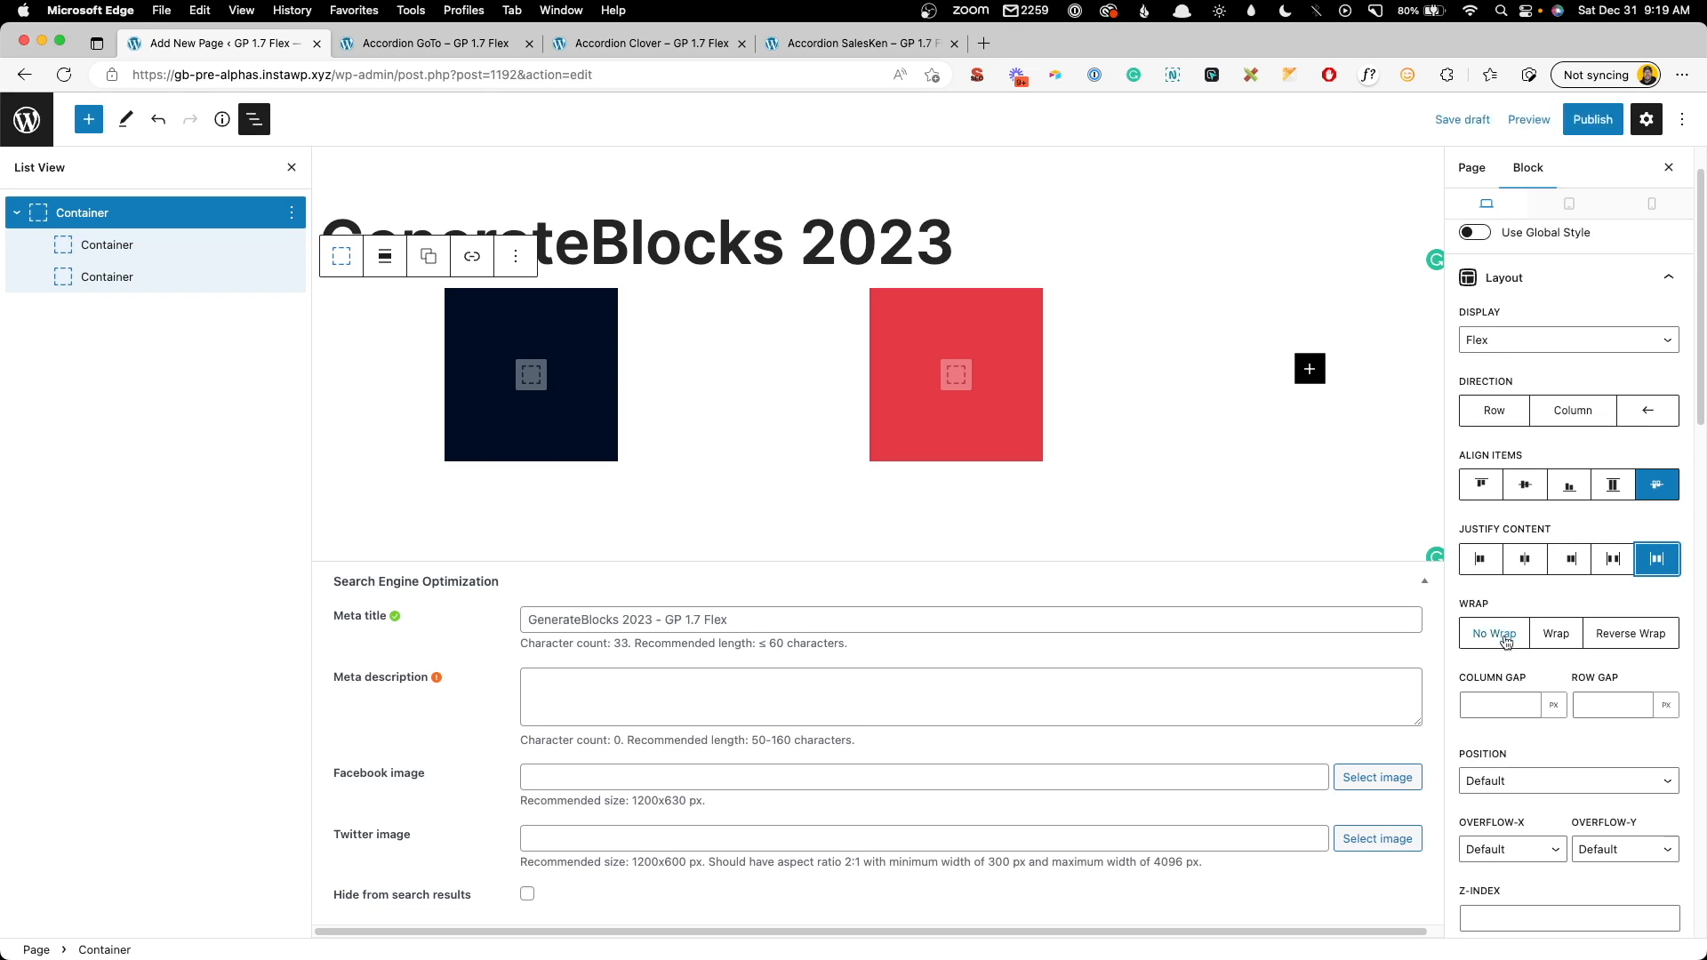
click(1631, 633)
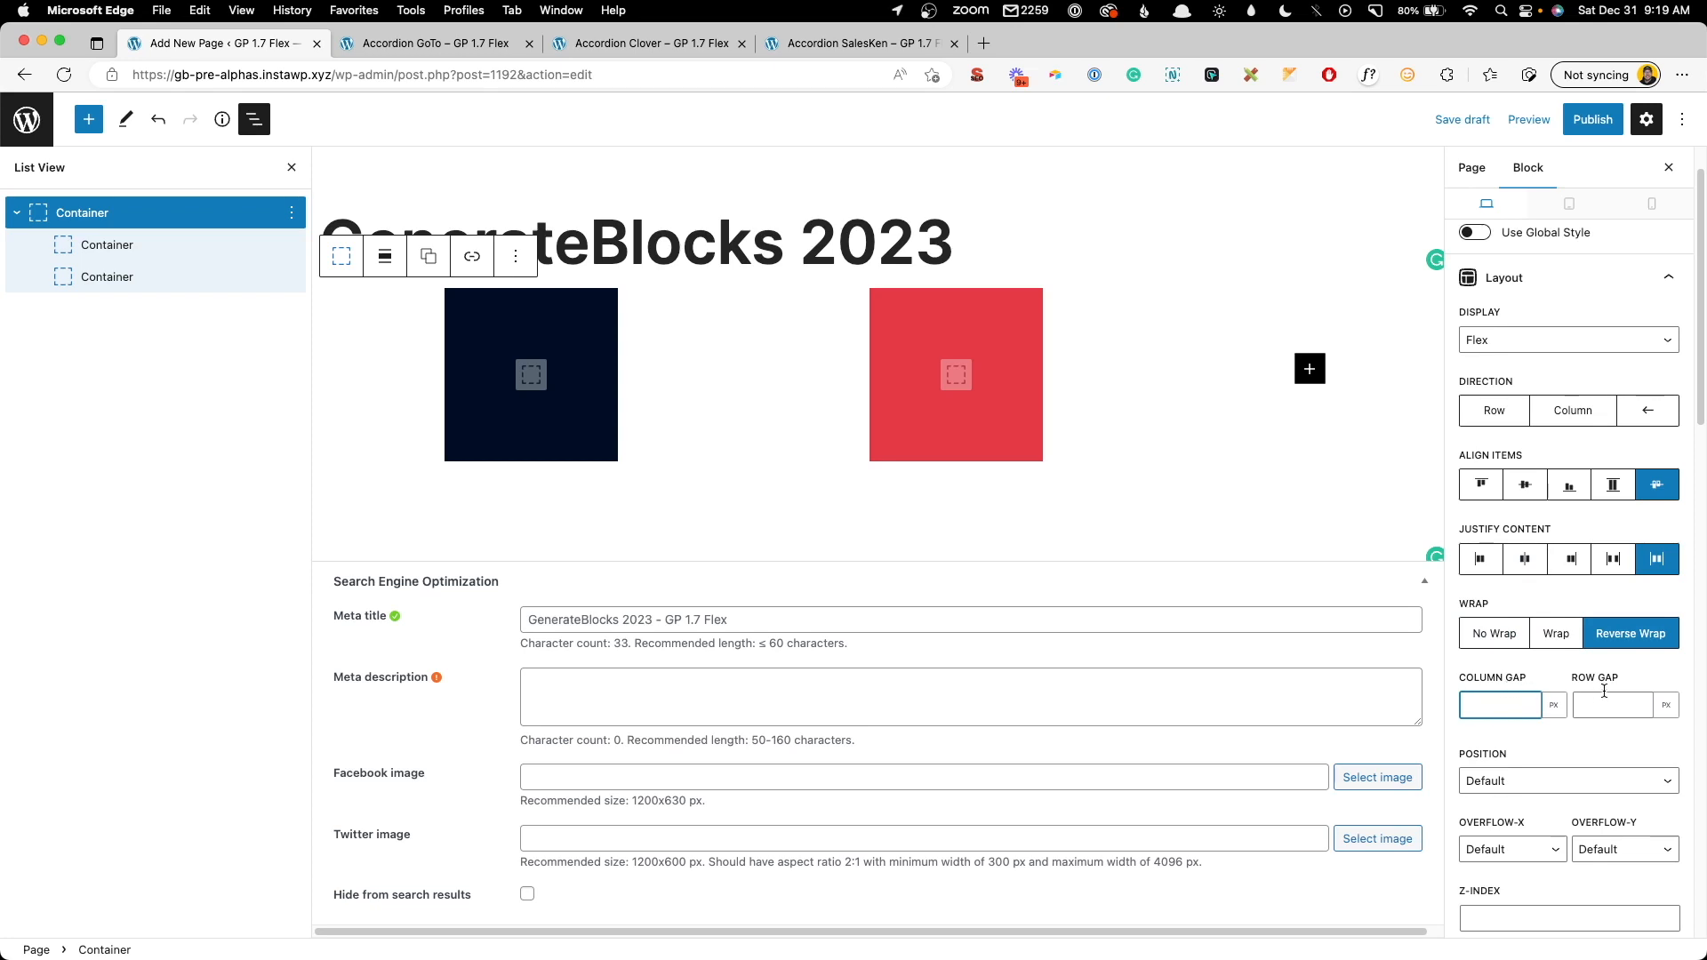
mouse_move(1188, 469)
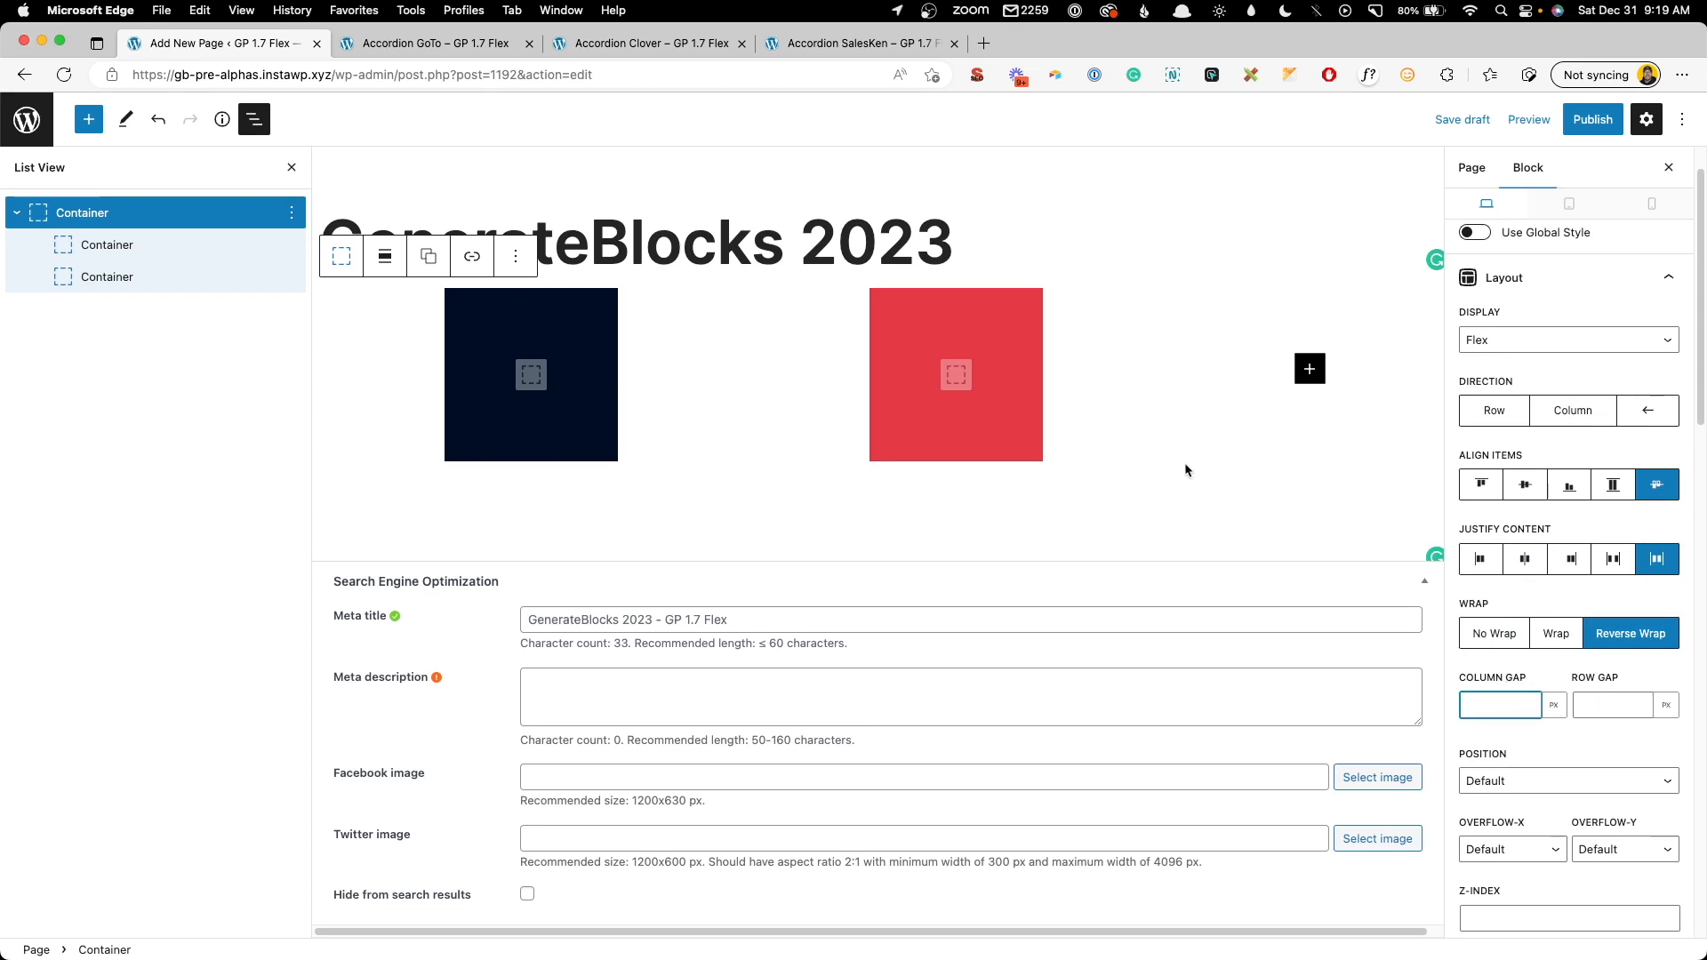
click(1493, 704)
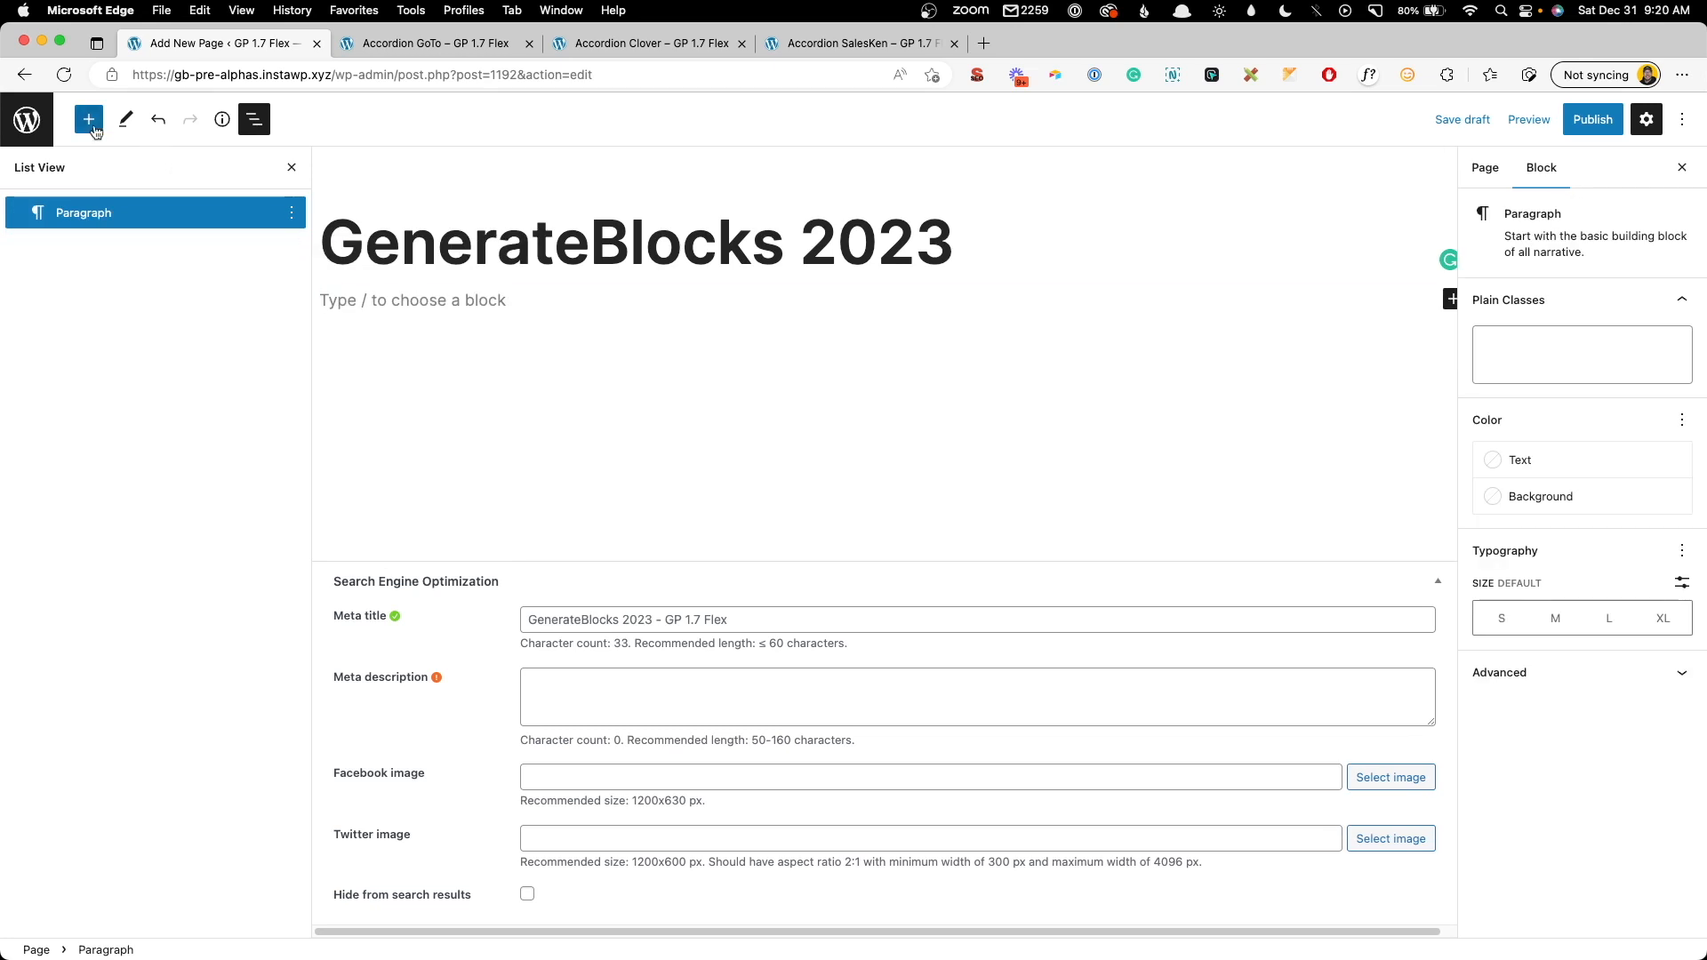
- Insert a GenerateBlocks Accordion block and expand its nested structure in List View
click(89, 119)
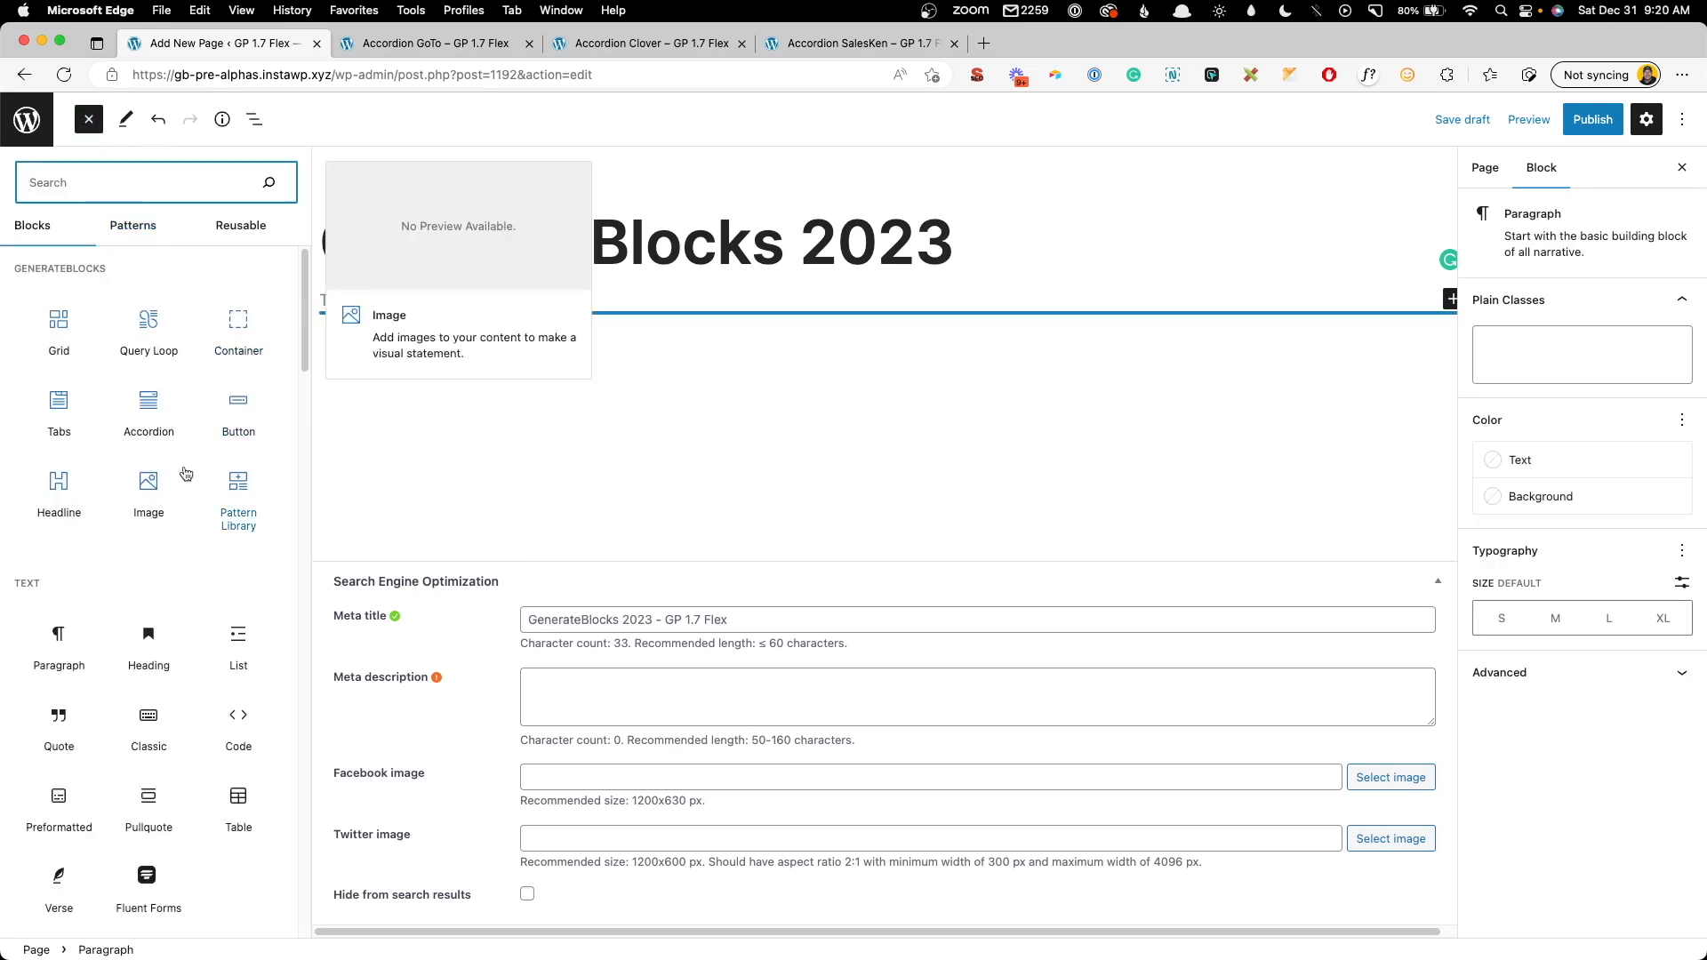
mouse_move(132, 433)
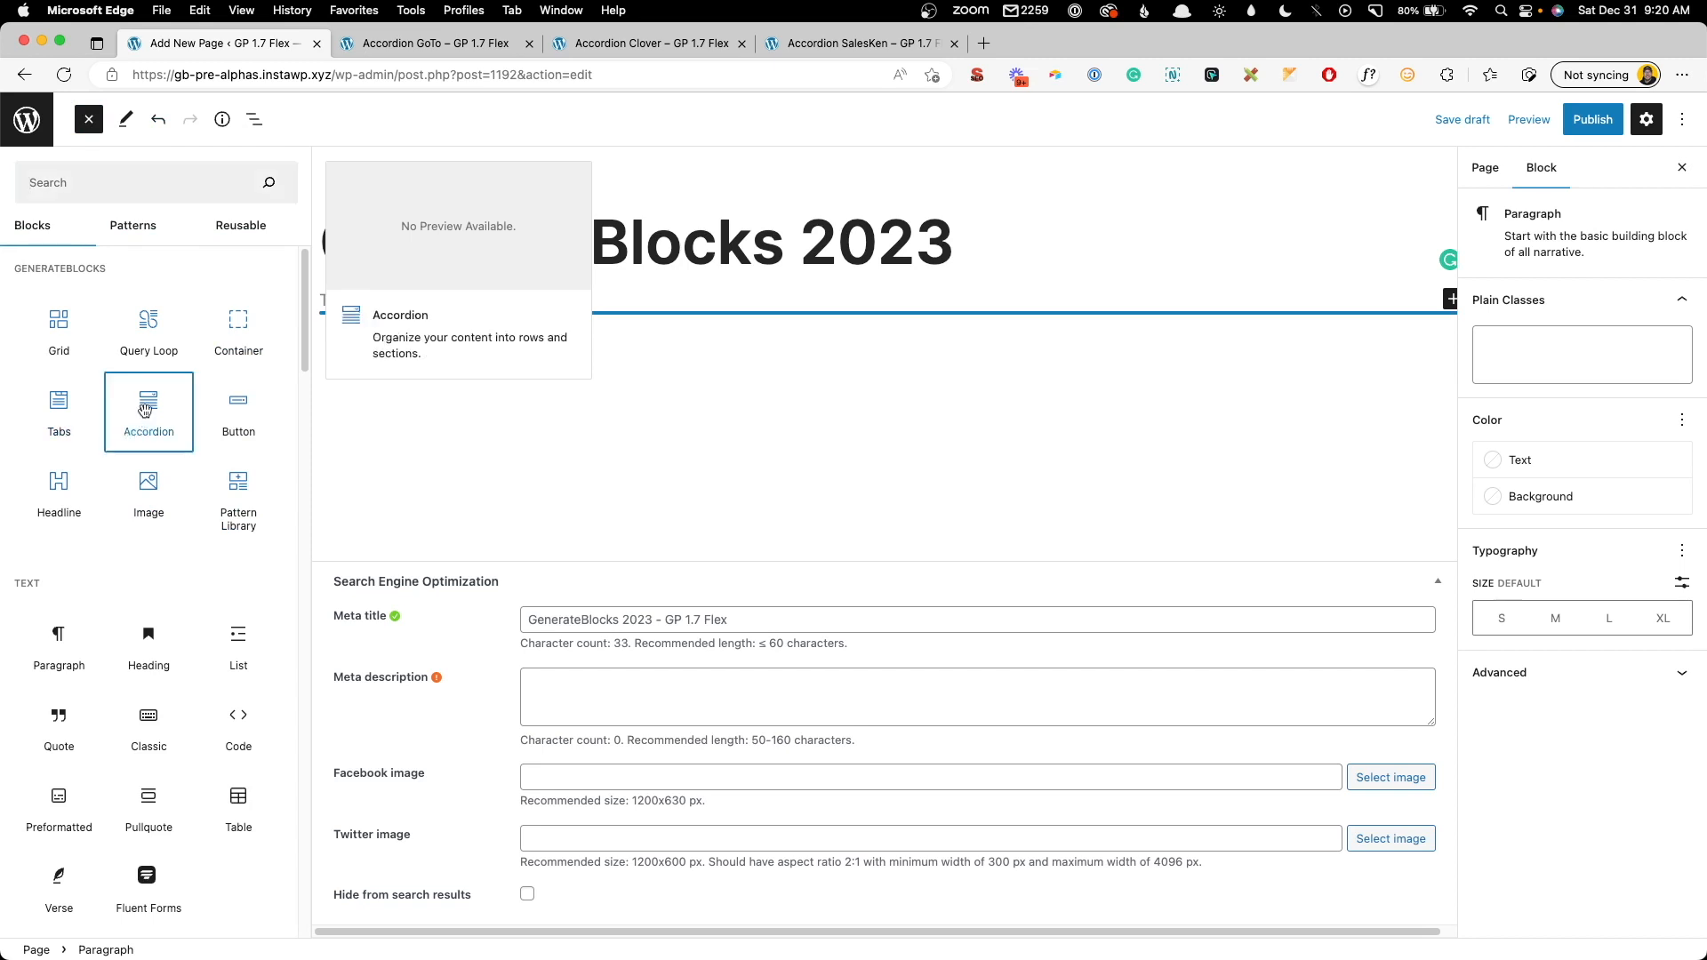
click(150, 412)
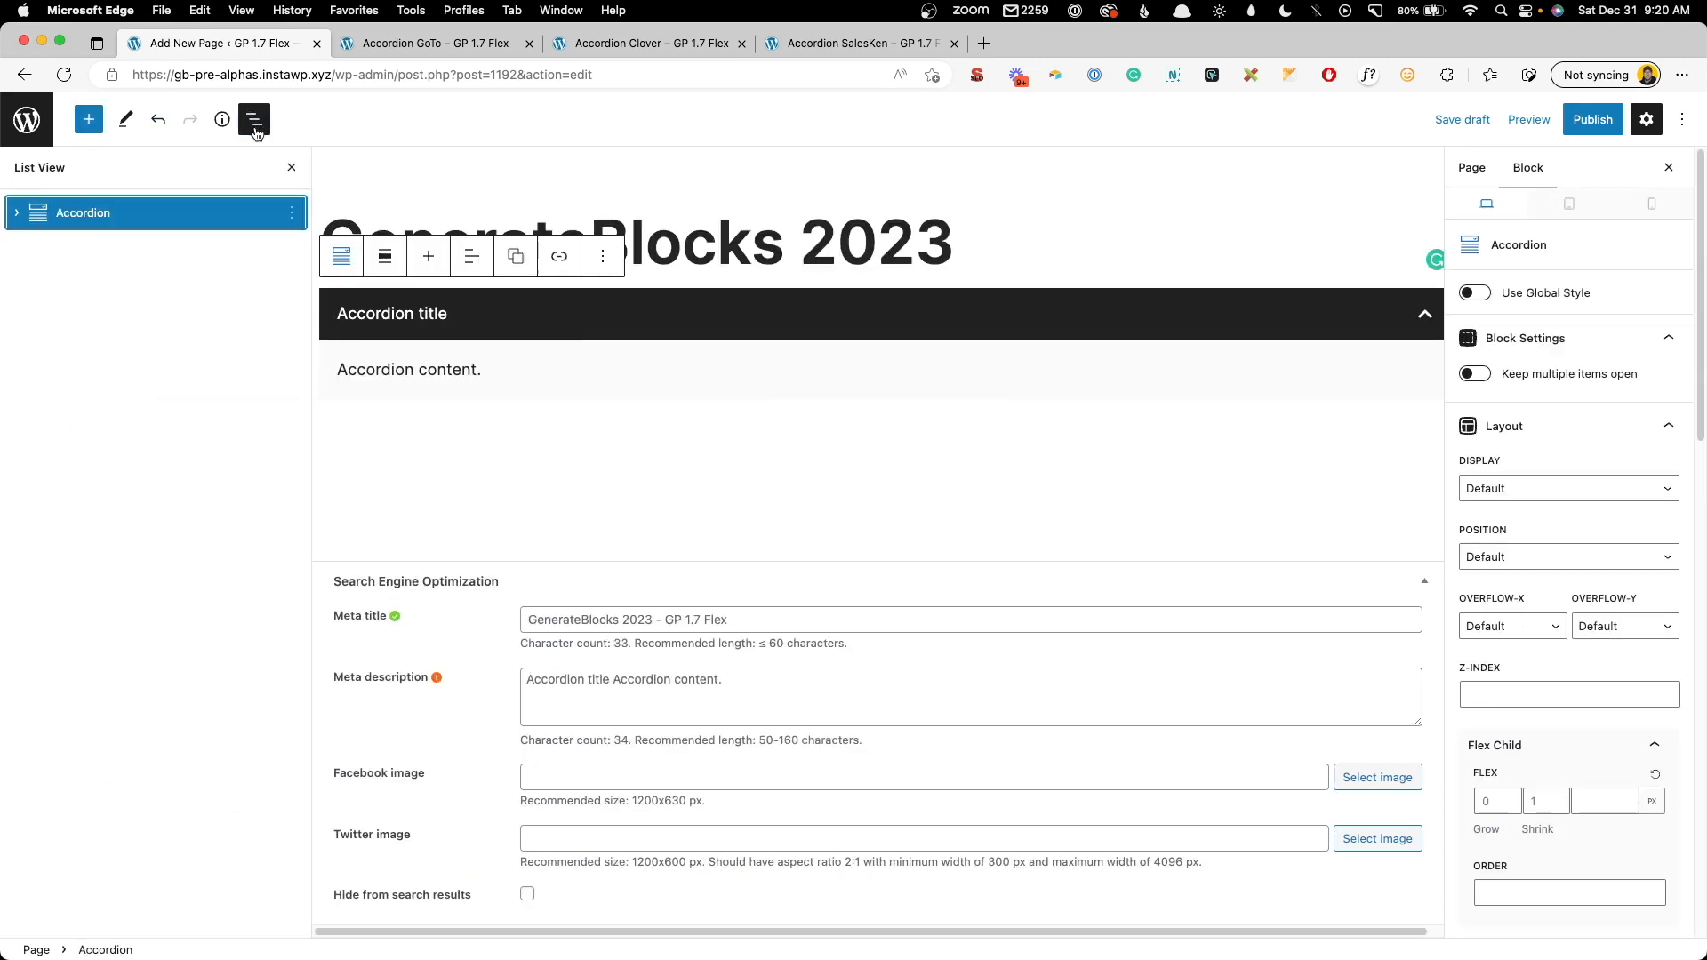
click(18, 213)
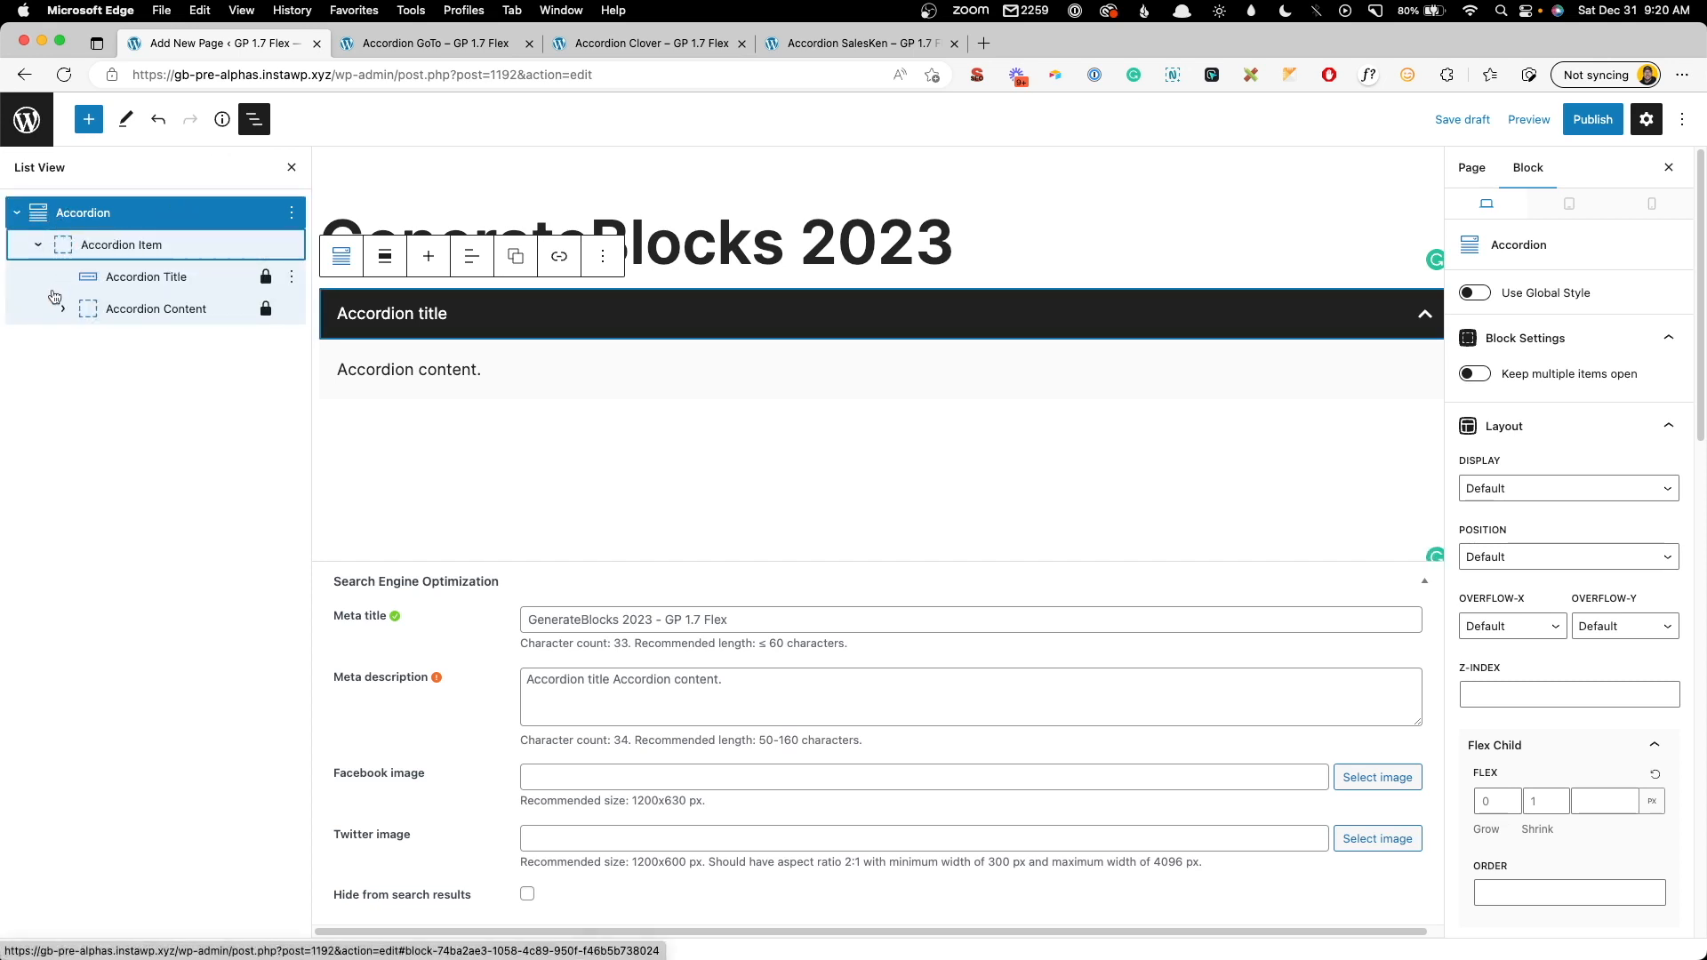
- Inspect the Accordion Title and Accordion Content blocks with their inner paragraph
click(146, 275)
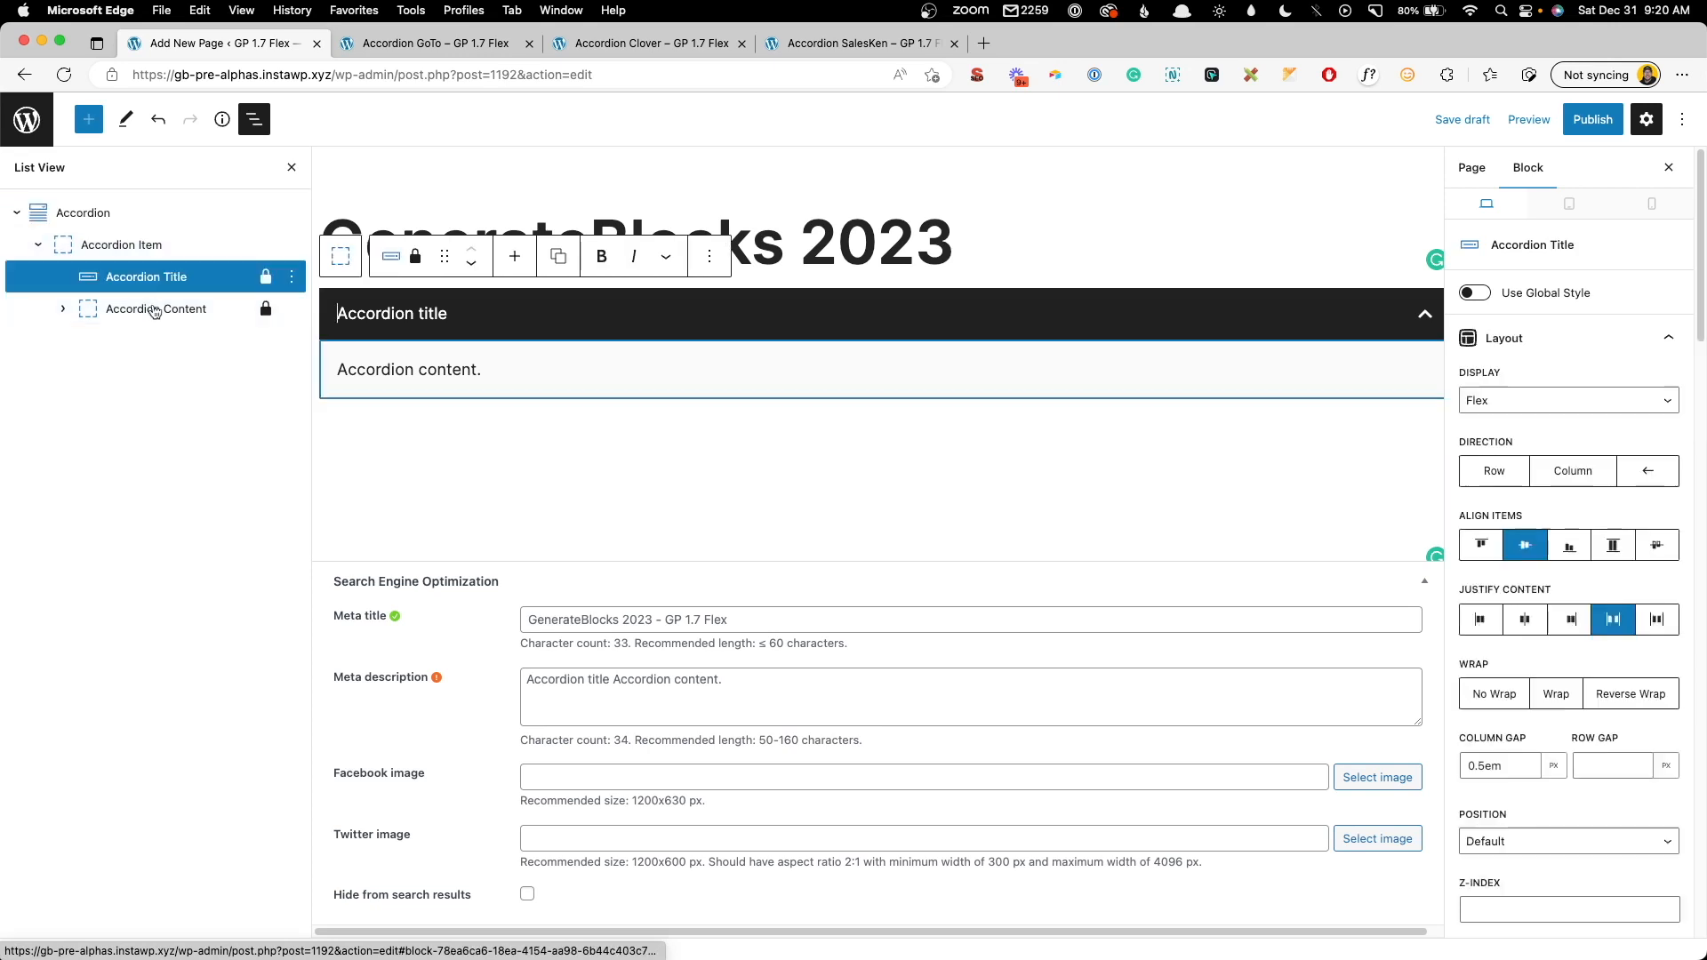
click(156, 309)
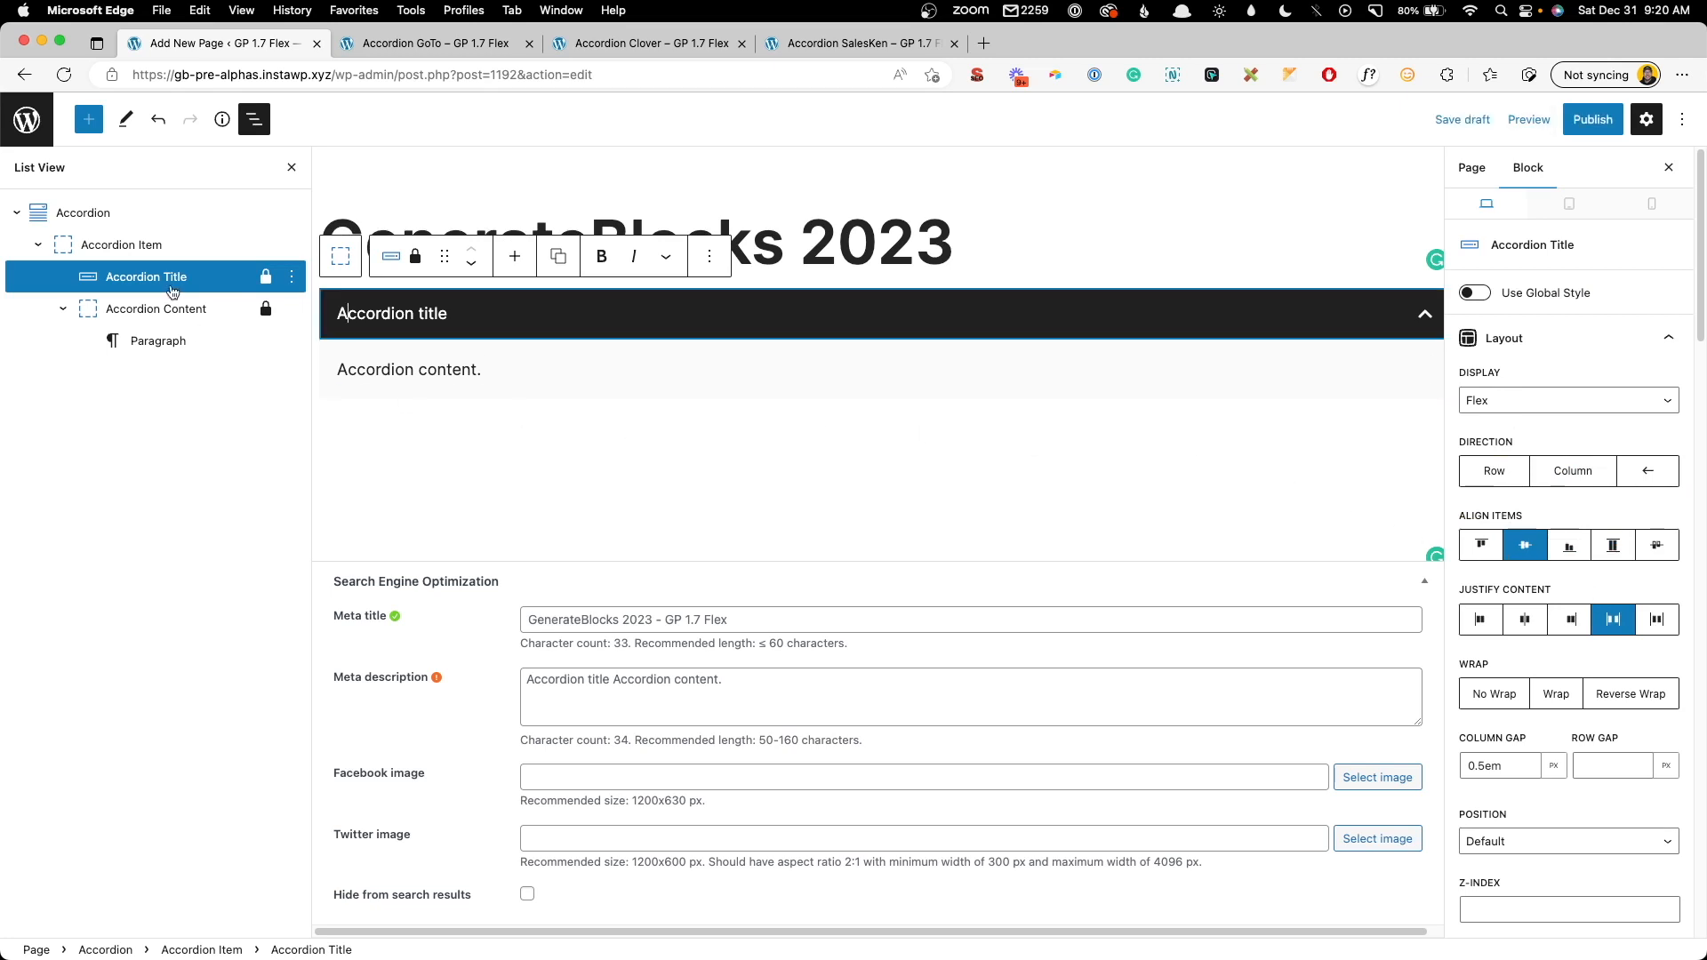
click(157, 309)
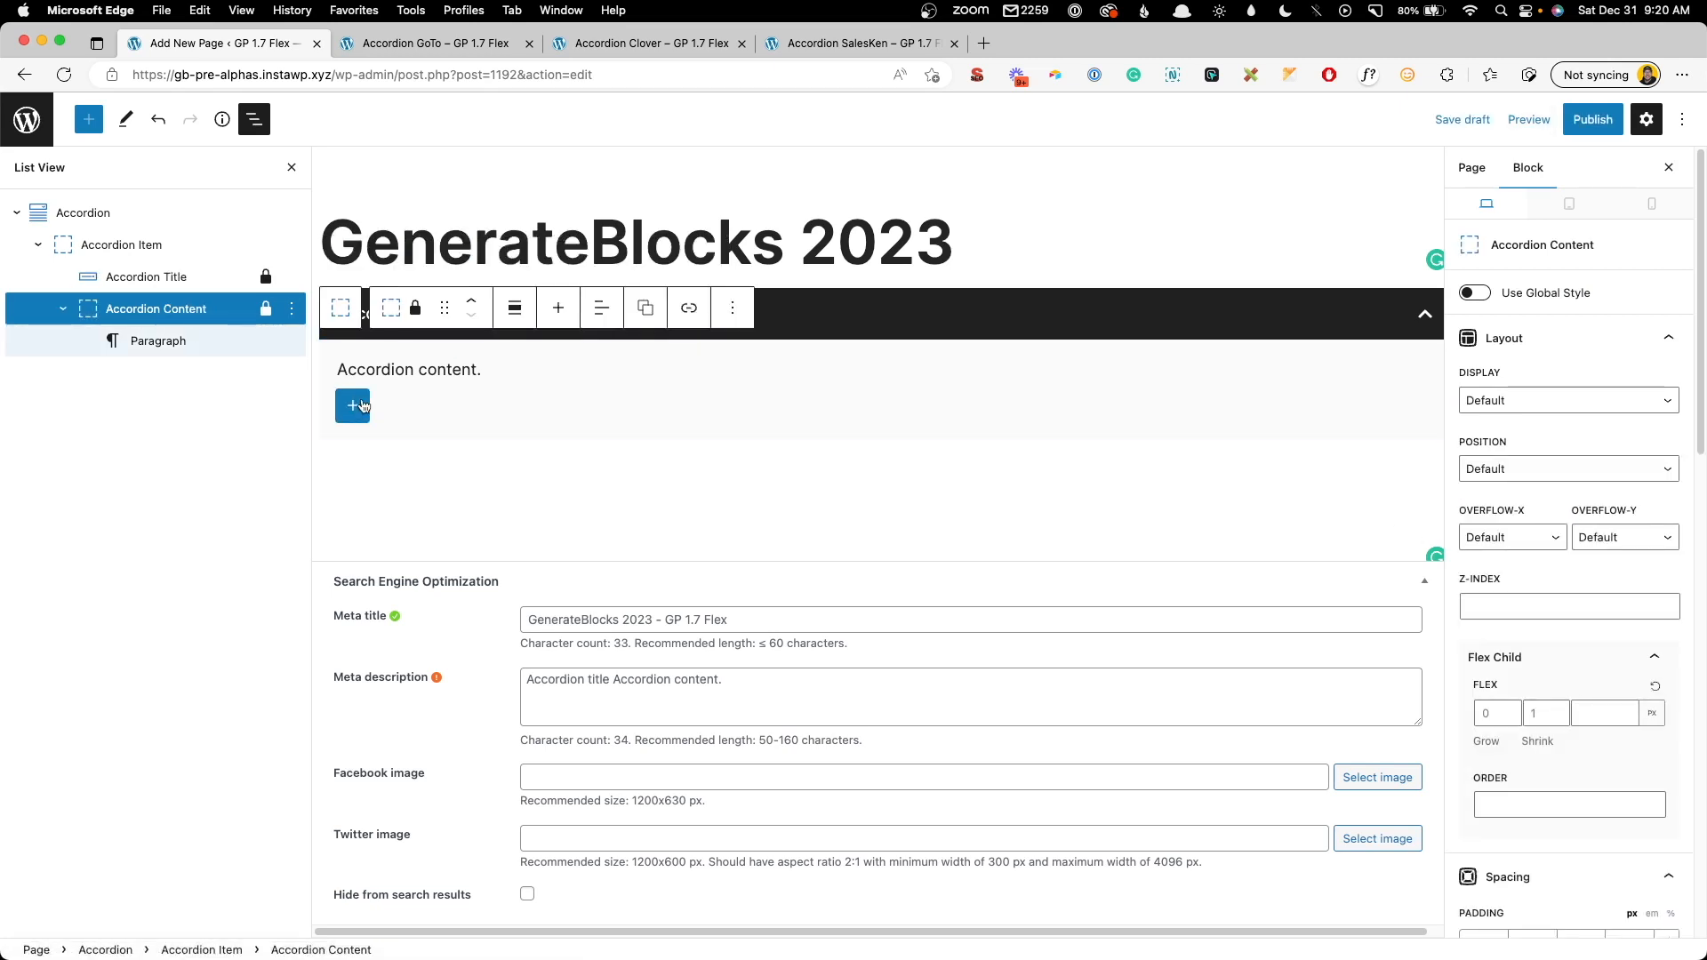
click(352, 406)
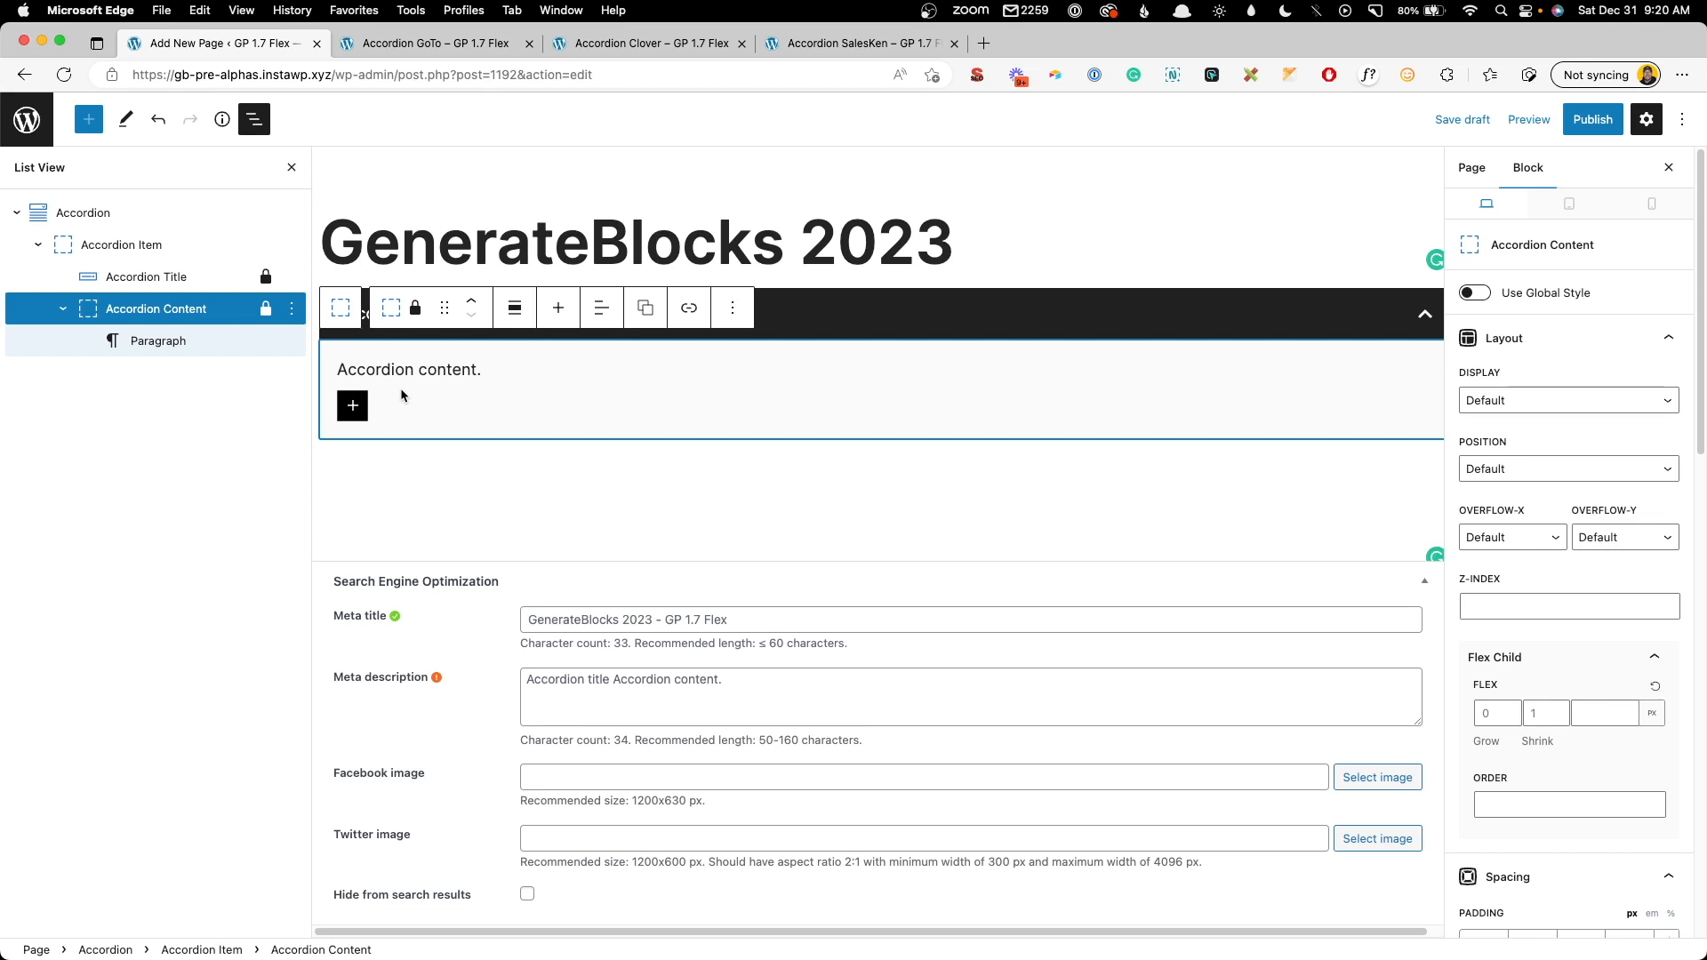
- Replace the accordion with a Tabs block using the Button Tabs layout (Tab 1, Tab 2)
click(291, 213)
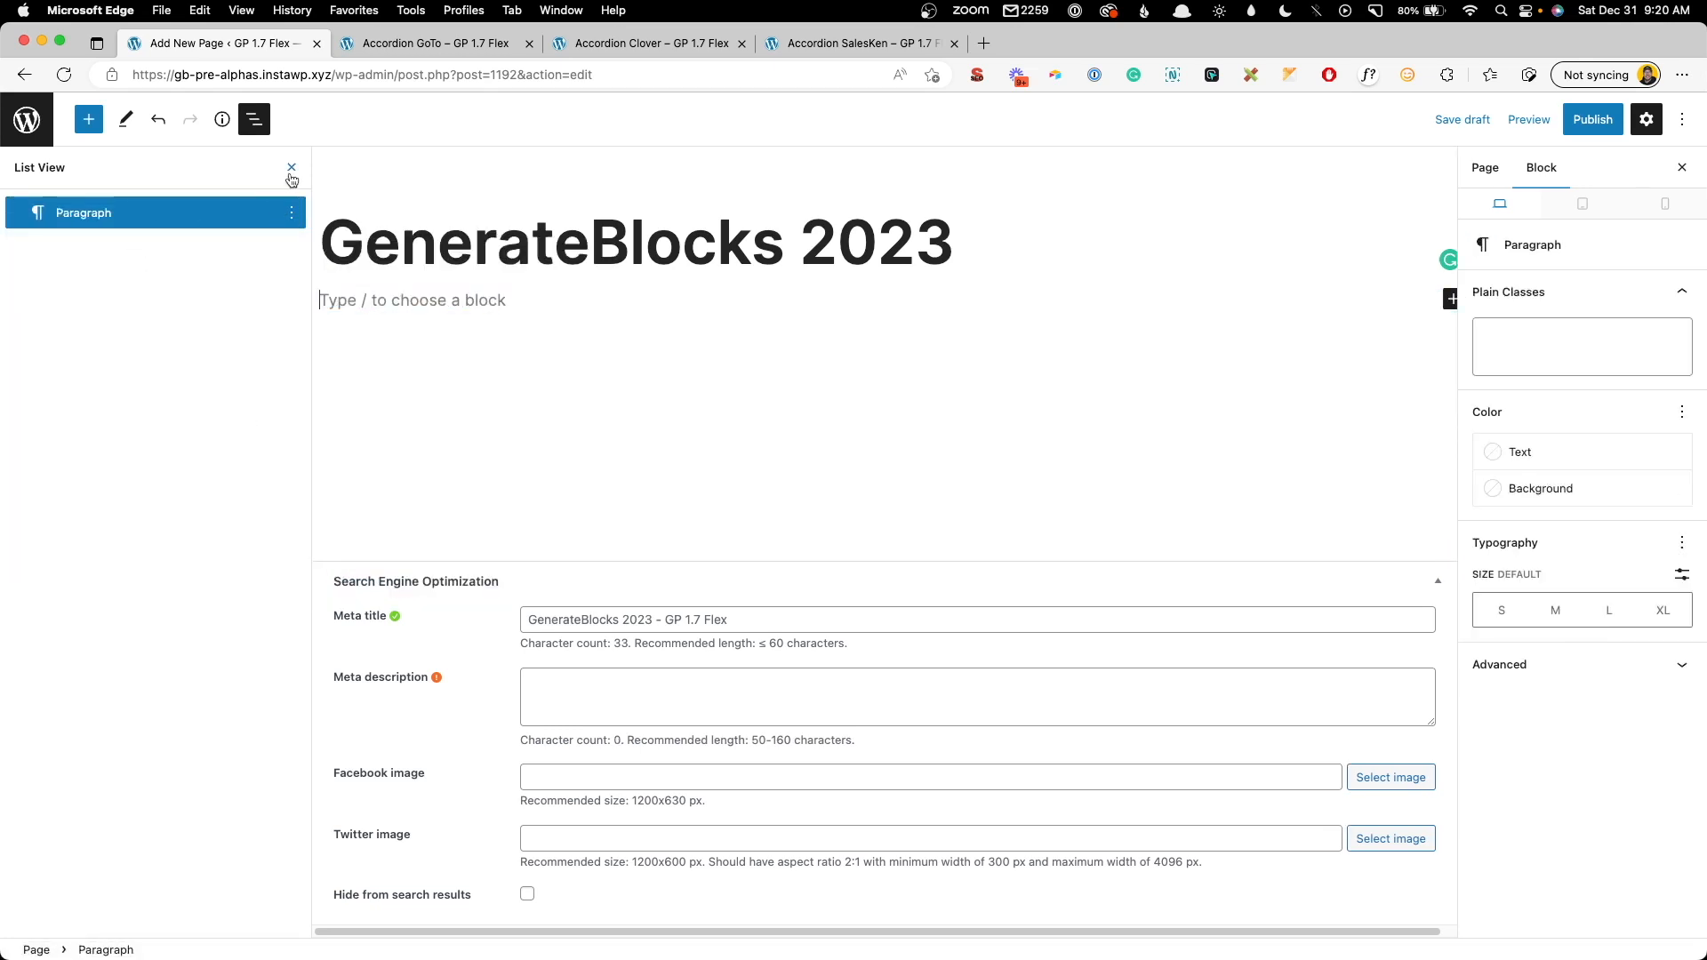
text(/tq)
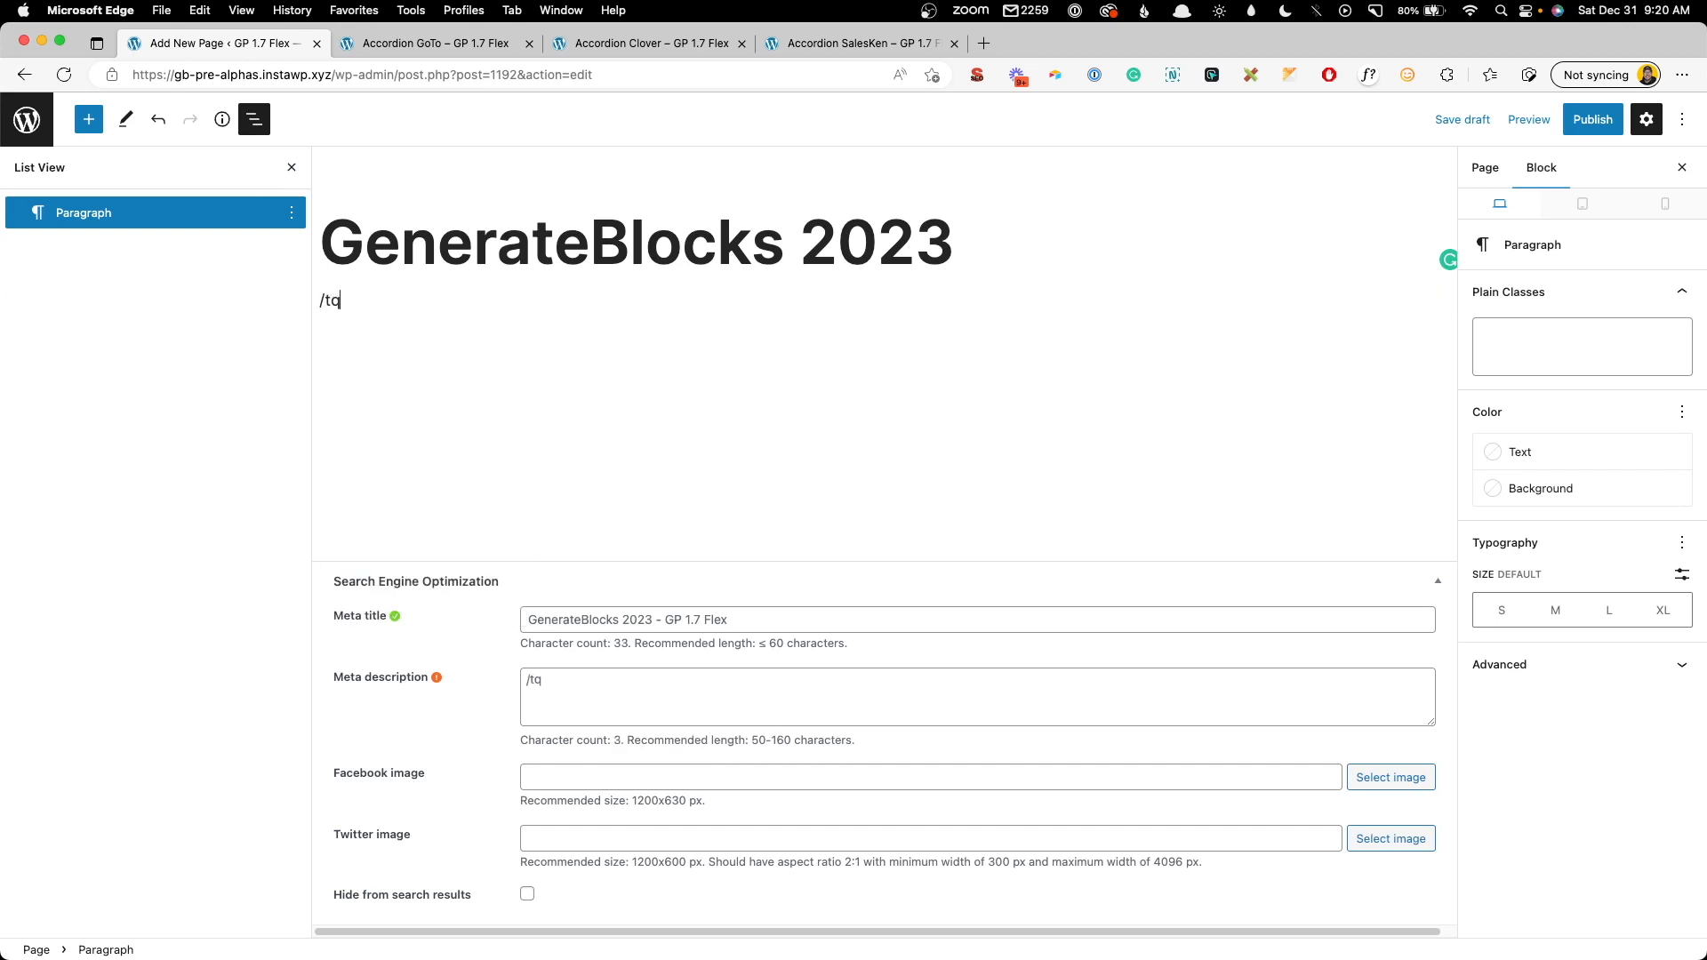
text(b)
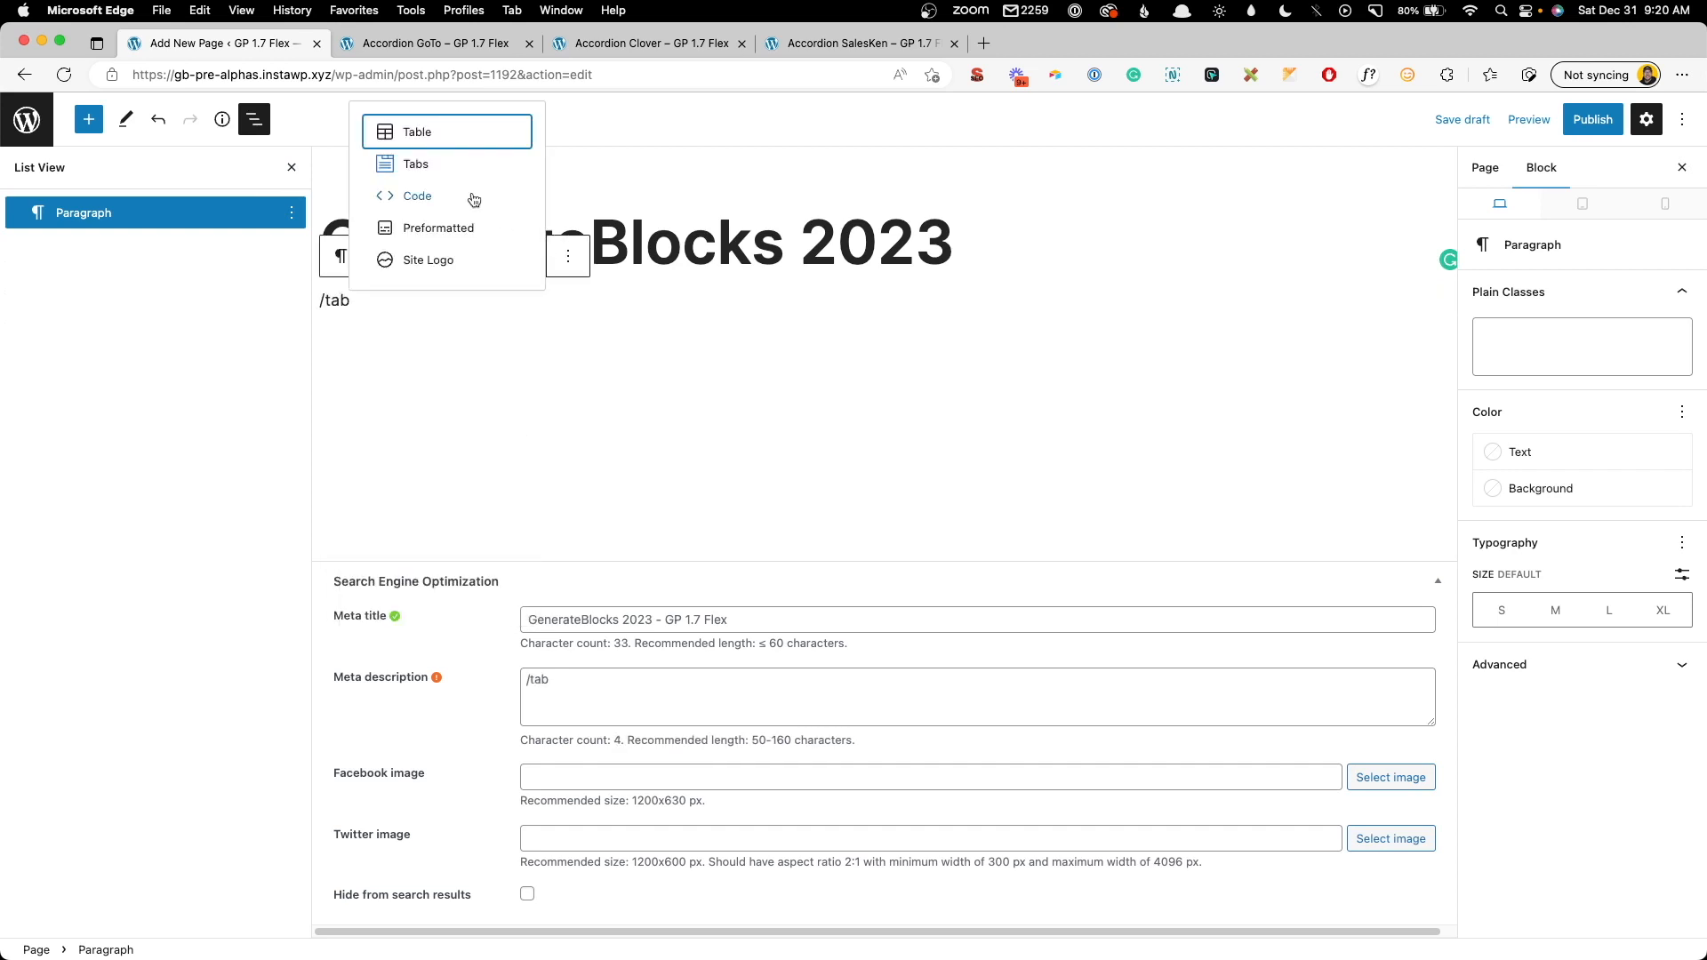
click(420, 164)
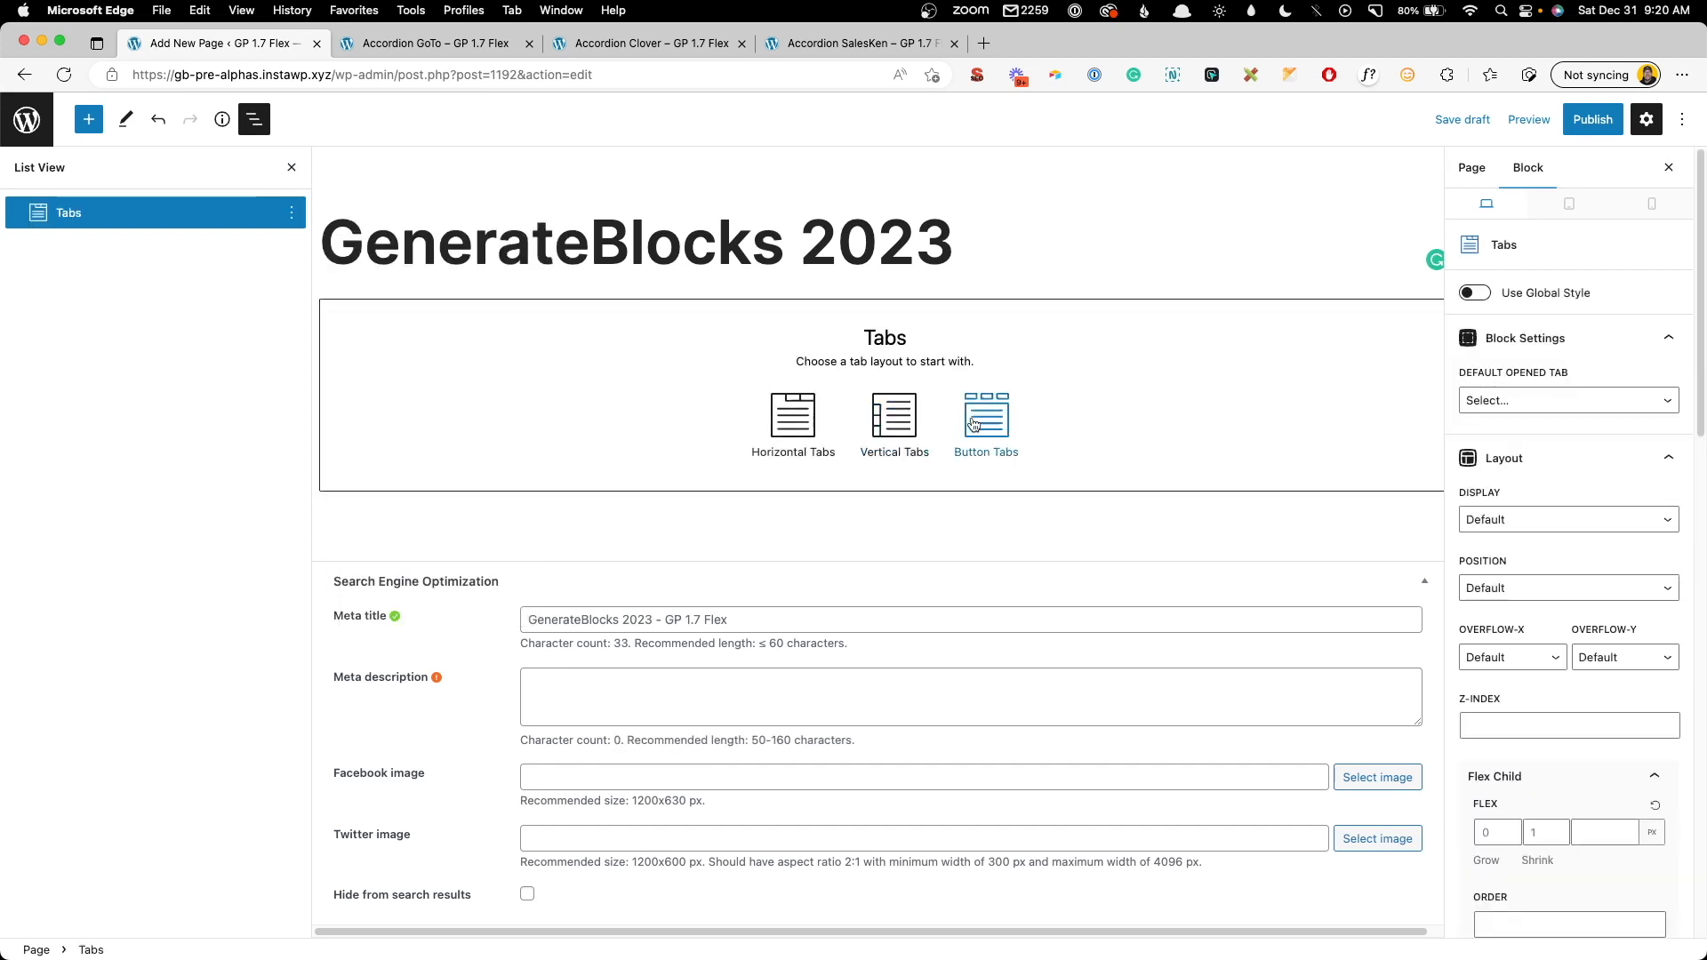
mouse_move(789, 434)
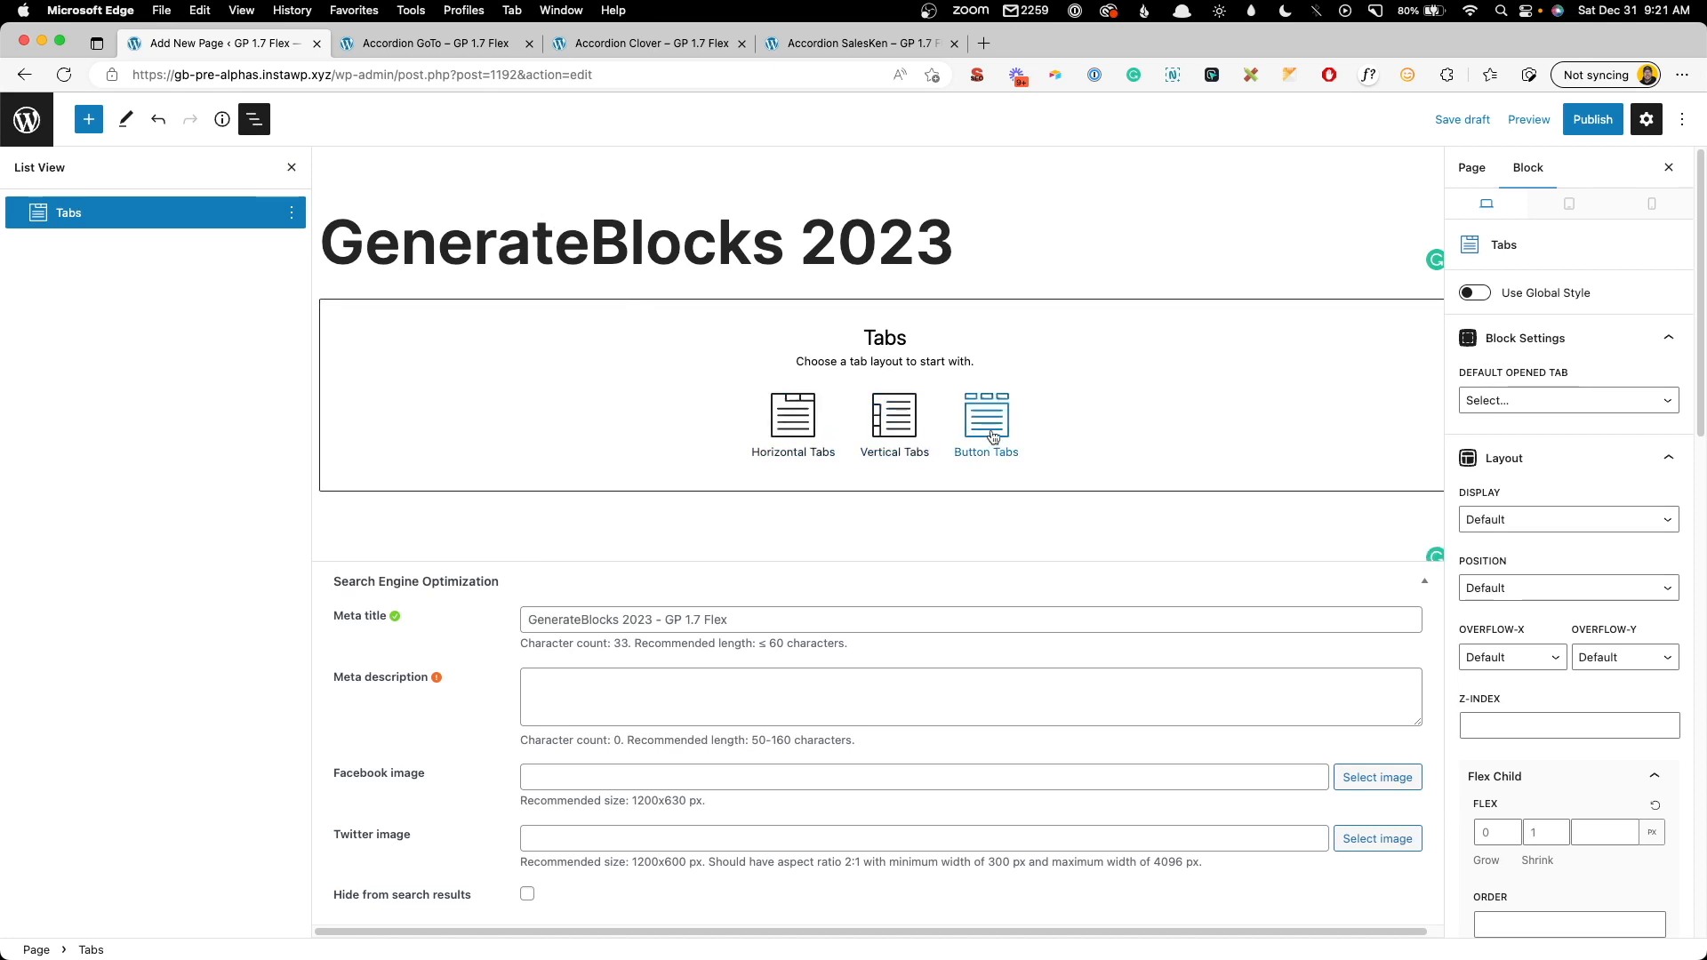
click(985, 416)
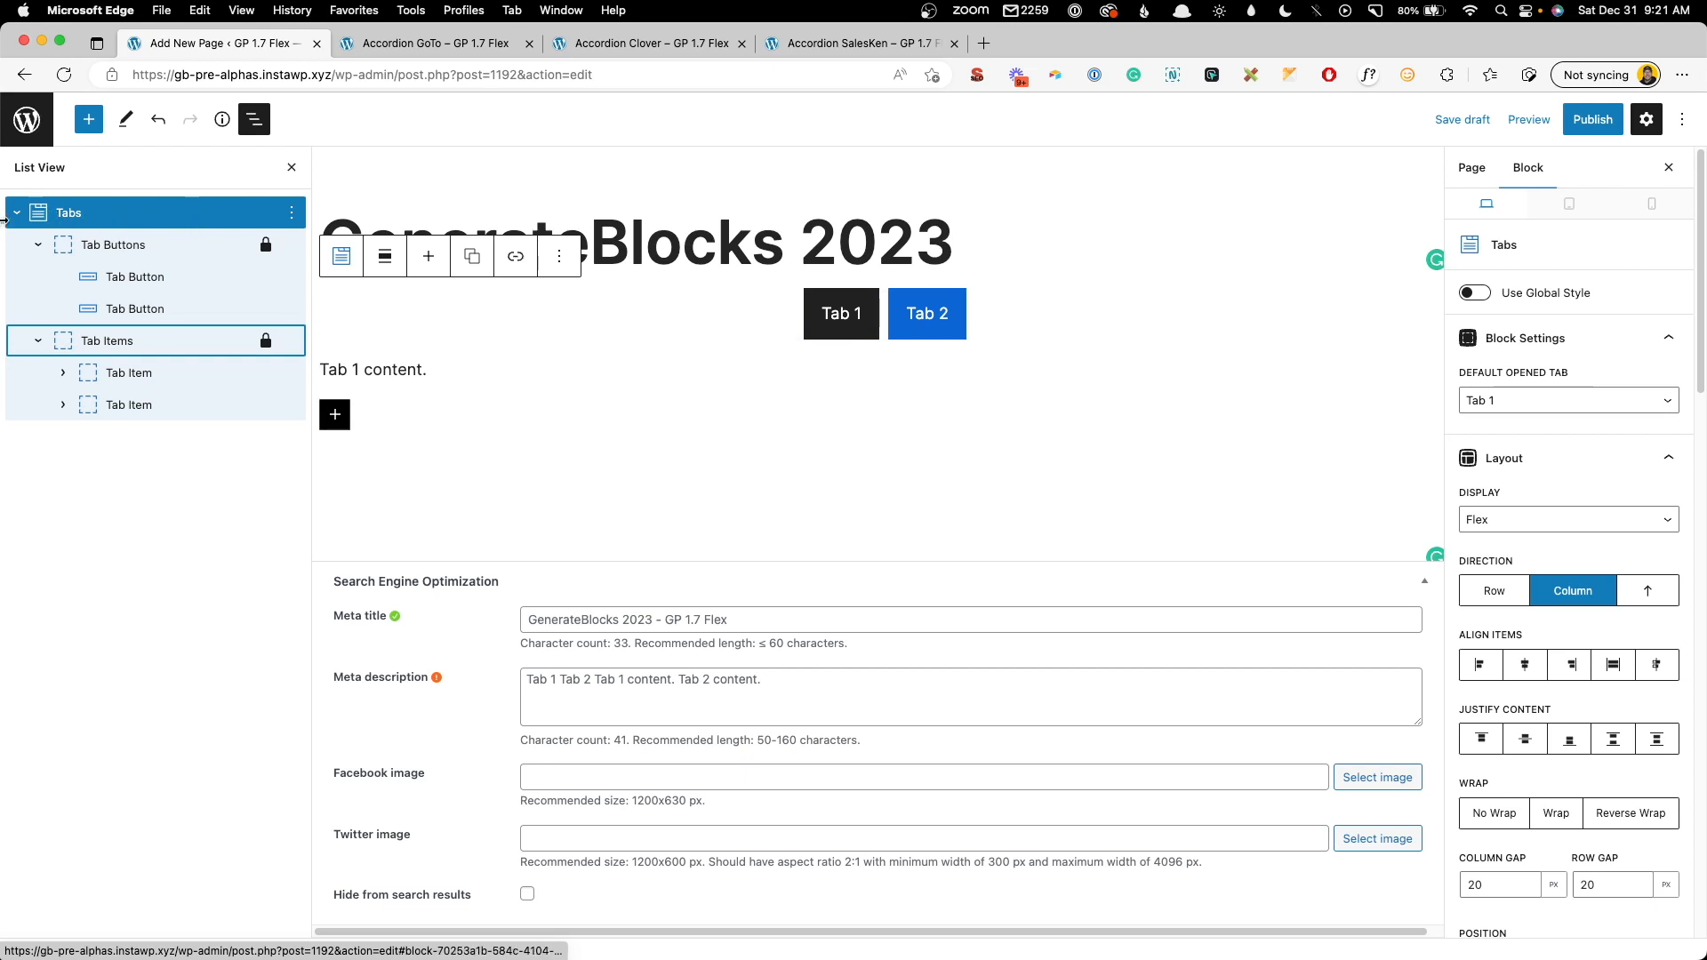
- Add a third tab to the Tabs block, then switch to the Accordion GoTo example page
click(112, 243)
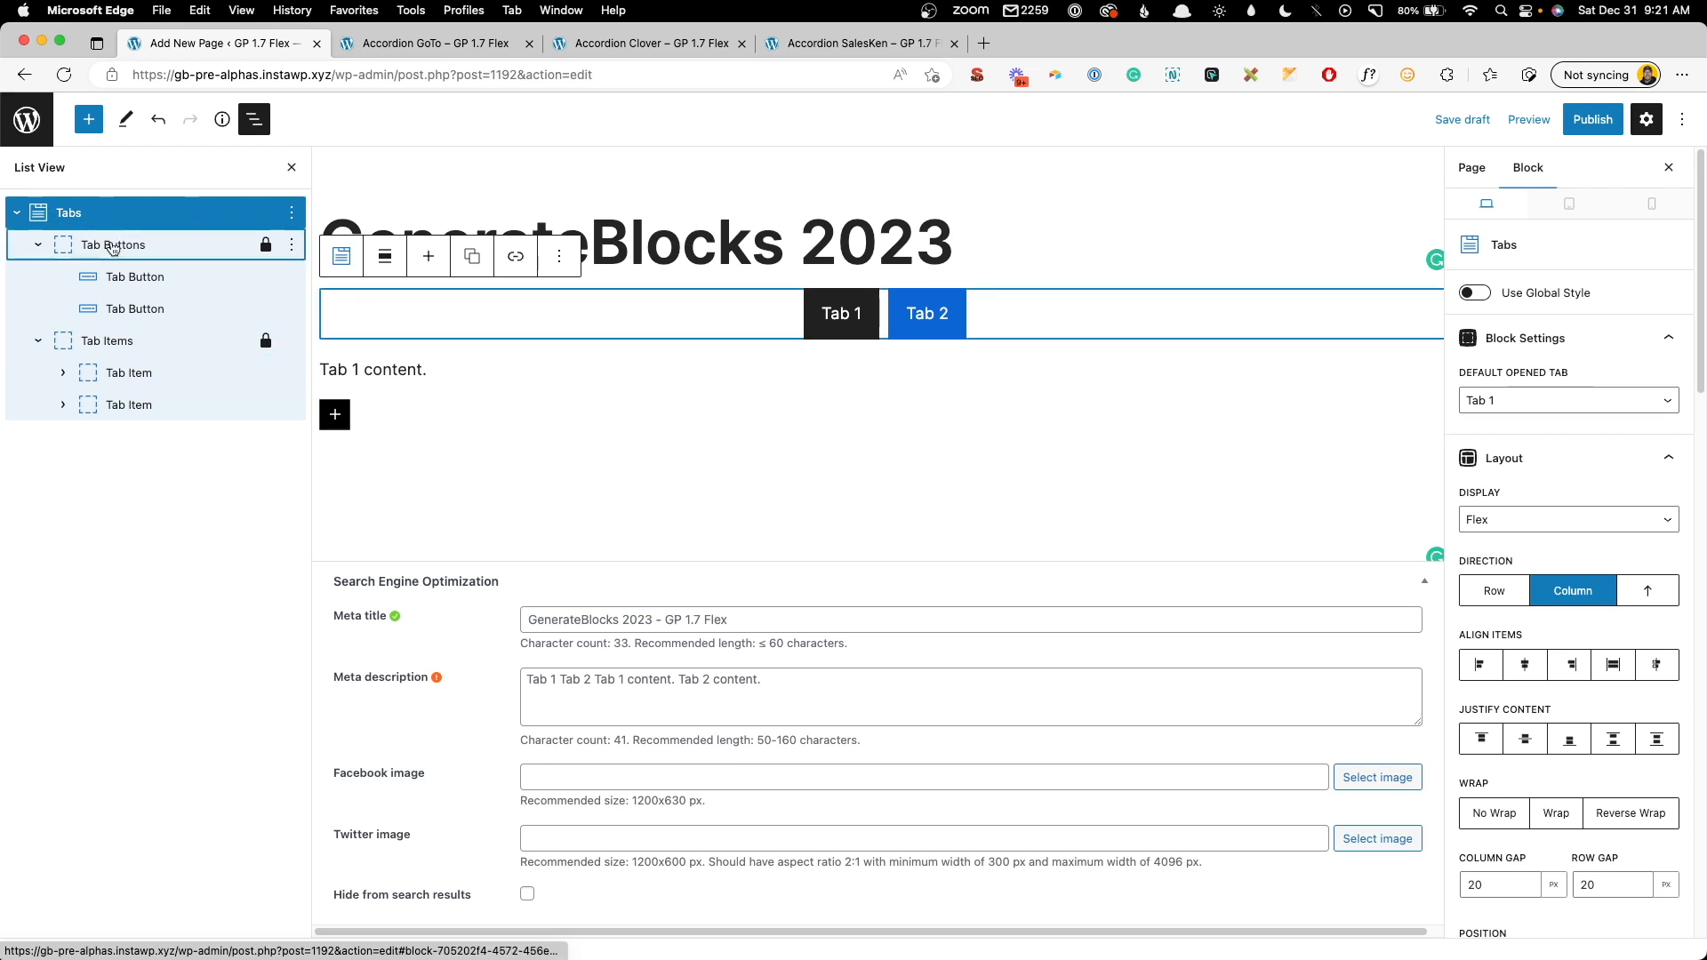
click(114, 245)
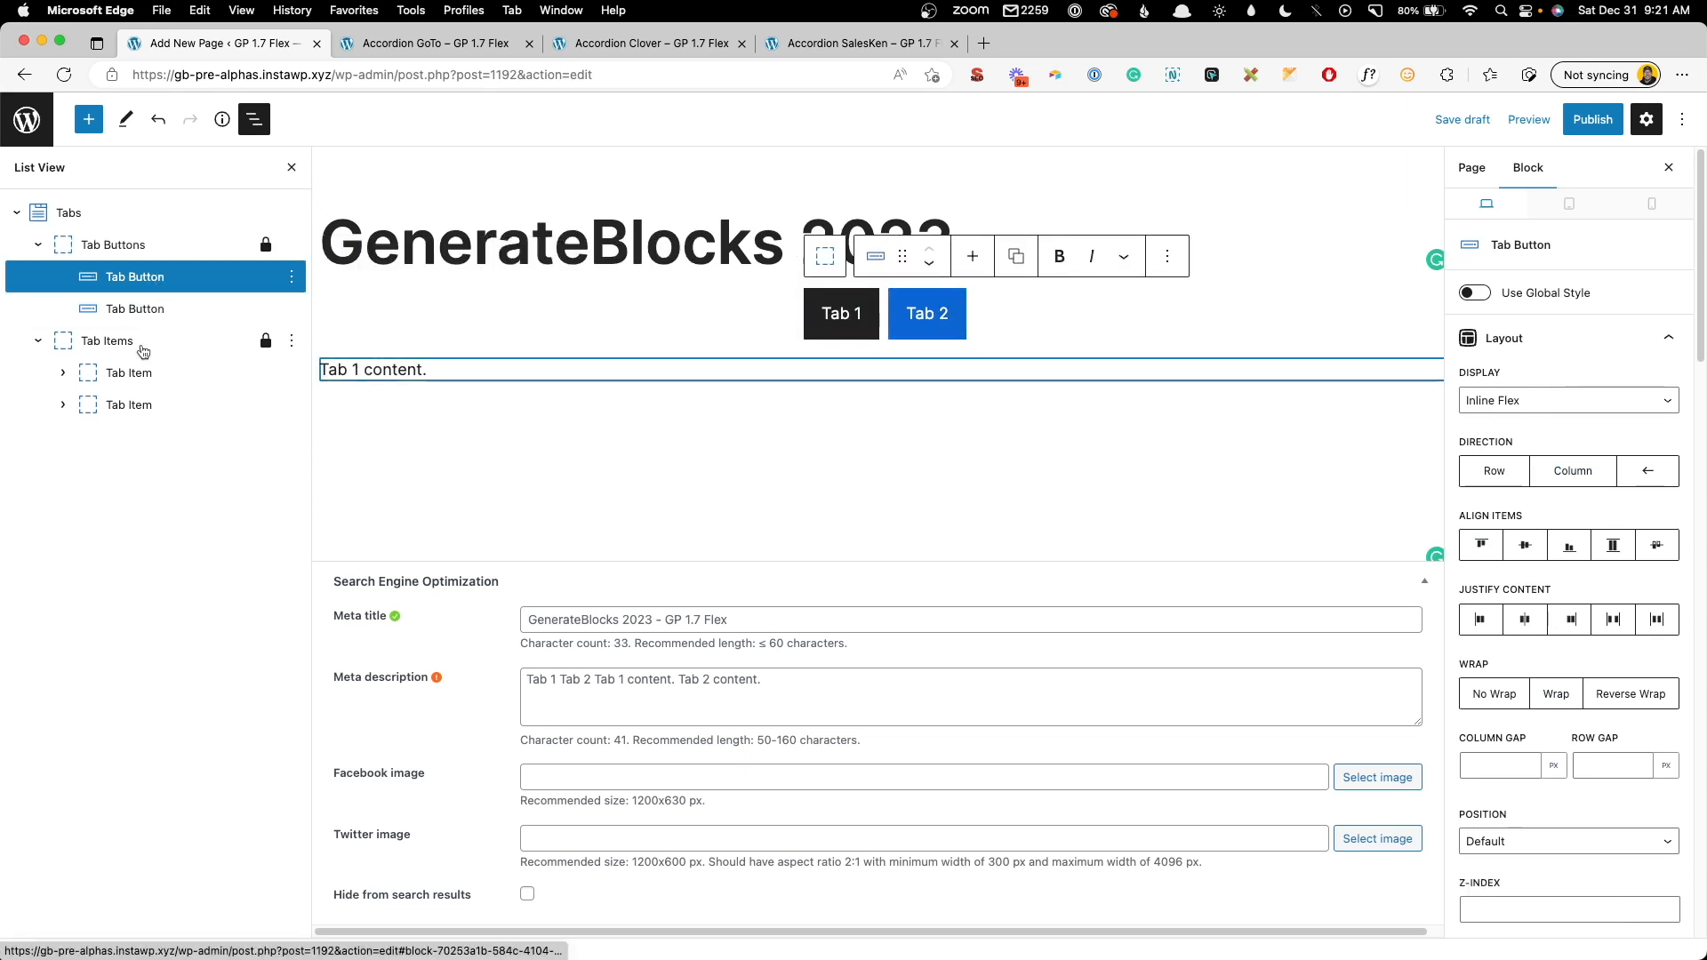
click(107, 339)
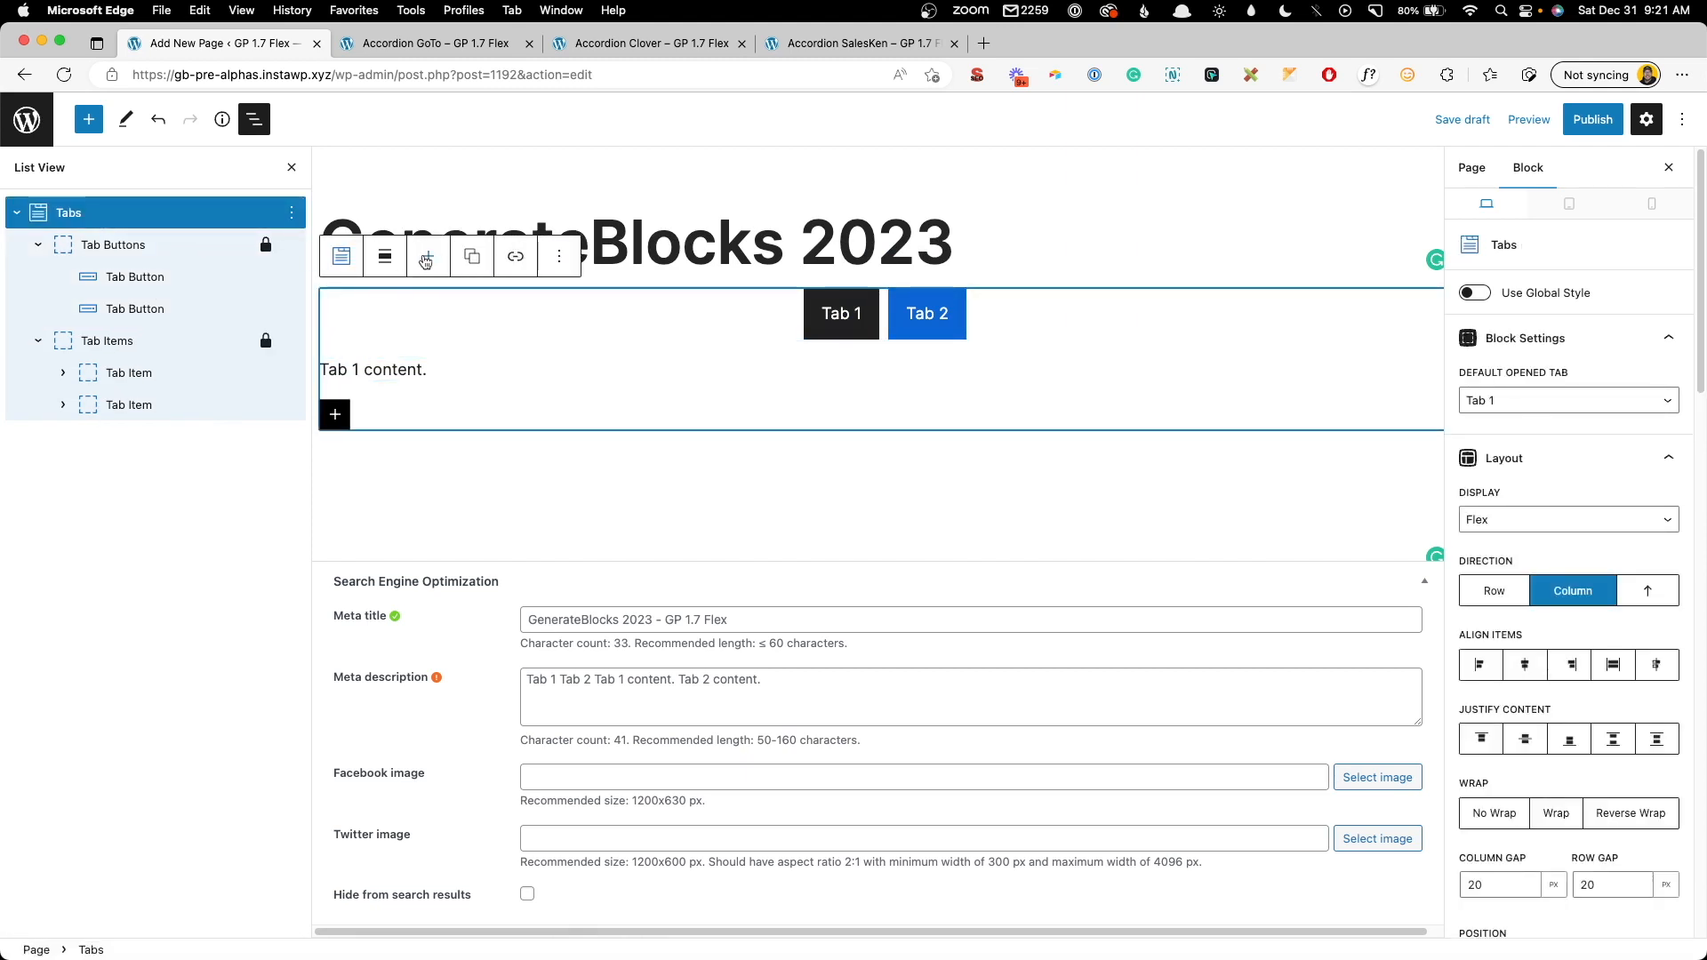
click(427, 256)
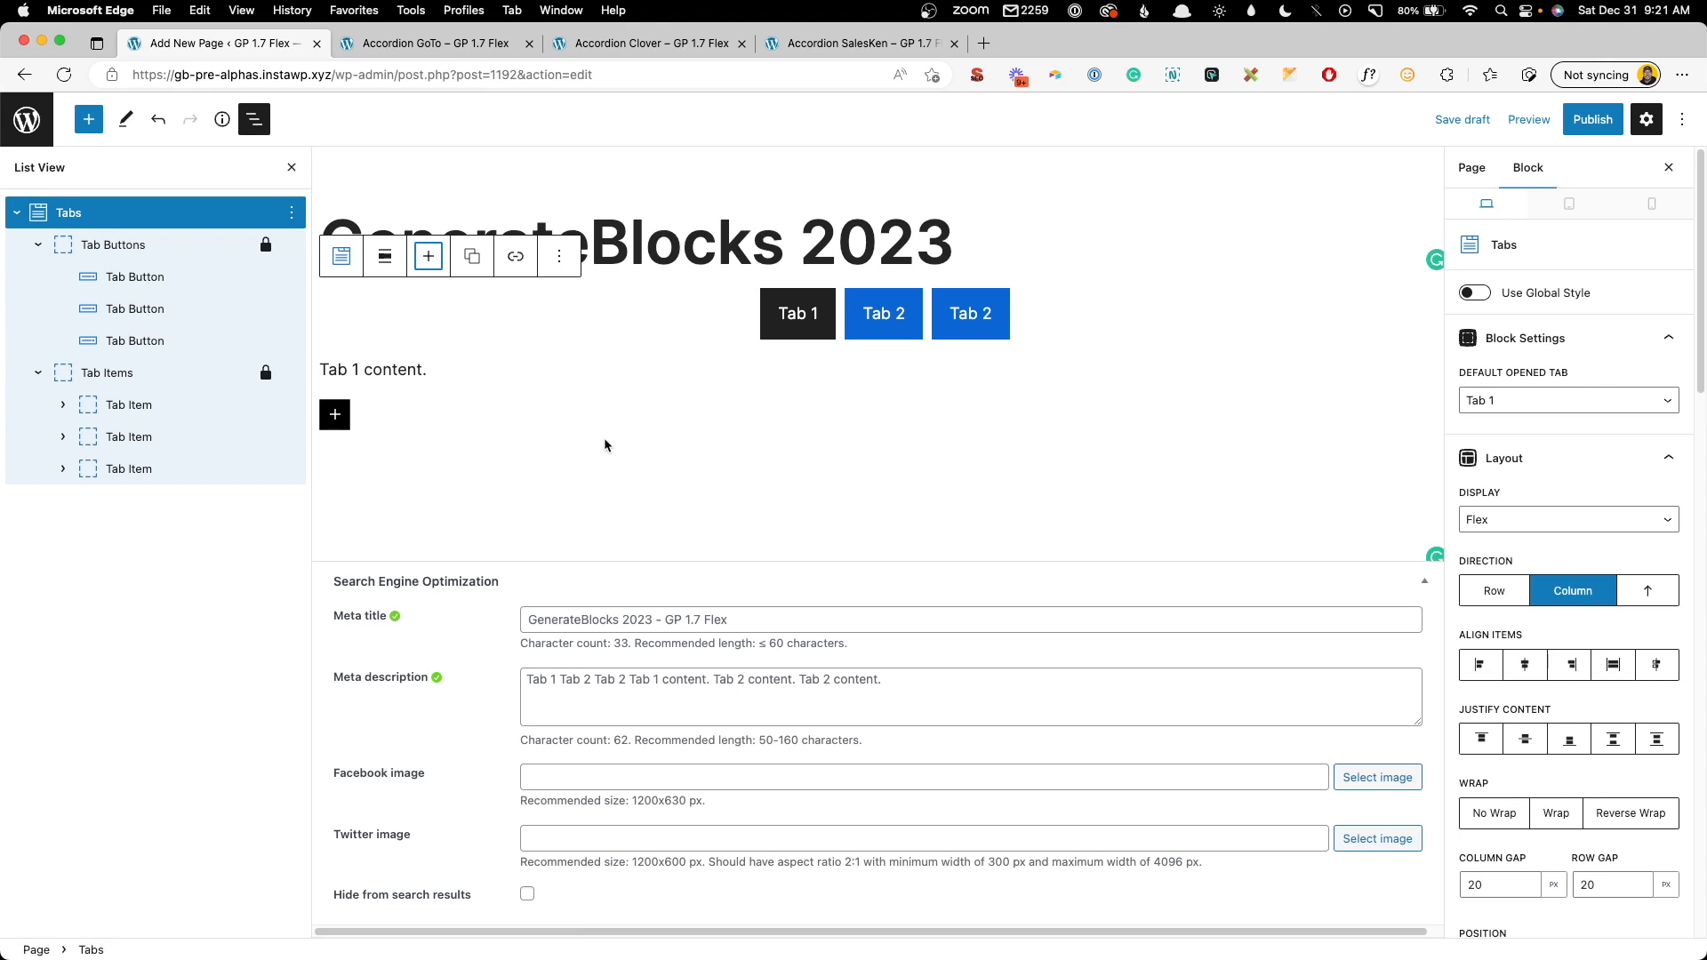
click(428, 43)
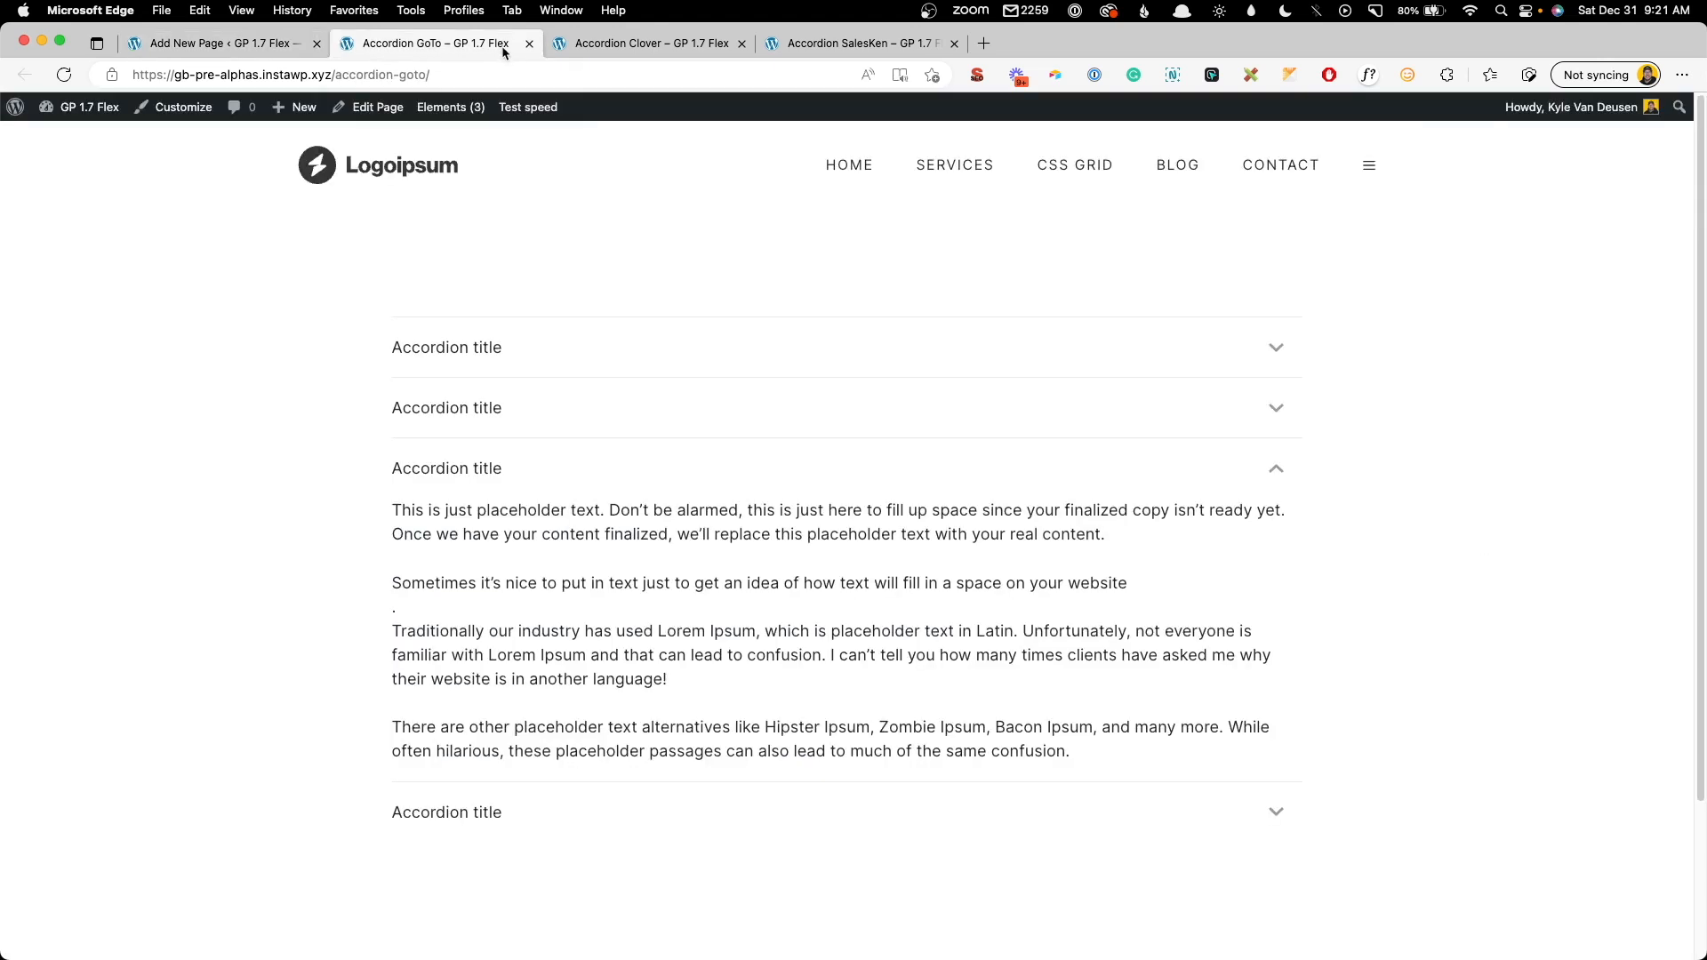
mouse_move(483, 359)
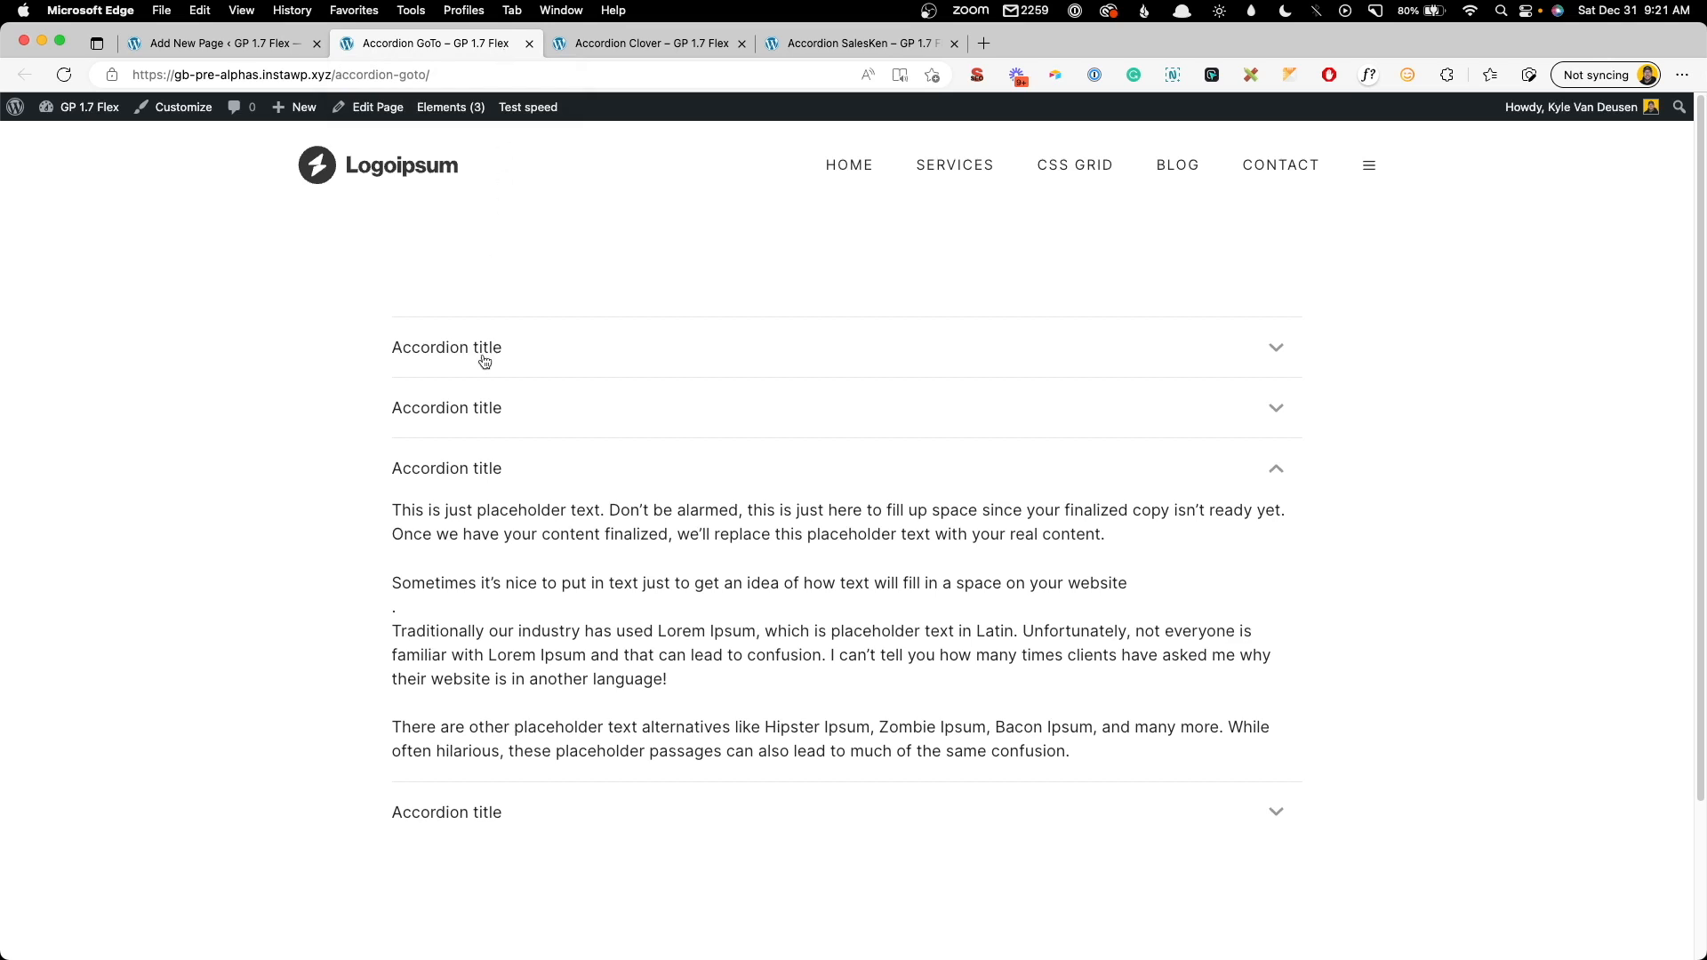
- Toggle accordion items on the GoTo and Clover pages, including Find and Post Jobs
click(482, 349)
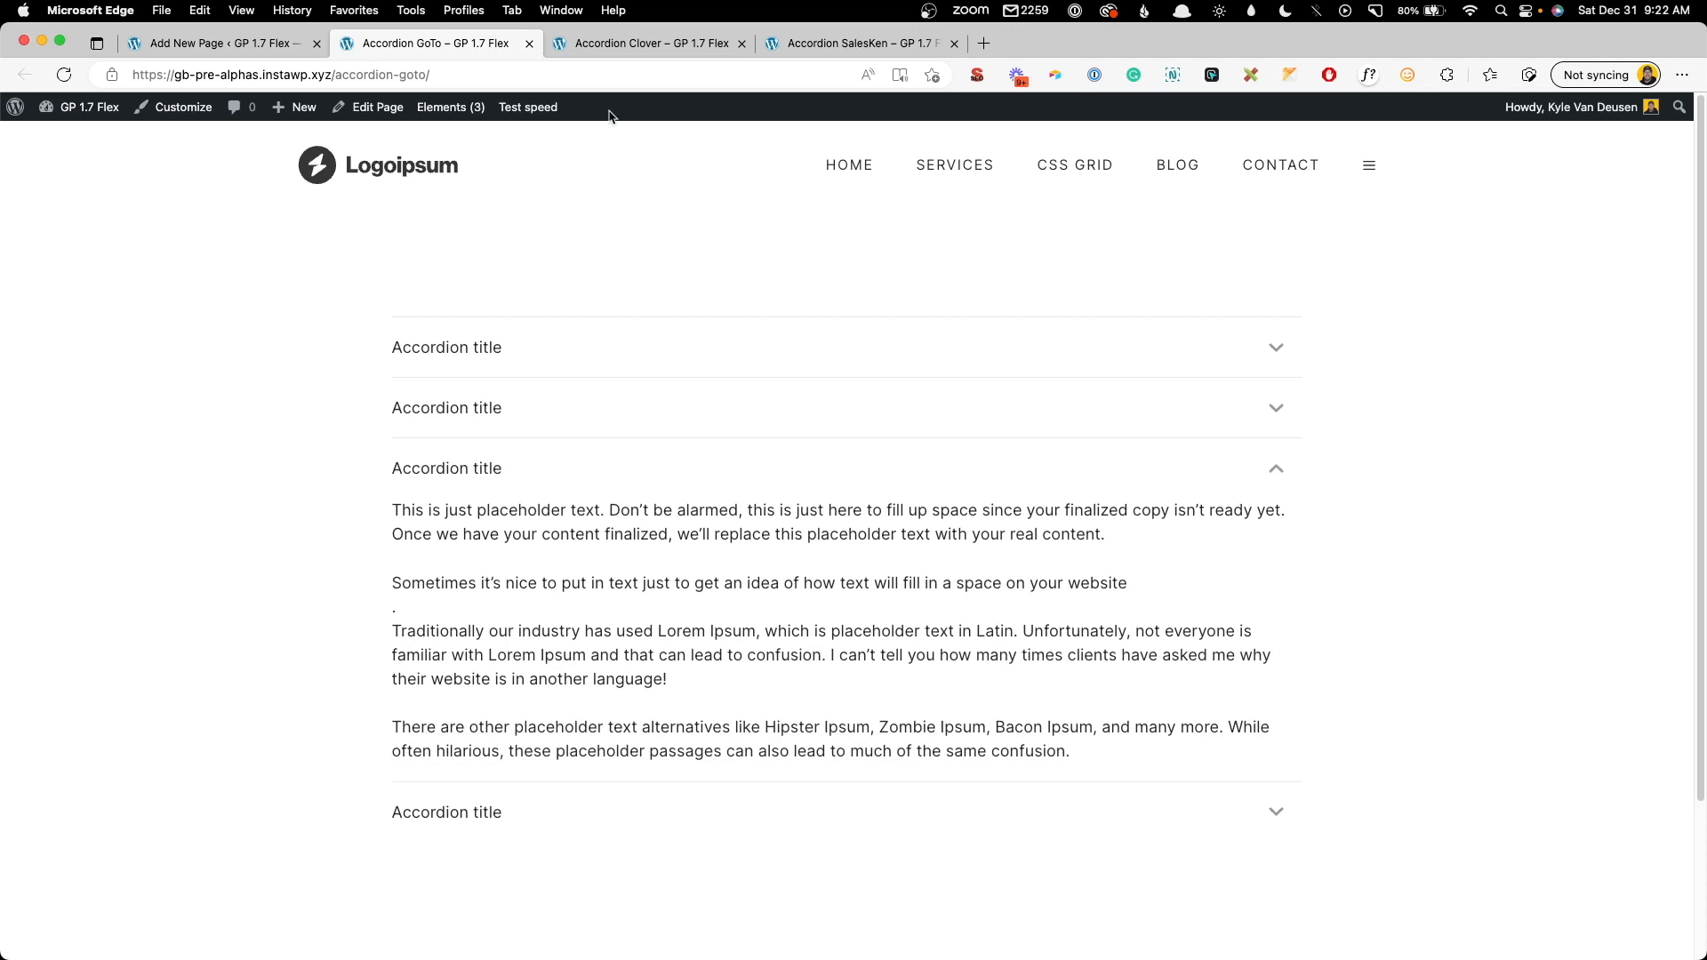
click(645, 43)
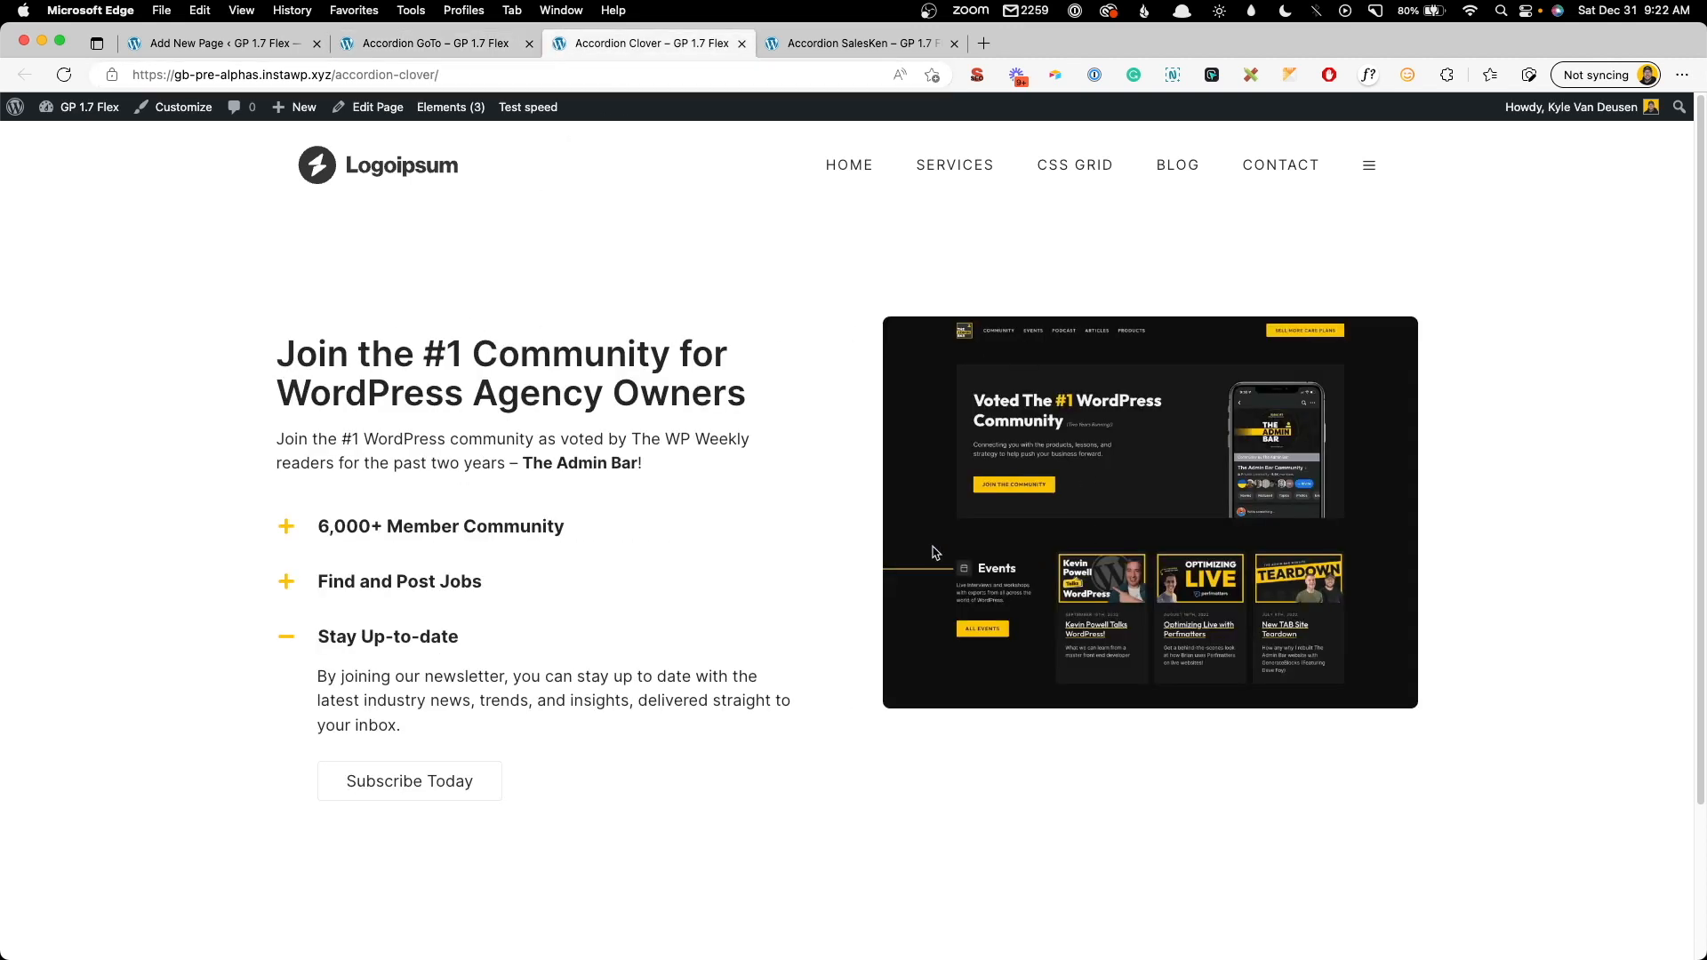
click(441, 526)
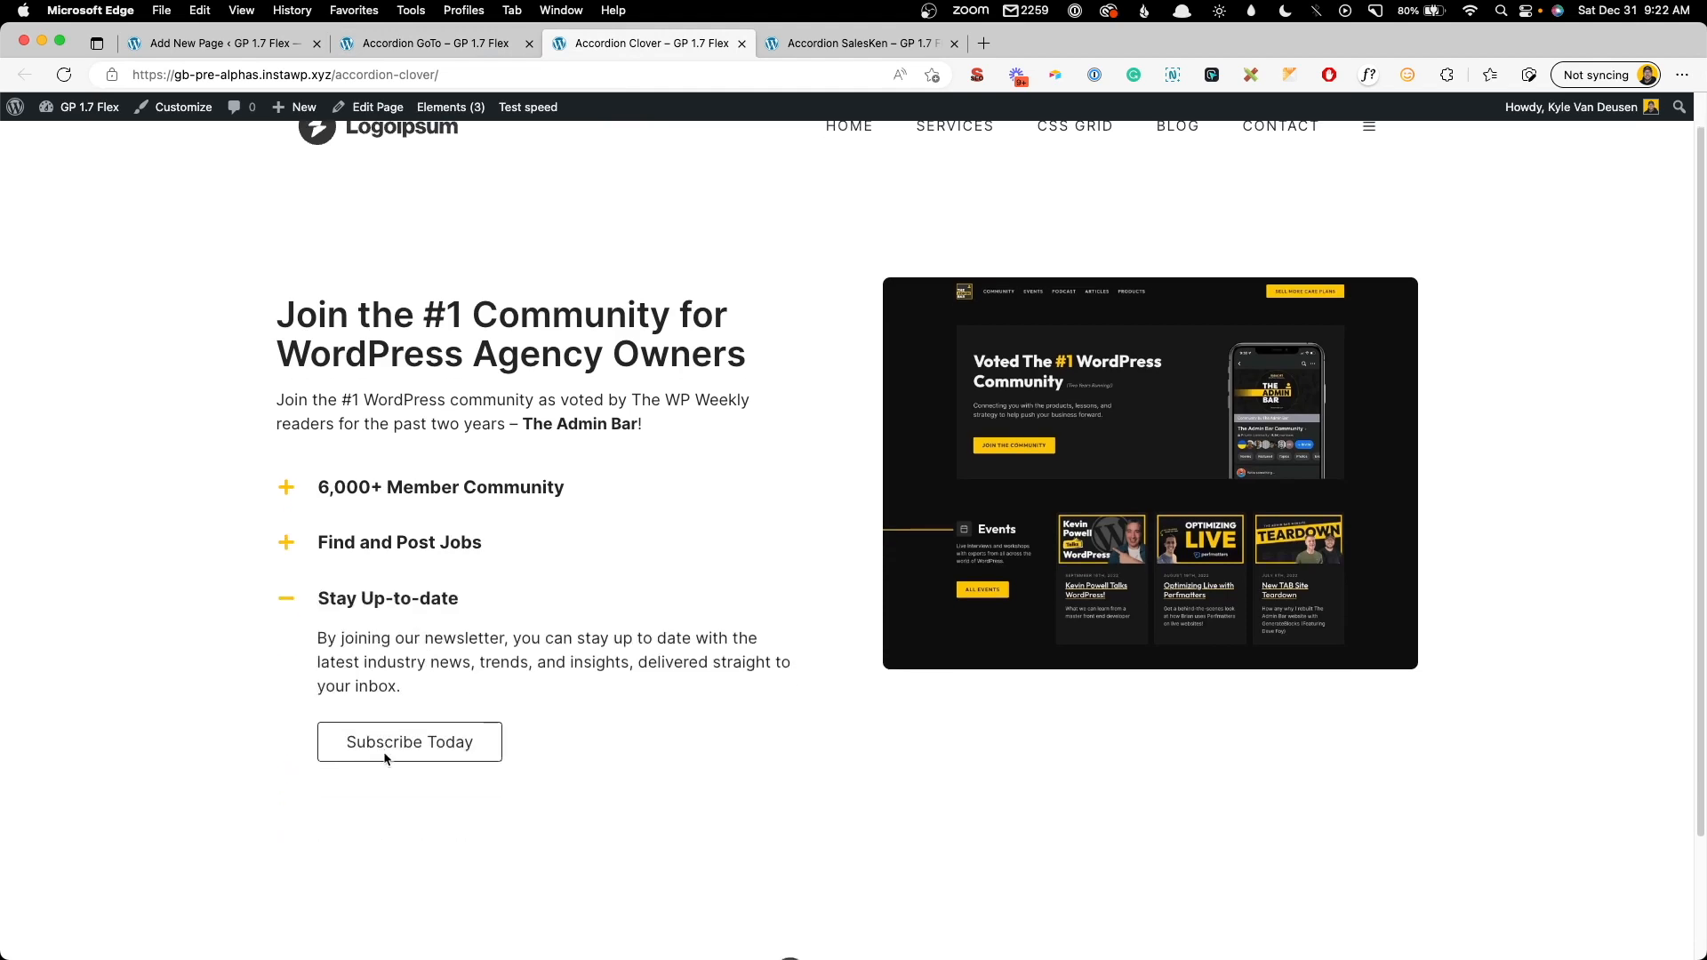
click(398, 542)
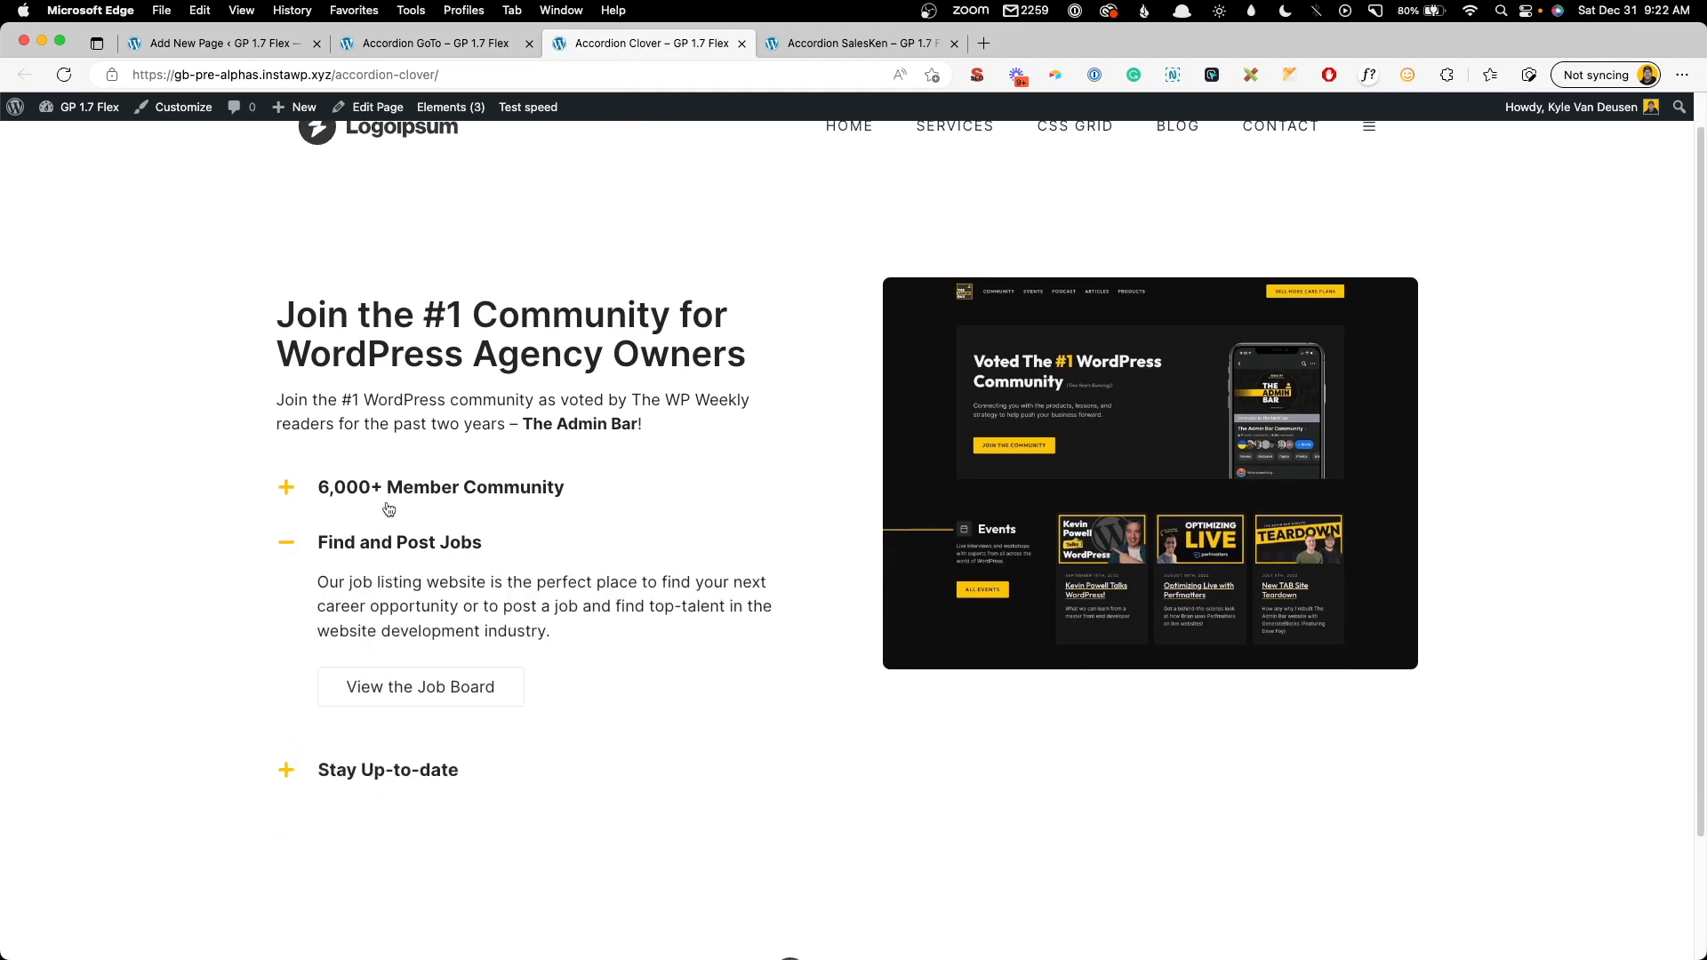
- Expand the 6,000+ Member Community item, then the call-listening question on the SalesKen page
click(441, 487)
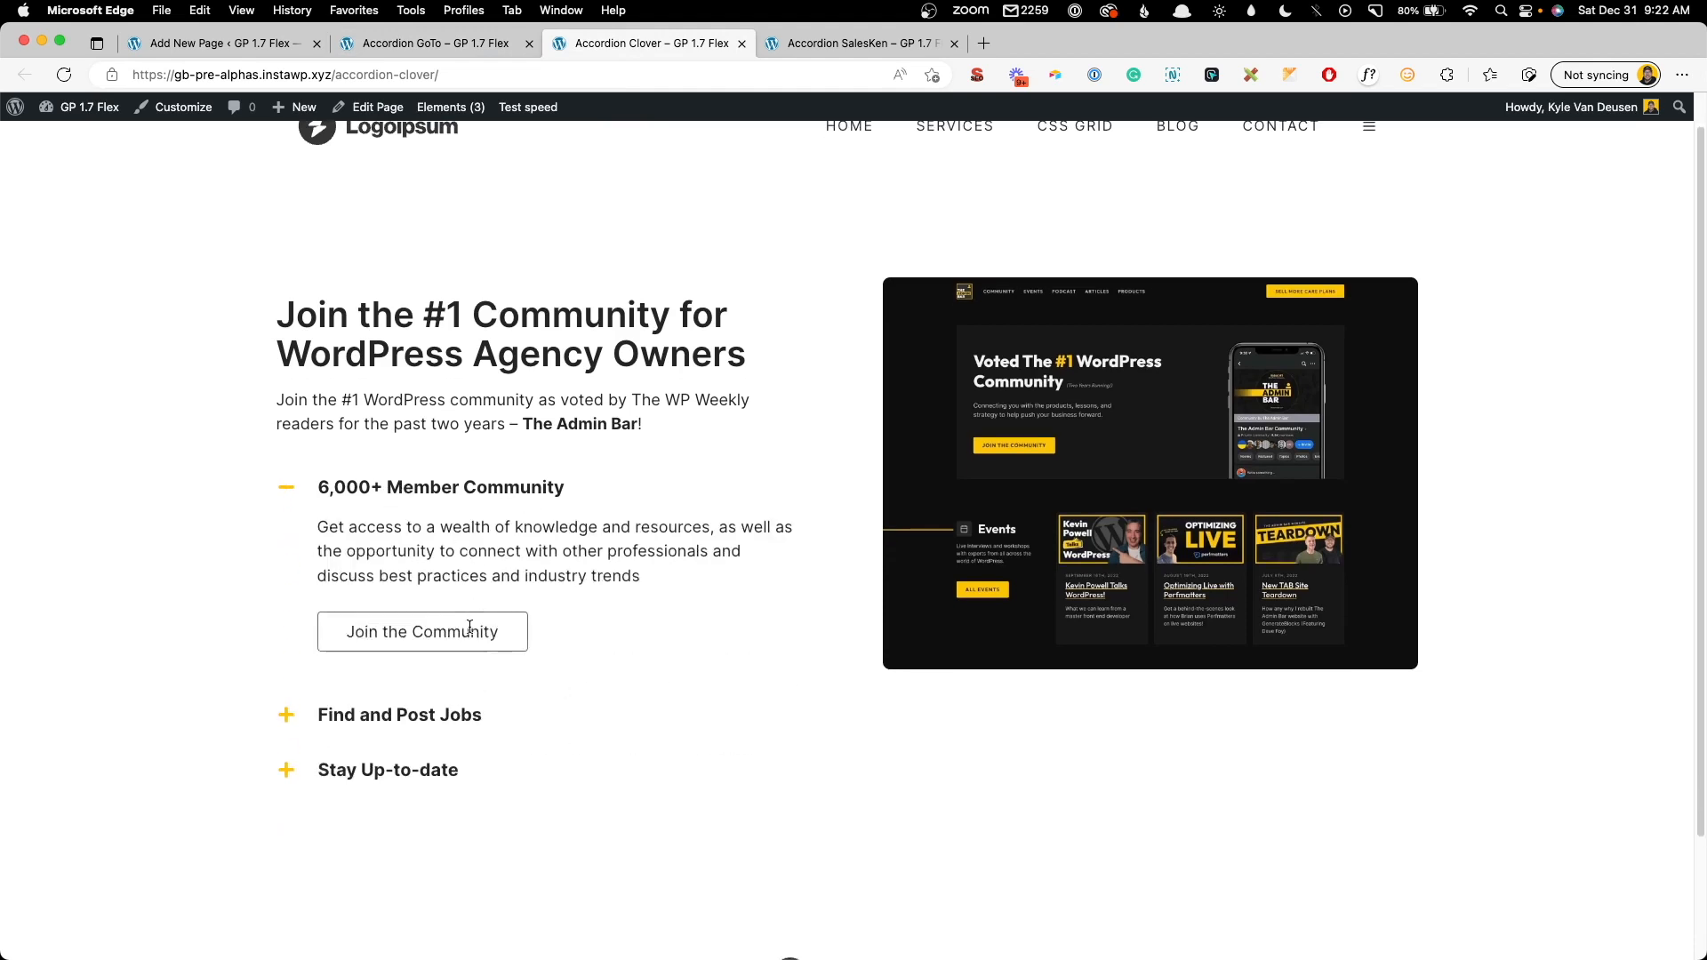
click(855, 42)
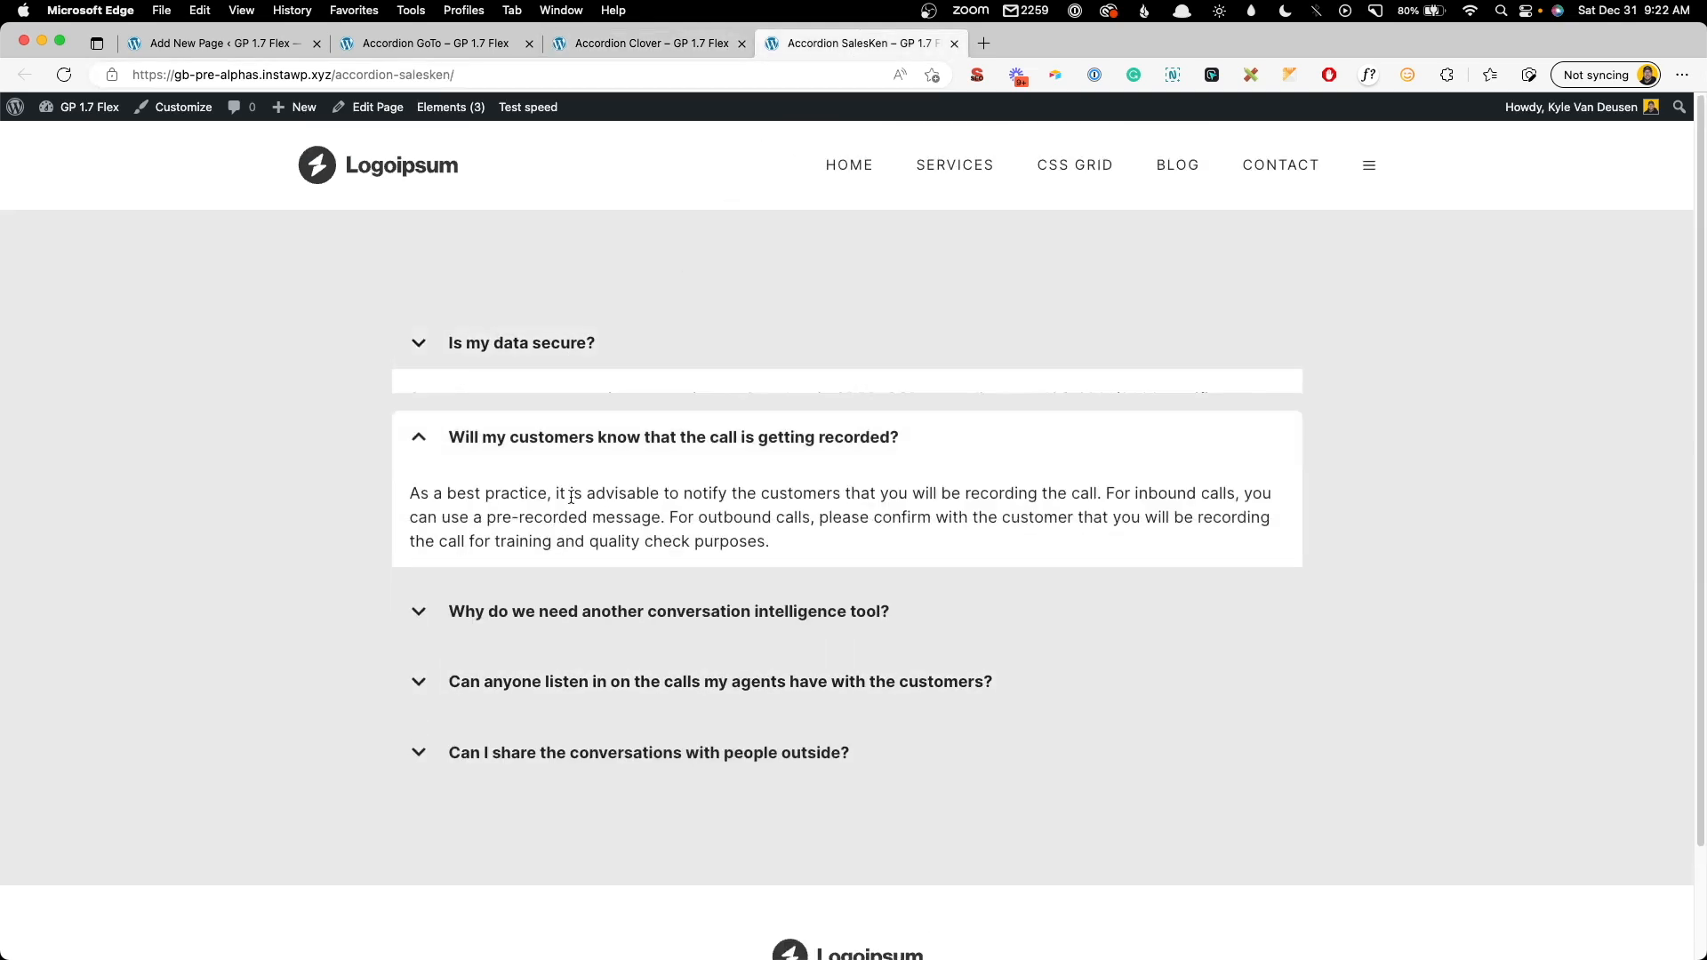
click(720, 680)
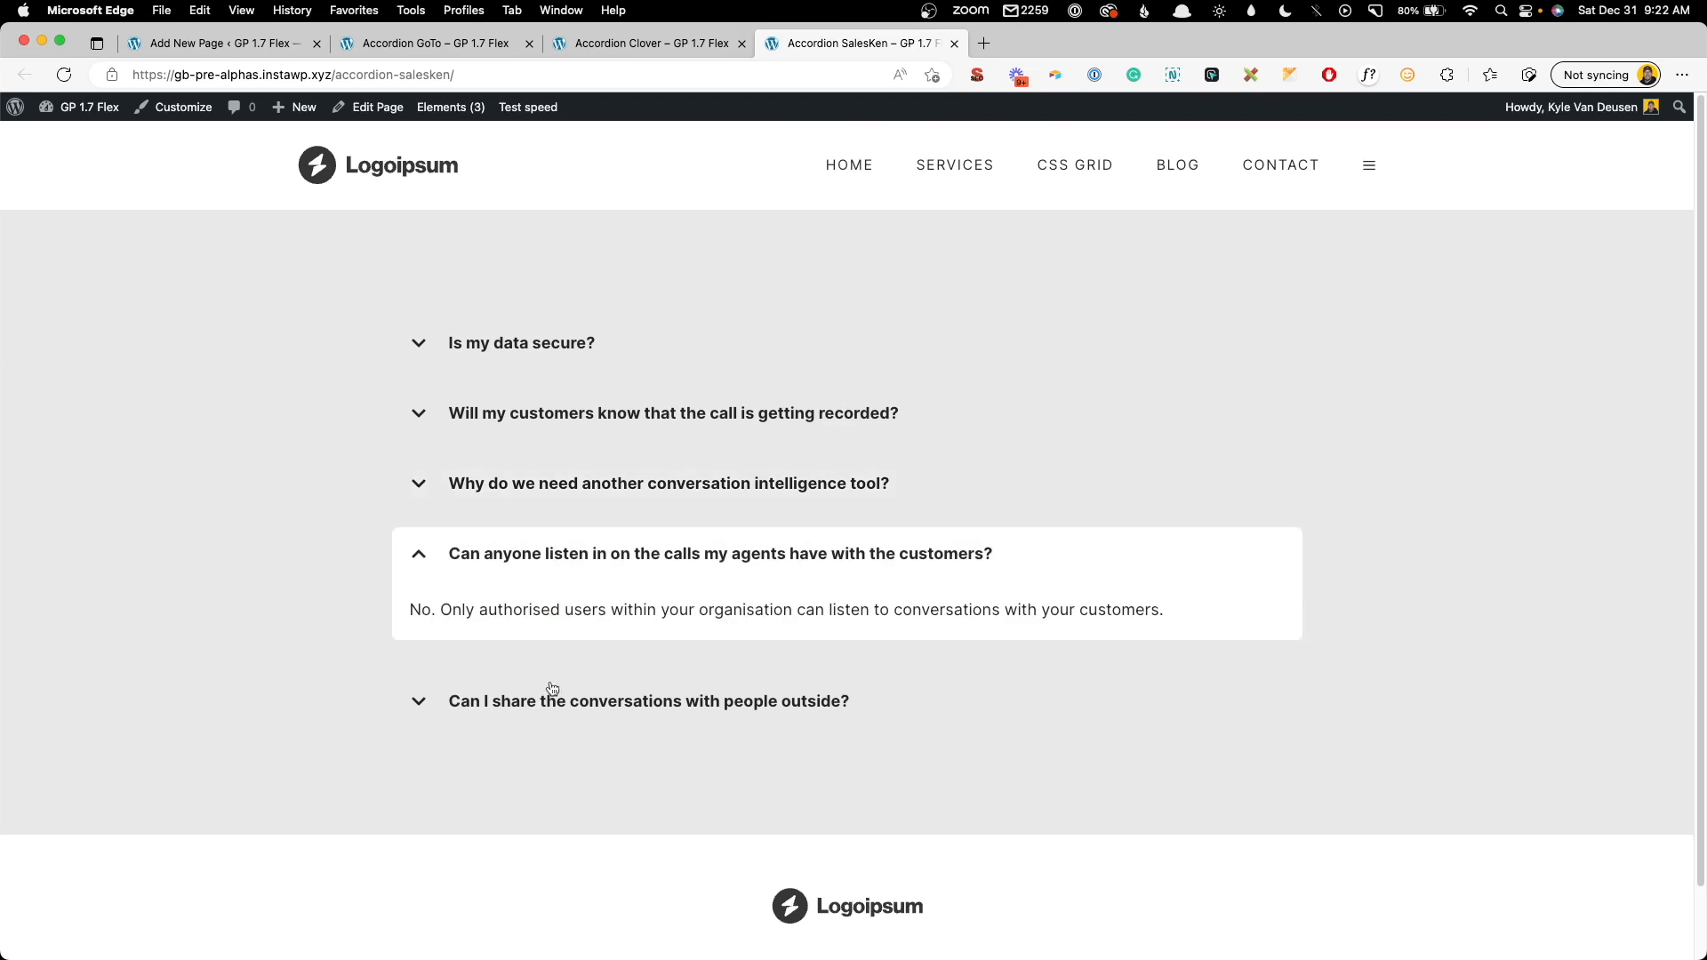
mouse_move(606, 675)
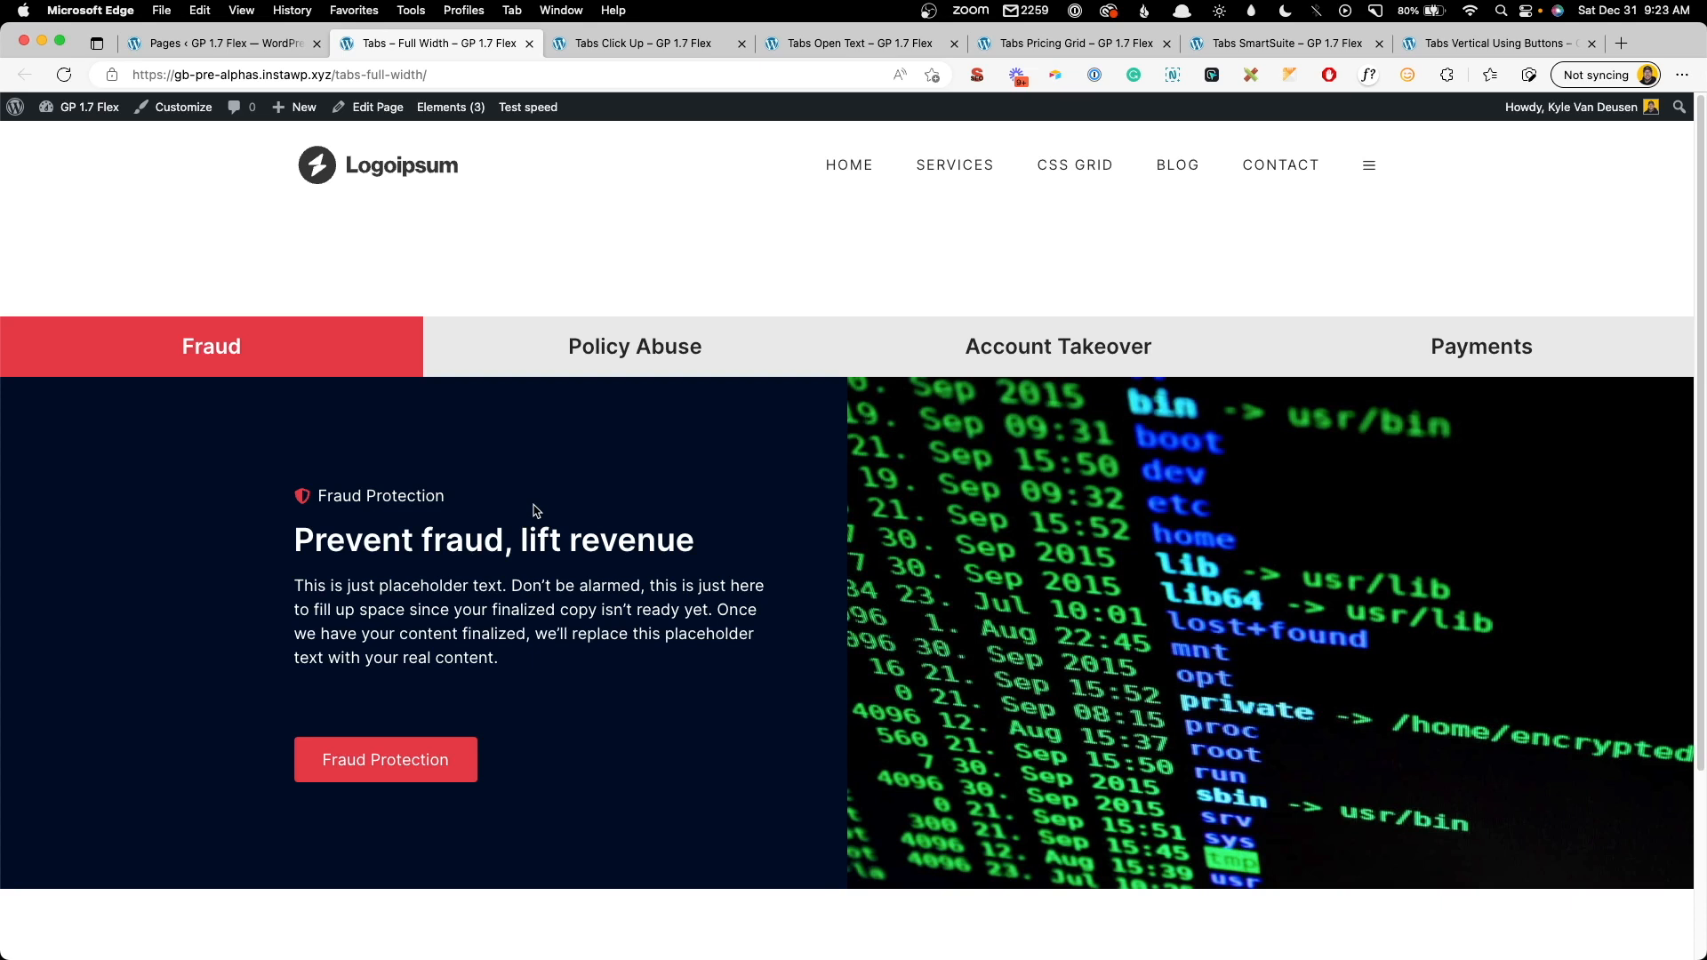
mouse_move(583, 371)
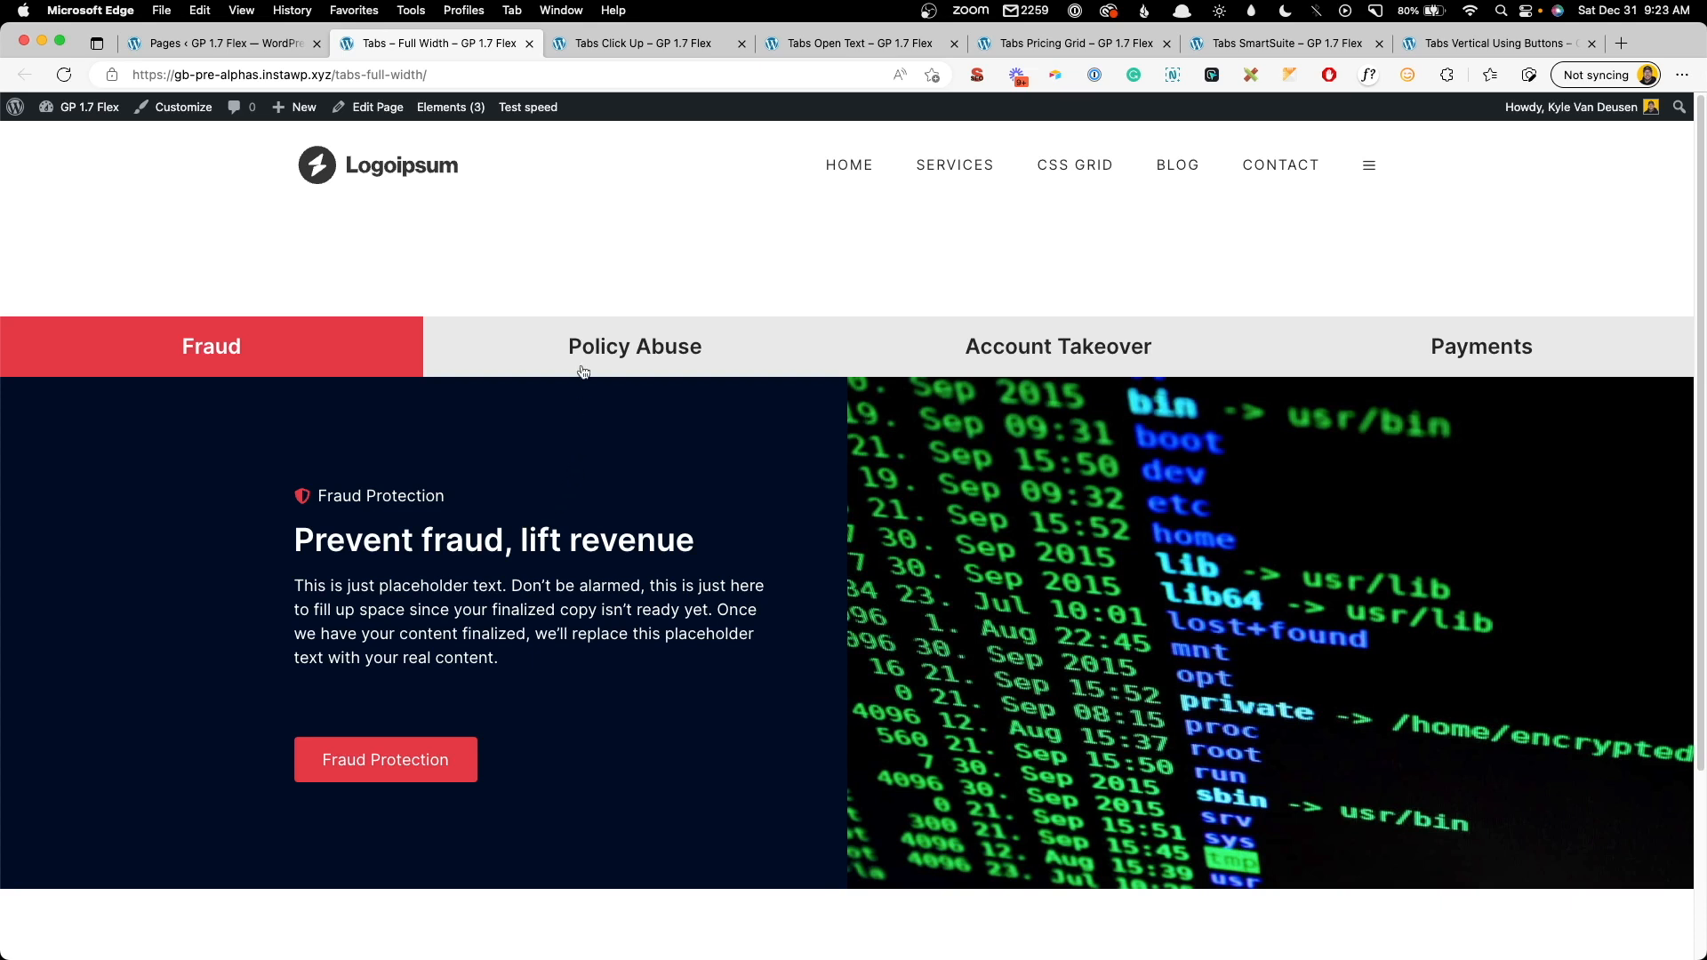
- Try the Account Takeover and Payments tabs on Full Width, then the Click Up and Open Text pages
click(1058, 344)
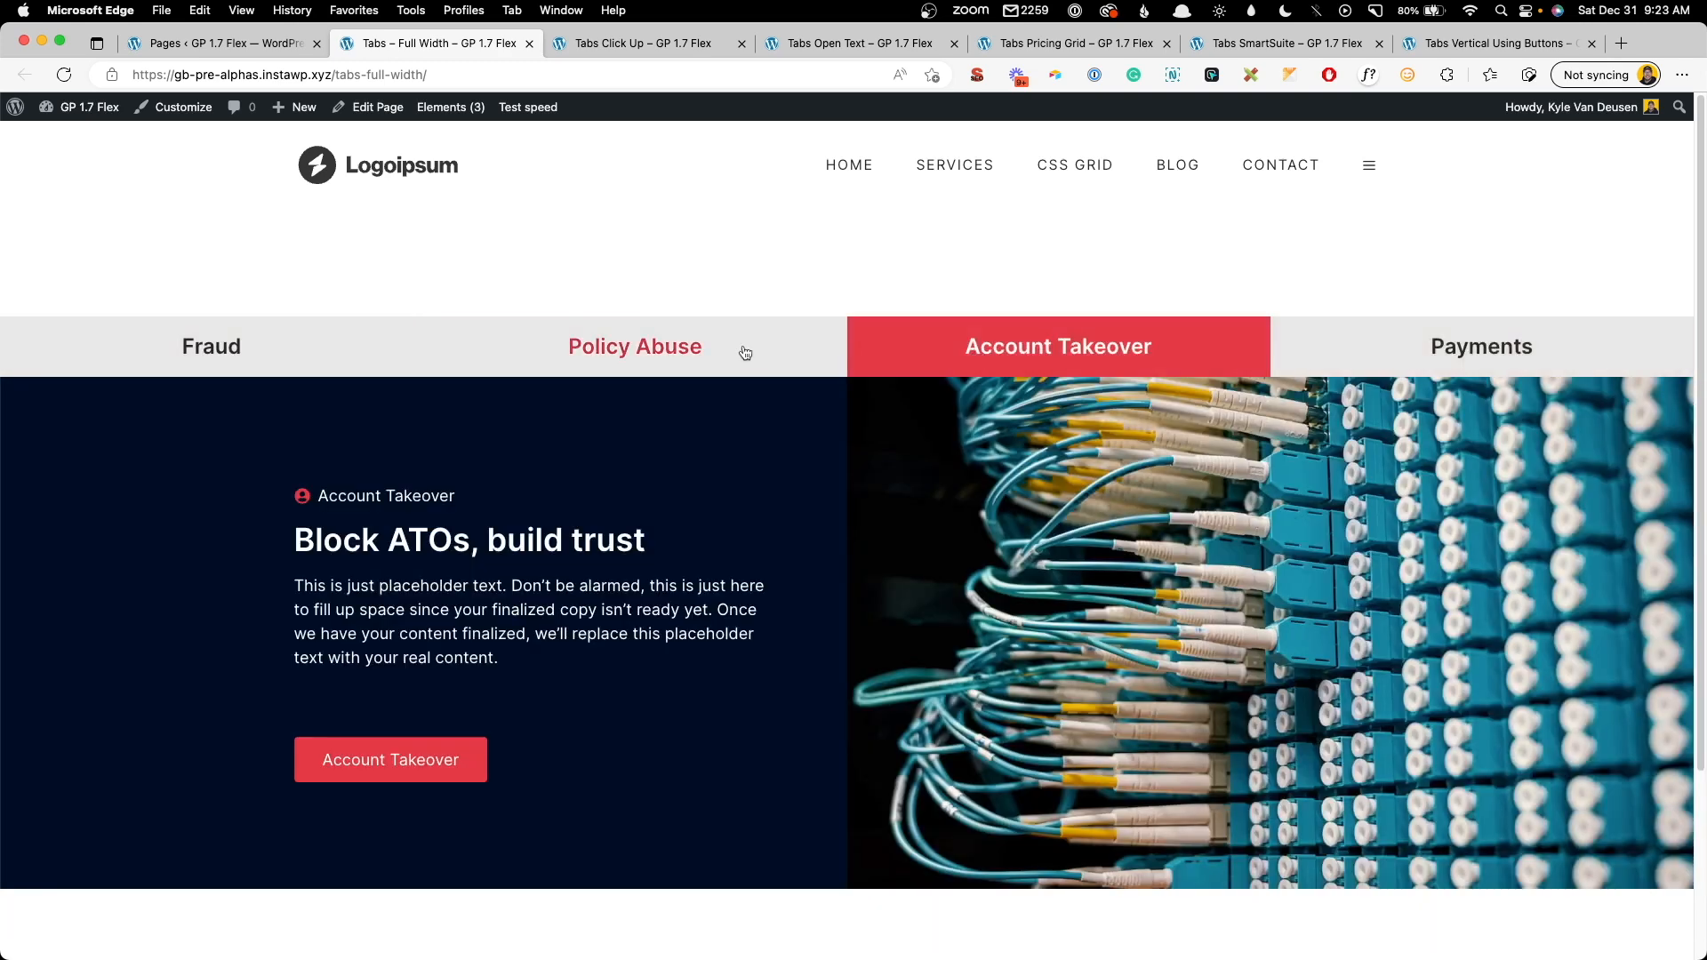
click(1481, 345)
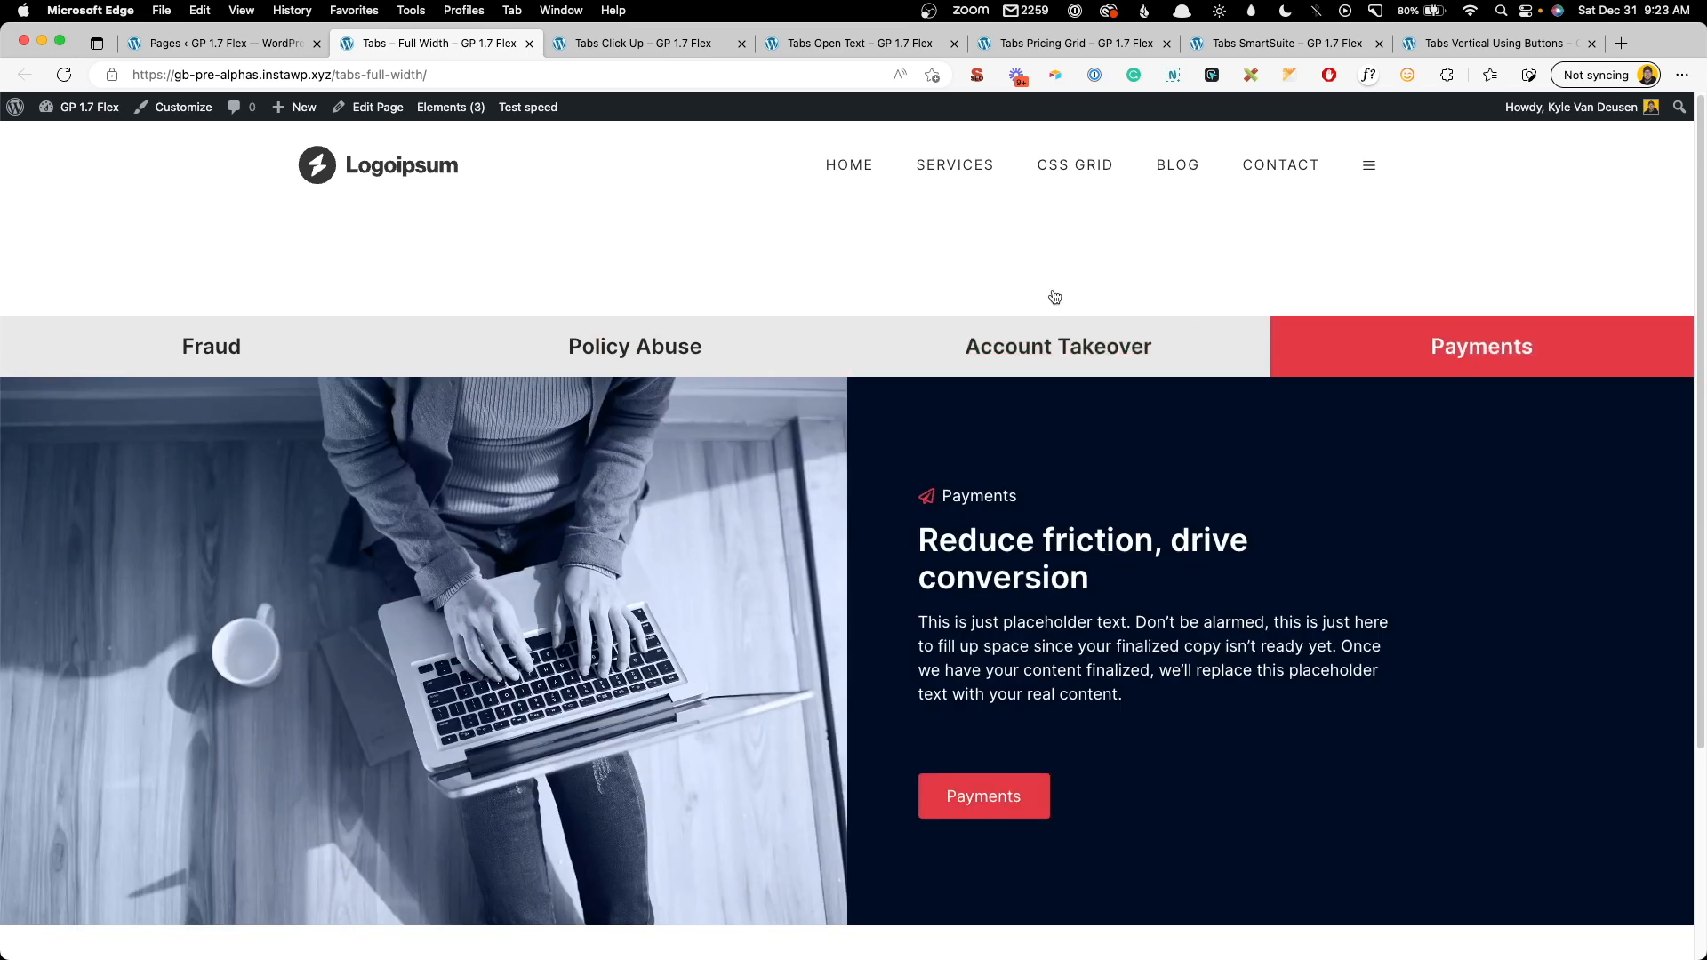
click(641, 43)
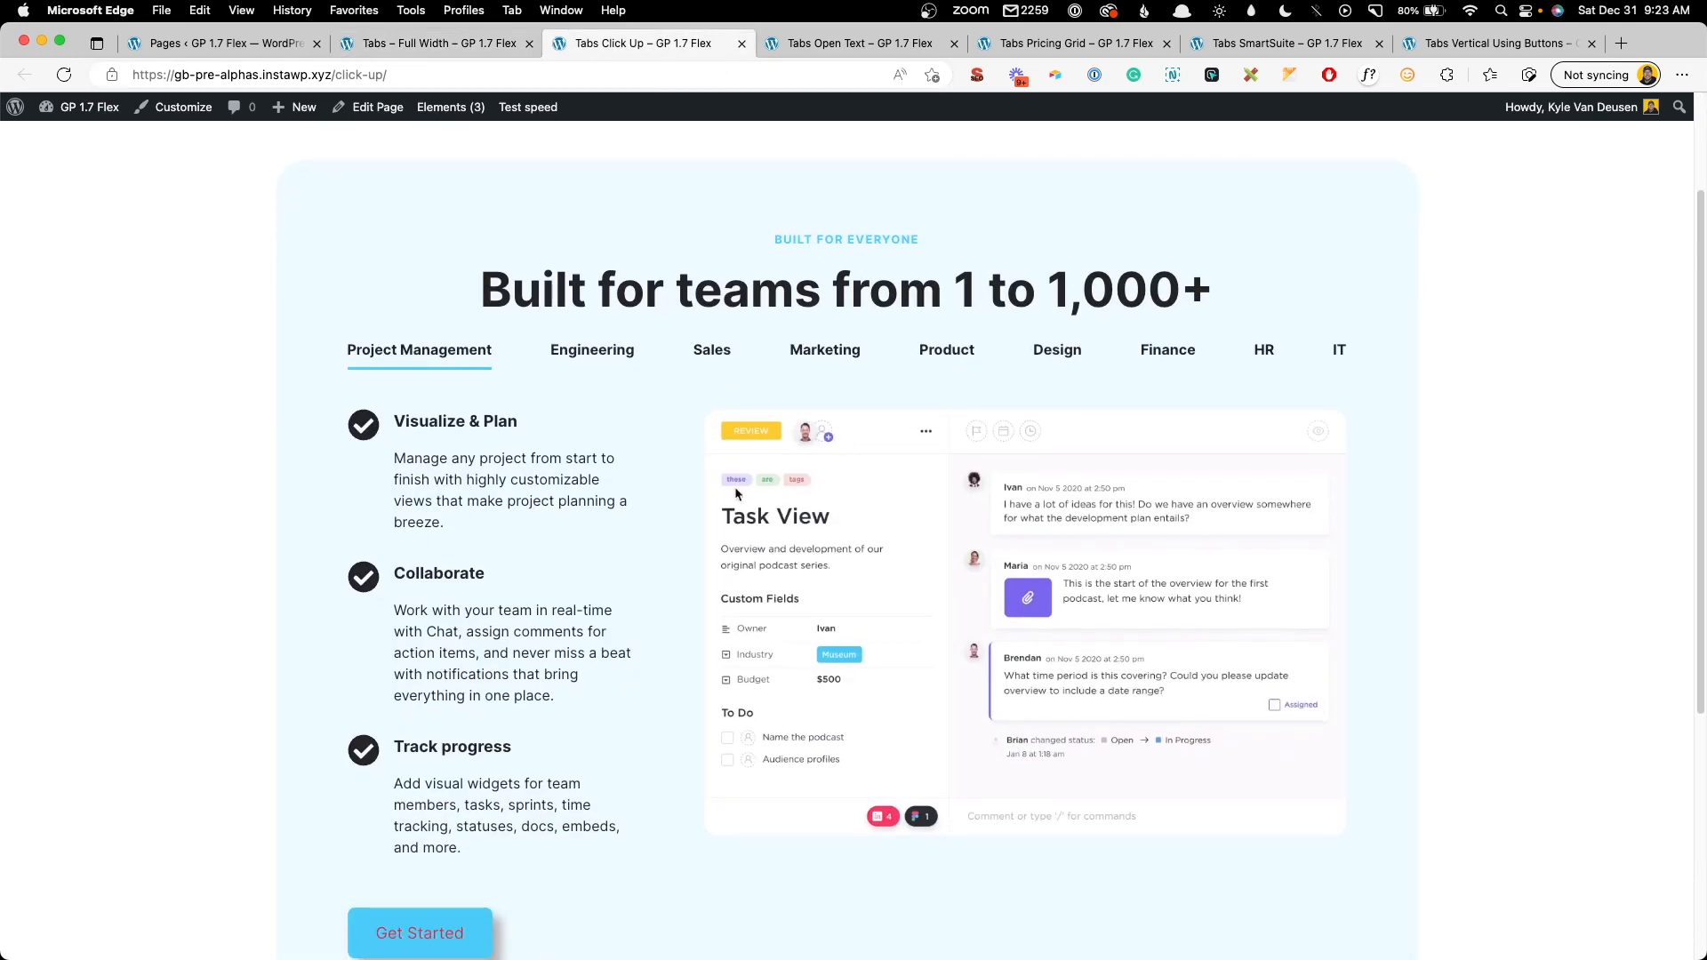
click(592, 350)
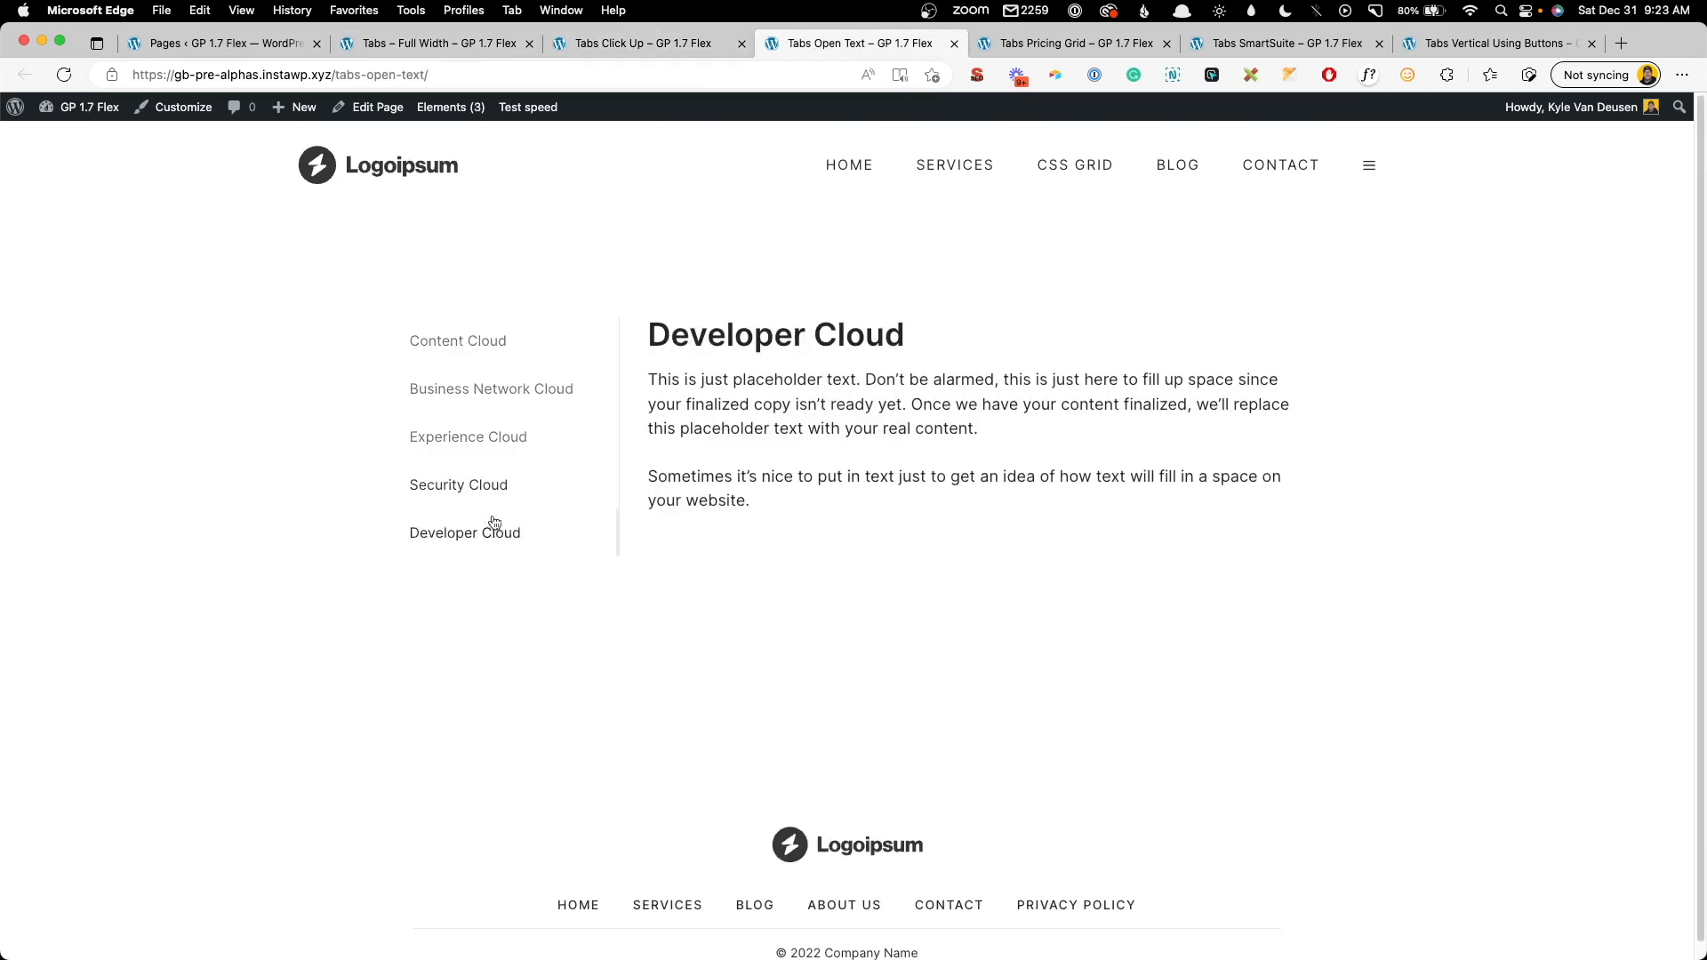
- Switch the pricing grid between monthly and annual plans, then open the SmartSuite example
click(1074, 42)
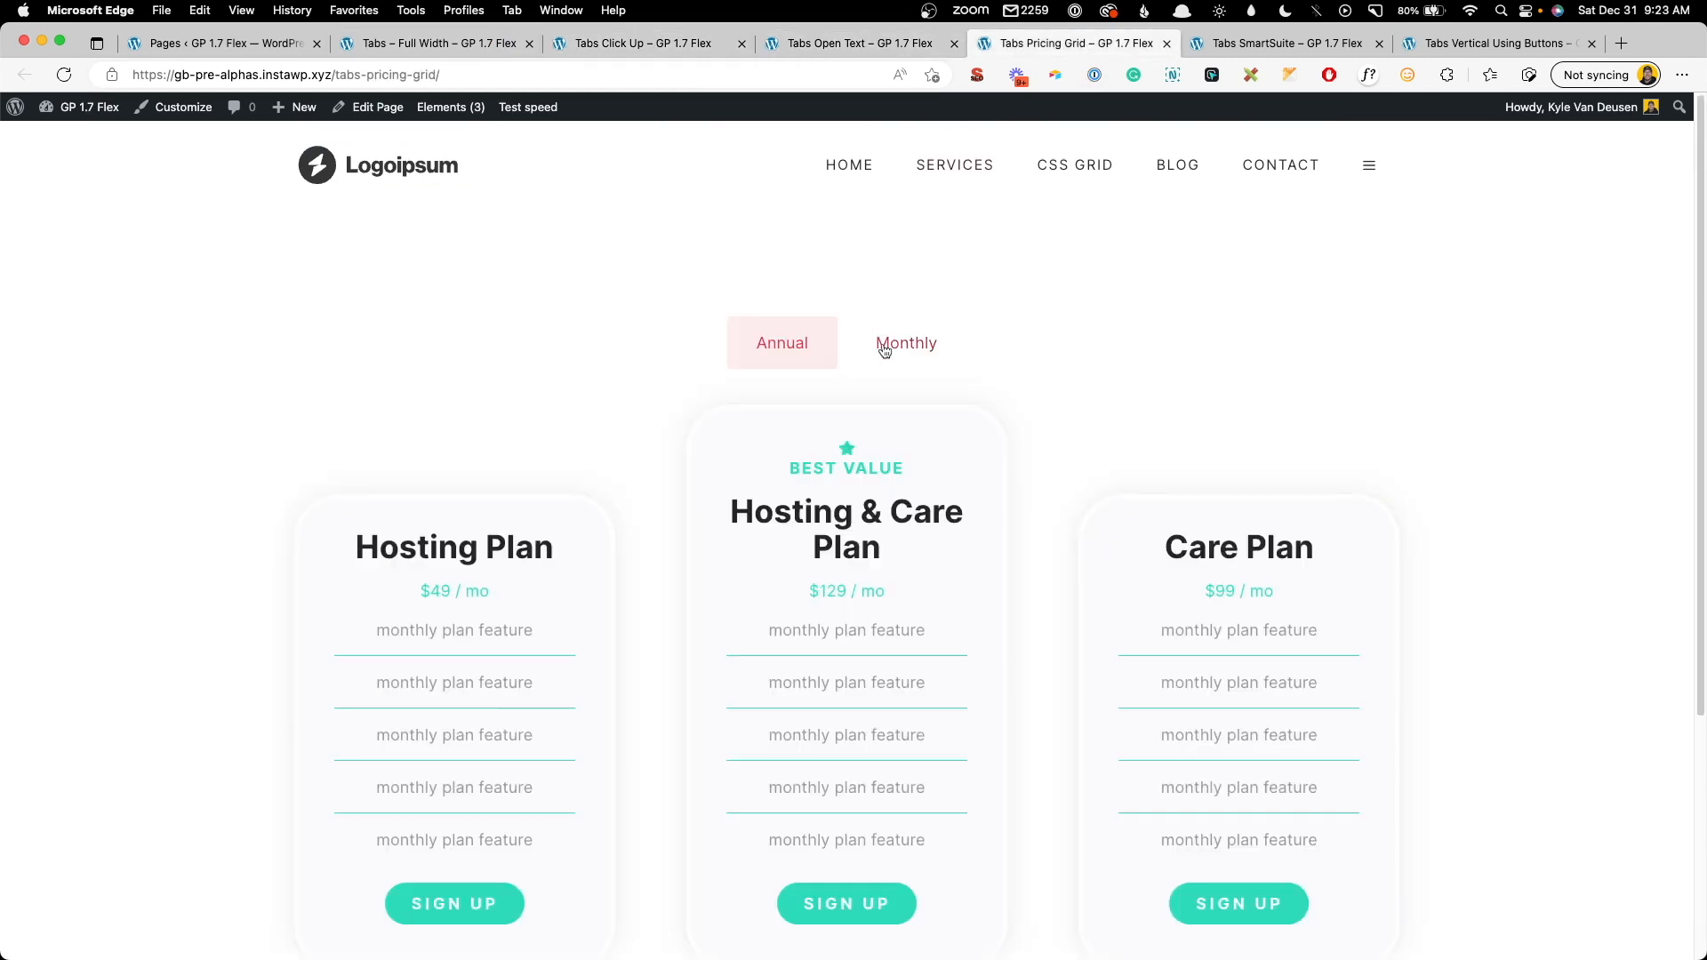
click(905, 344)
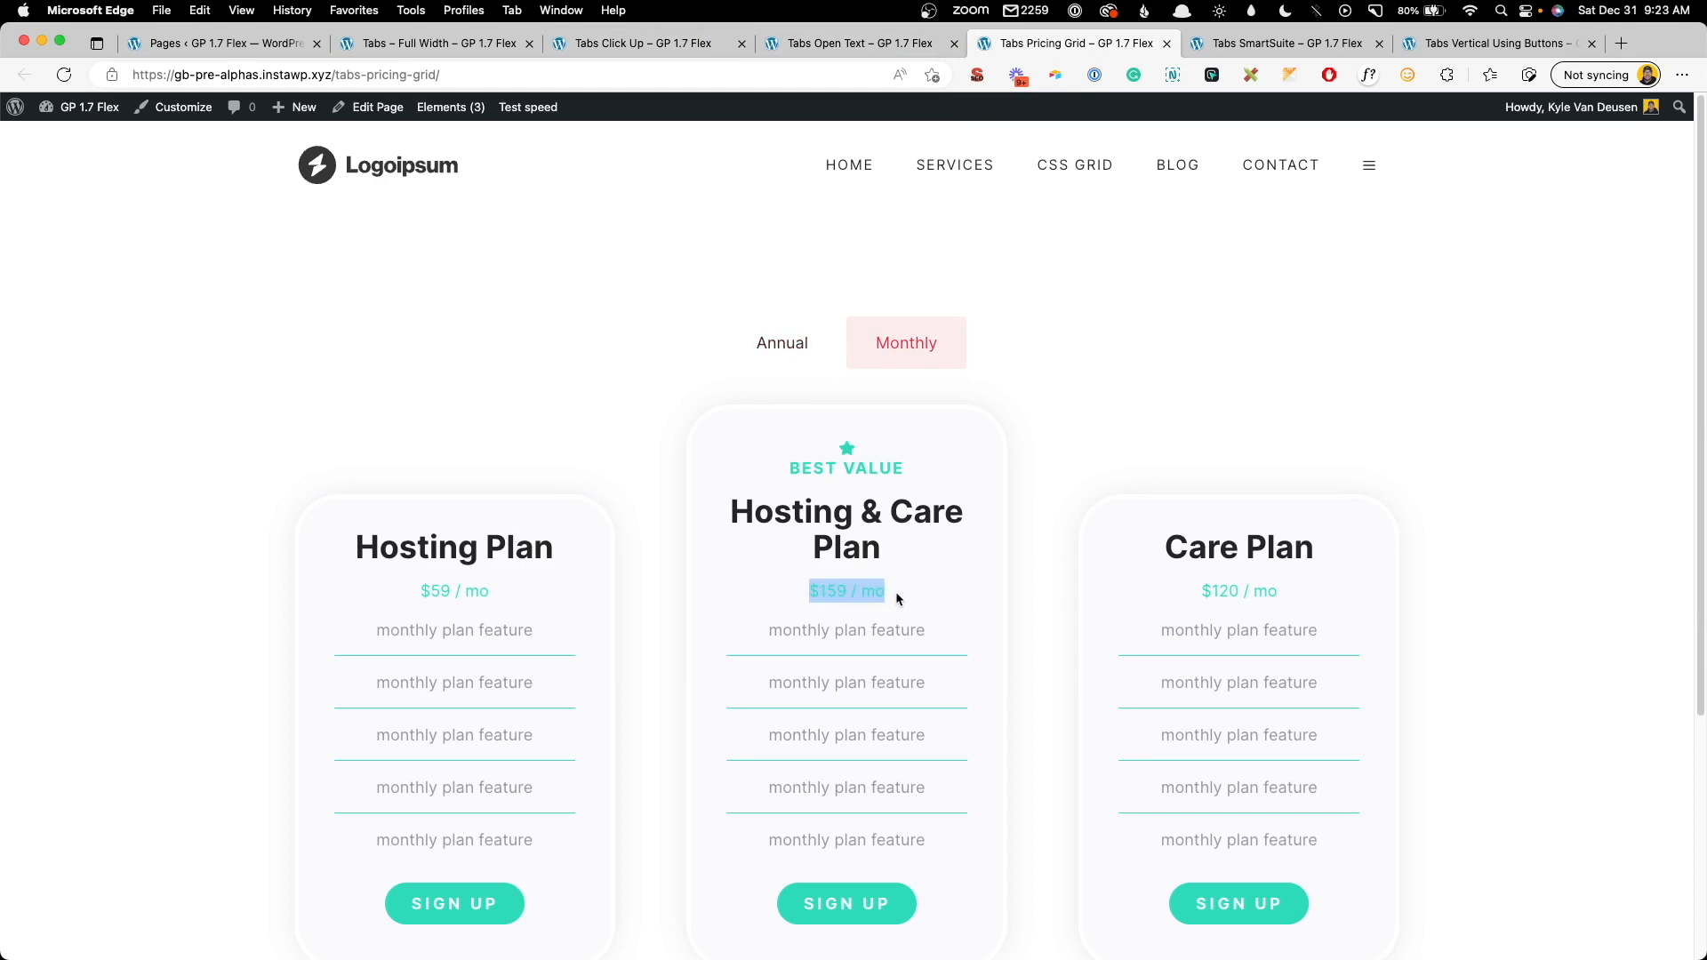
click(782, 344)
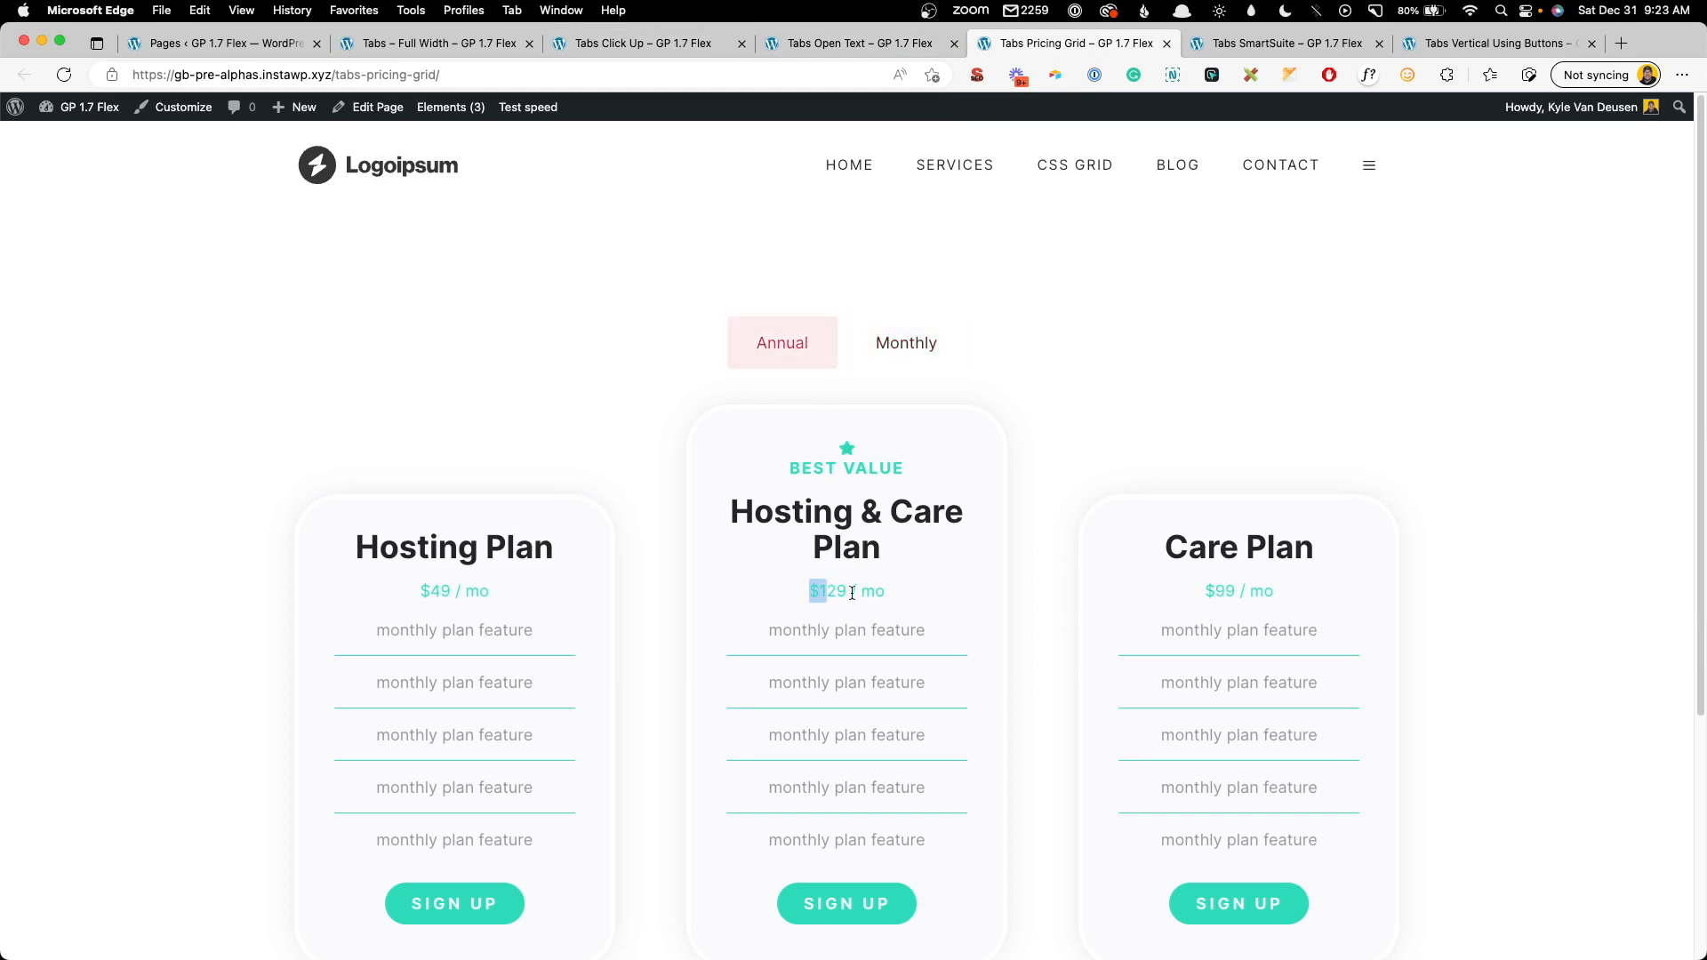
click(1284, 42)
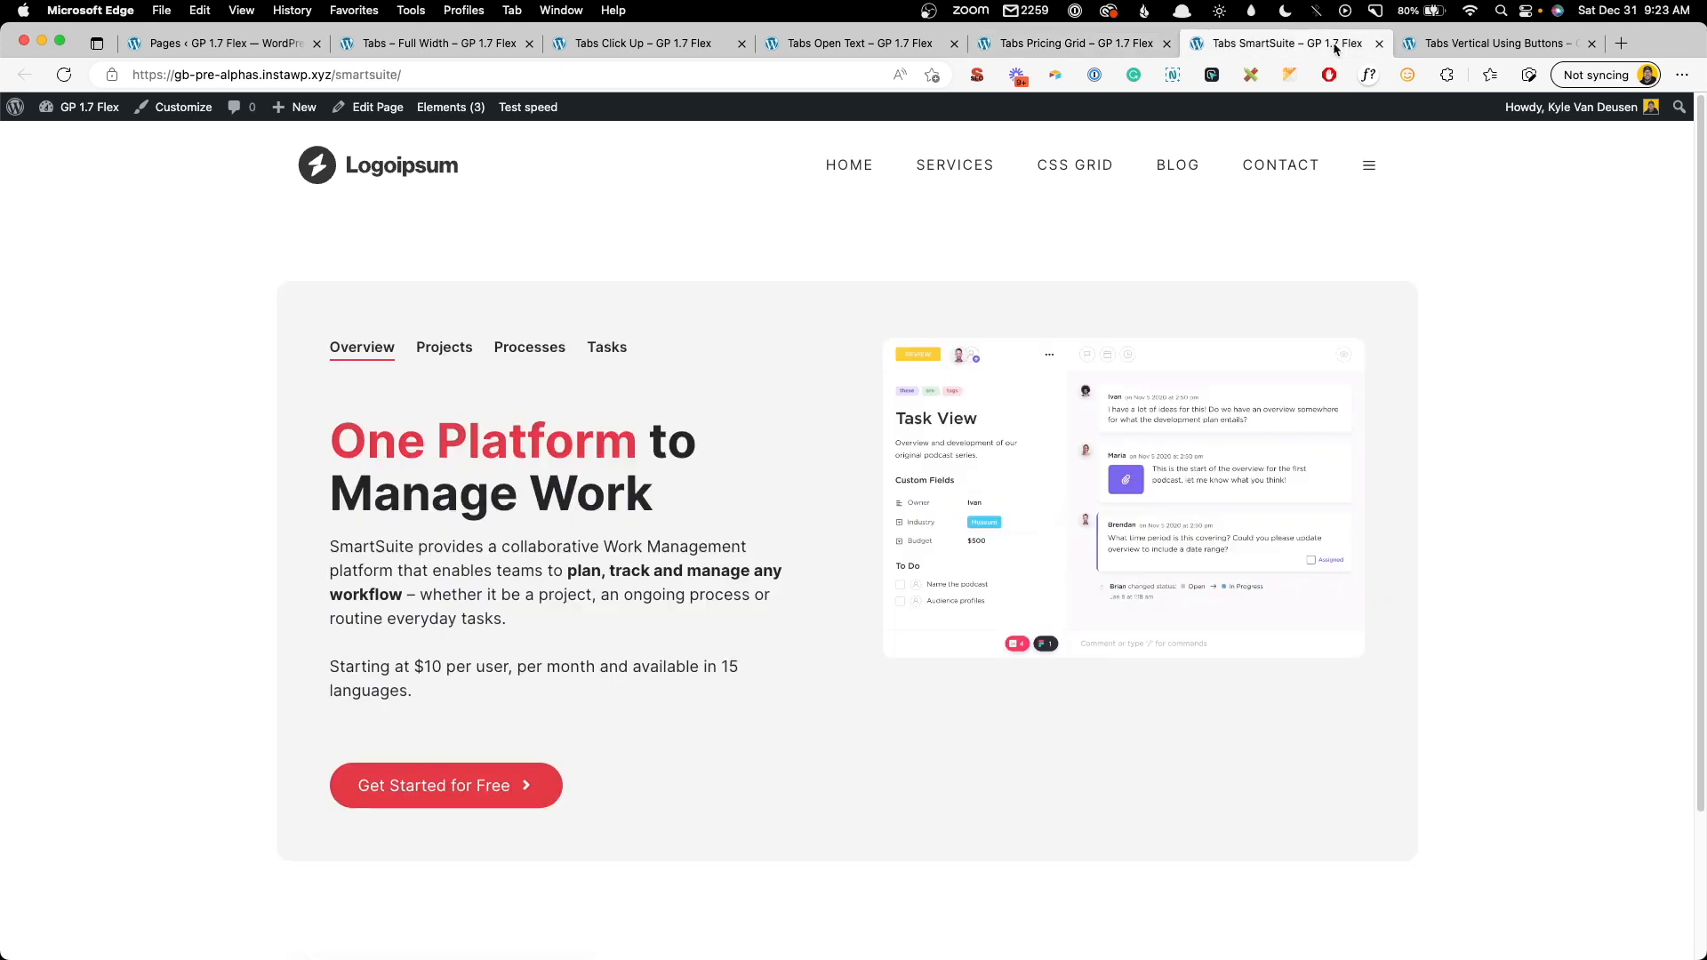
- Try Projects and Overview on SmartSuite, then show Tab 3 on the vertical tabs example
click(445, 348)
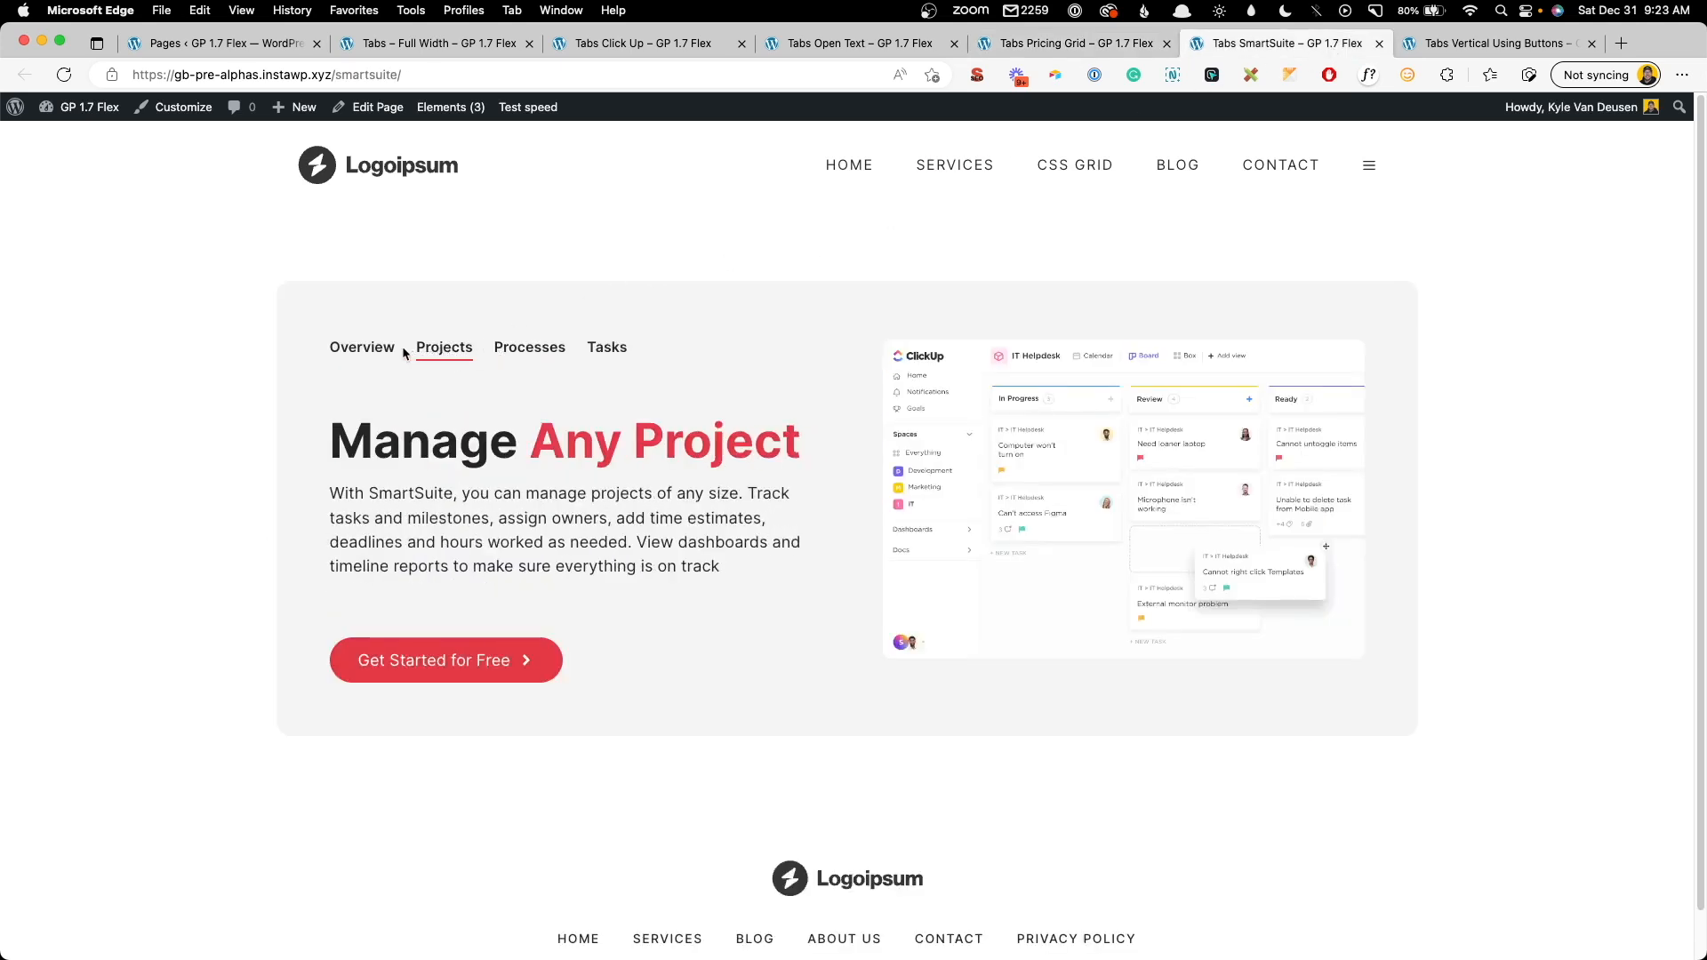
click(363, 347)
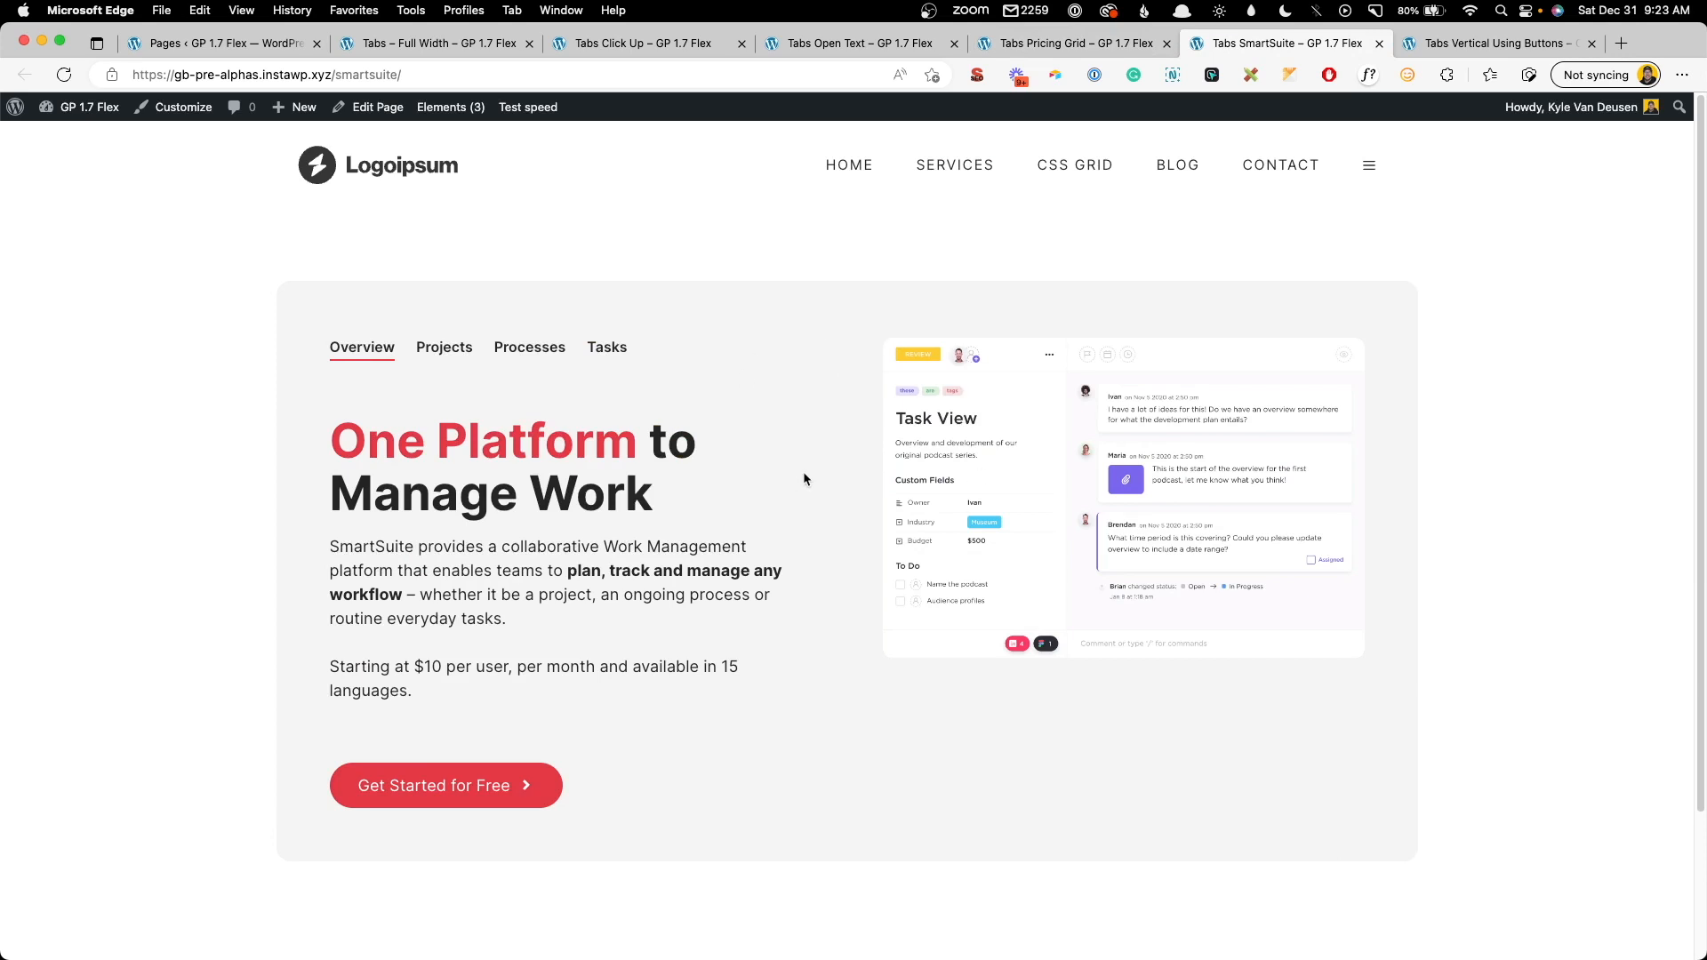
click(1497, 42)
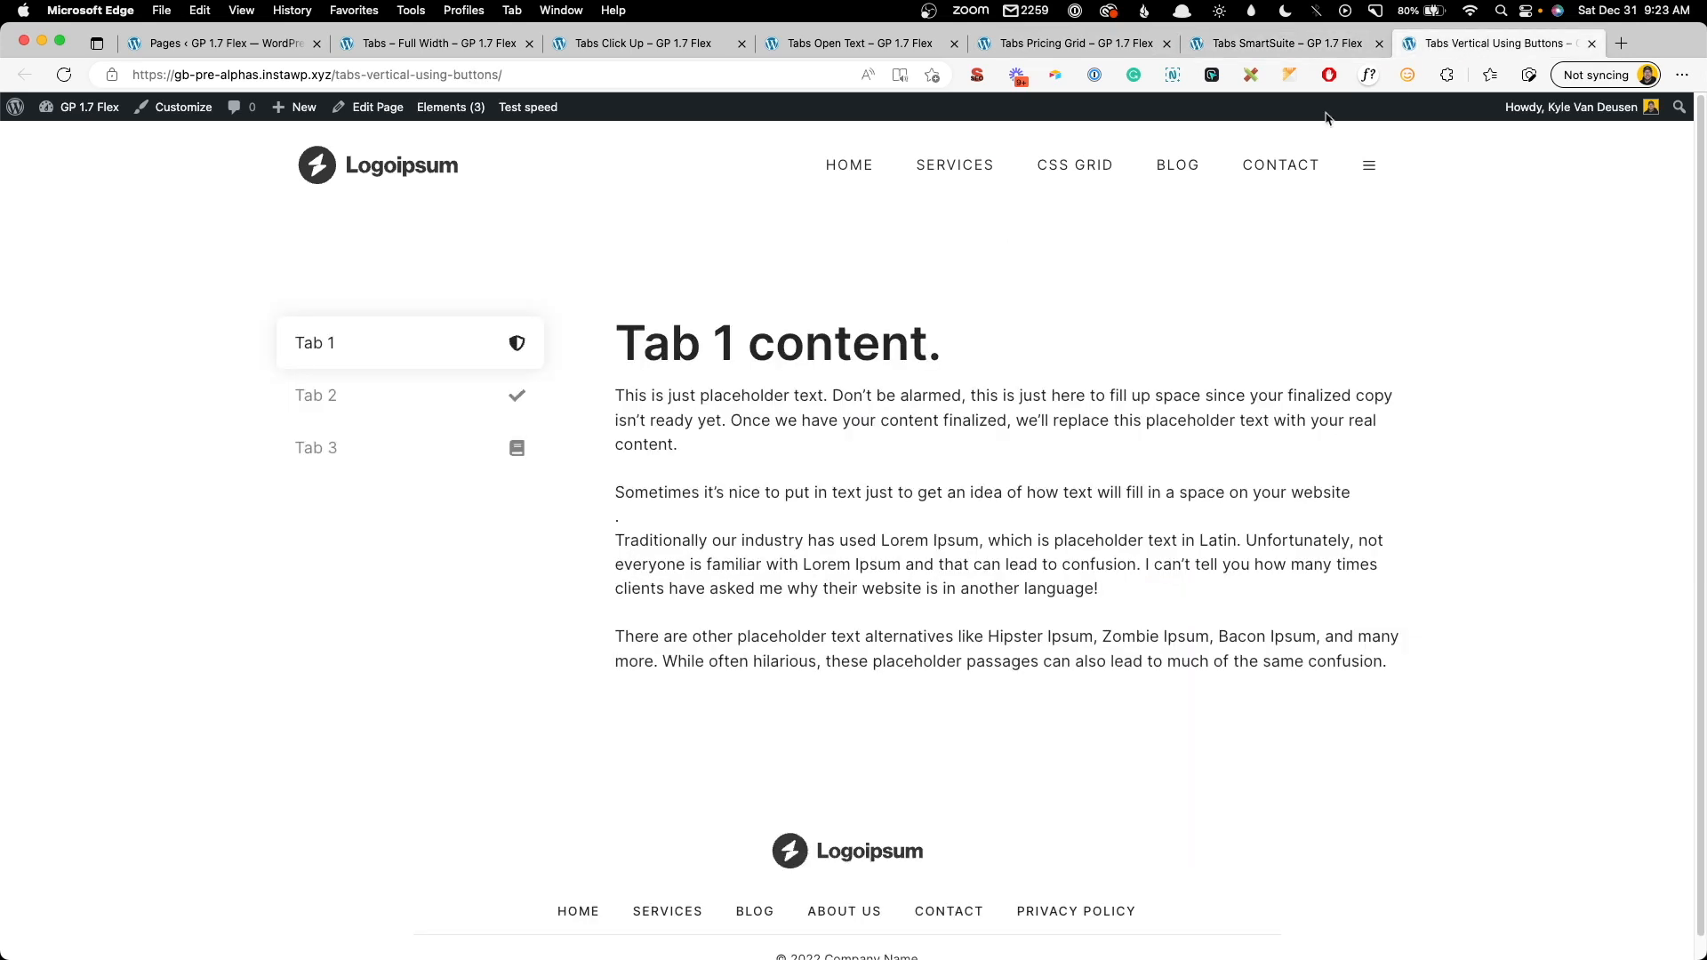
click(316, 448)
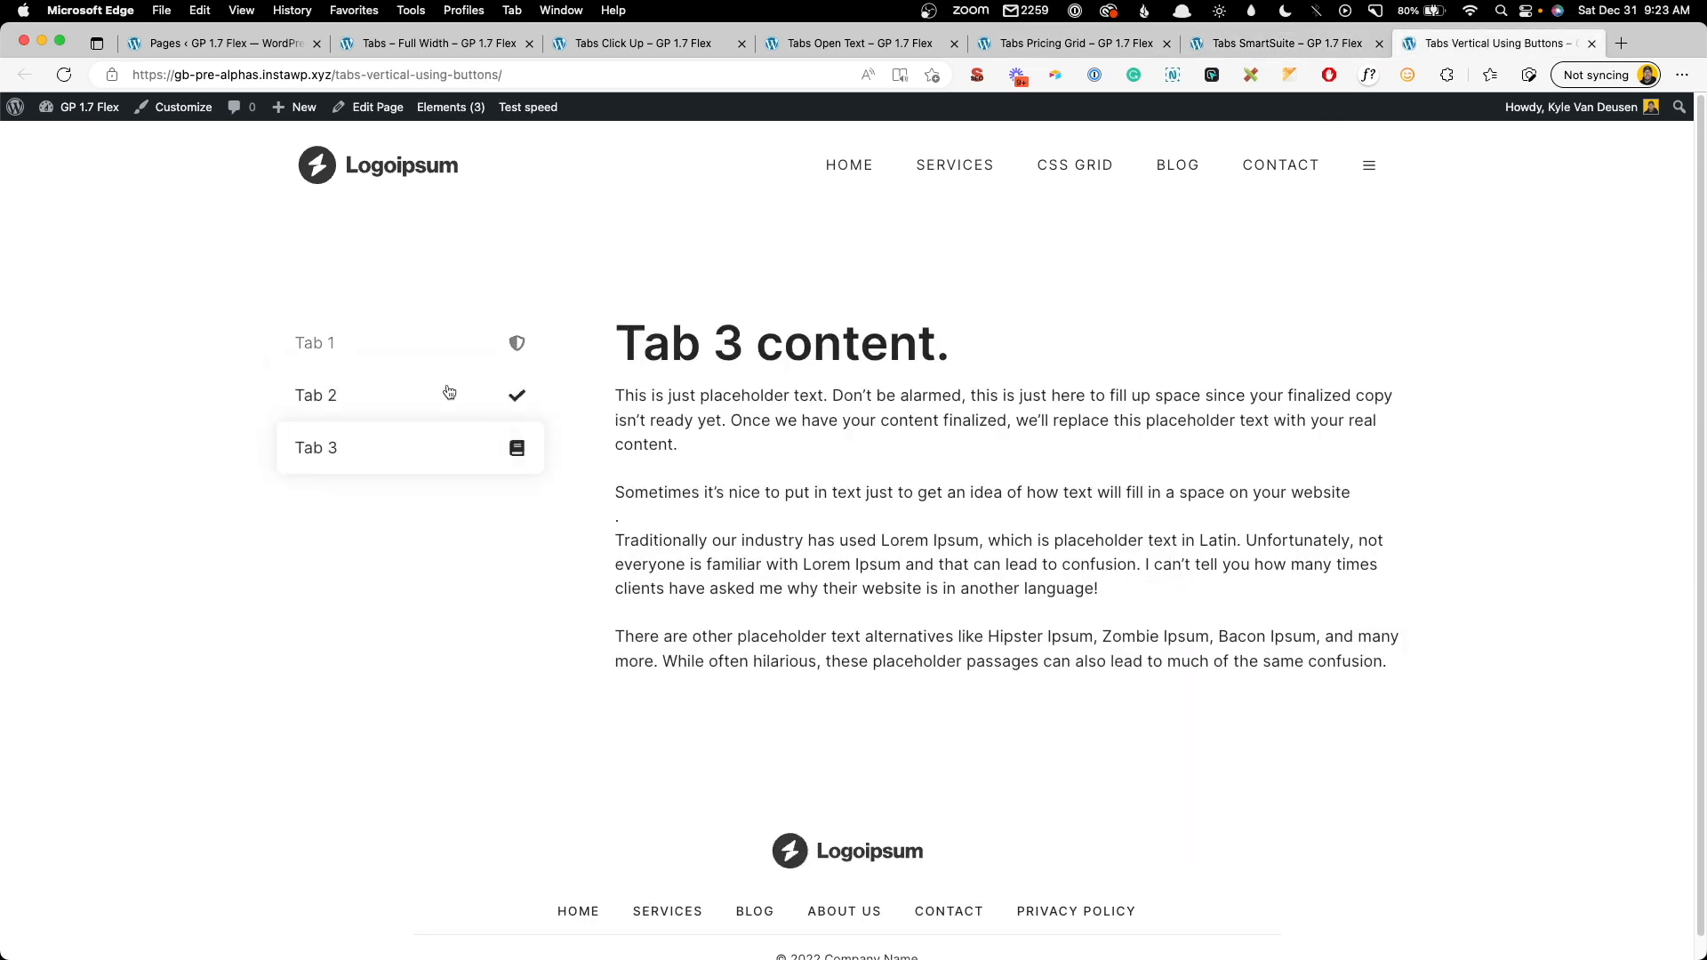